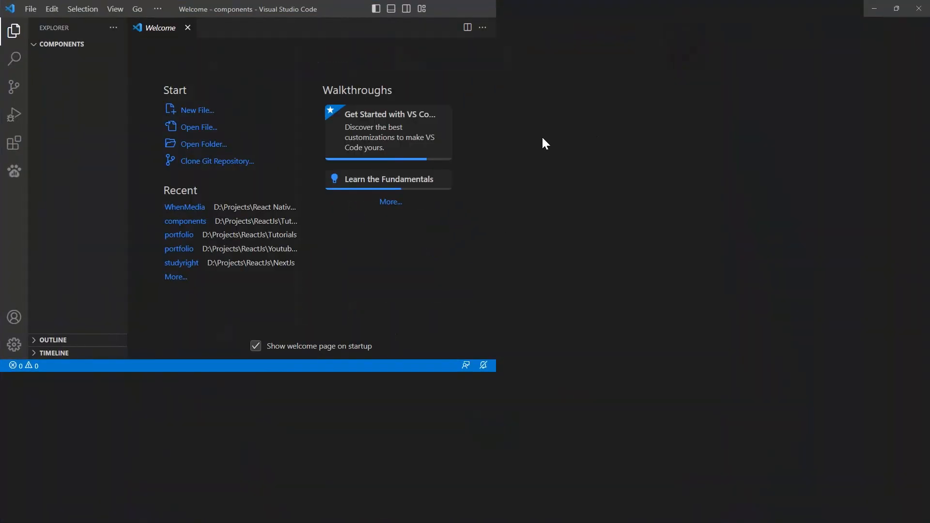
Maximise the editor and enter npx create-react-app ./ in the components folder terminal.
left_click(188, 9)
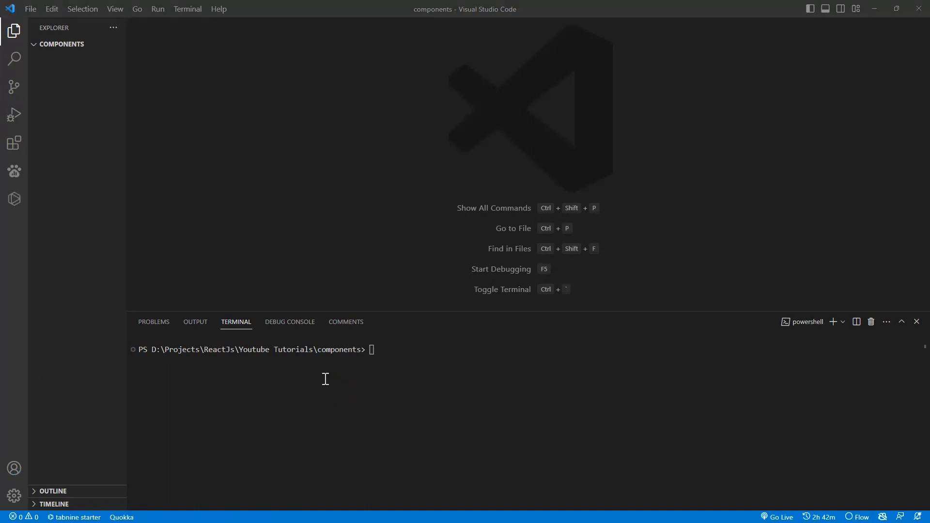
type("npx")
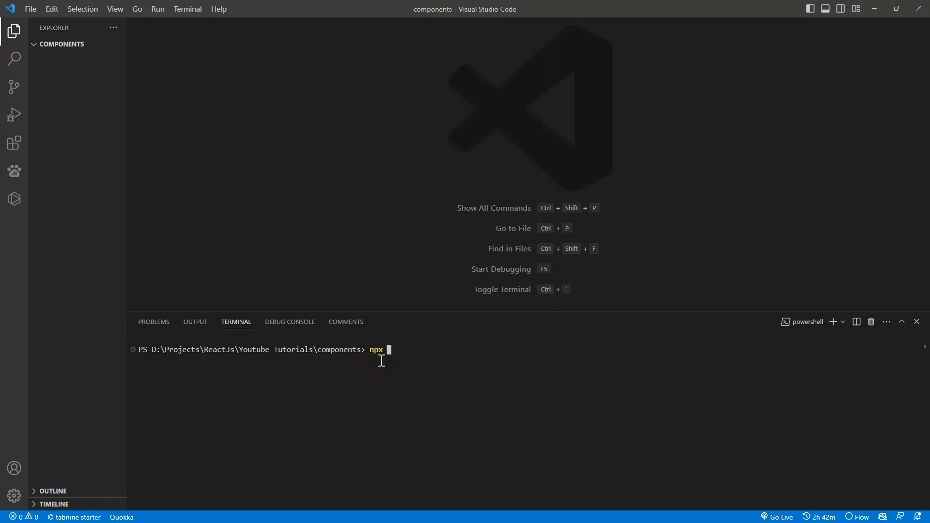
type("create-")
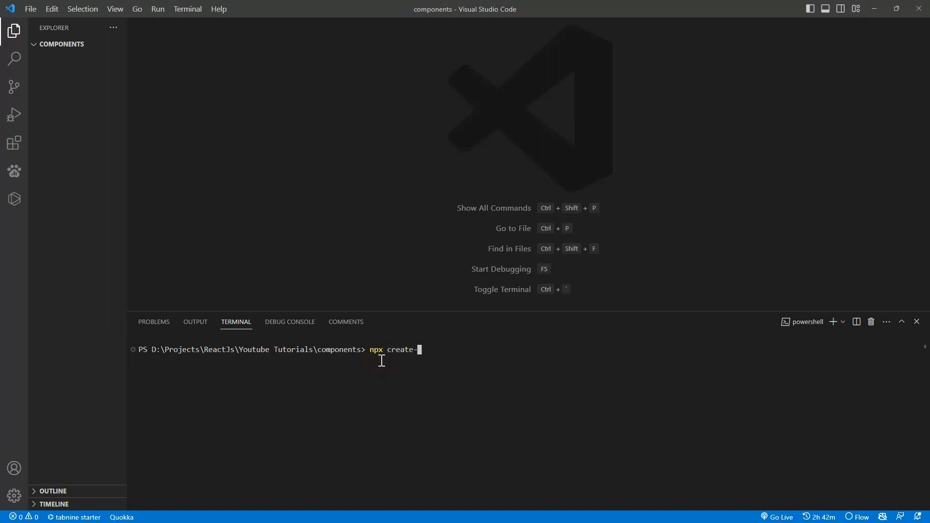
type("react-app ./")
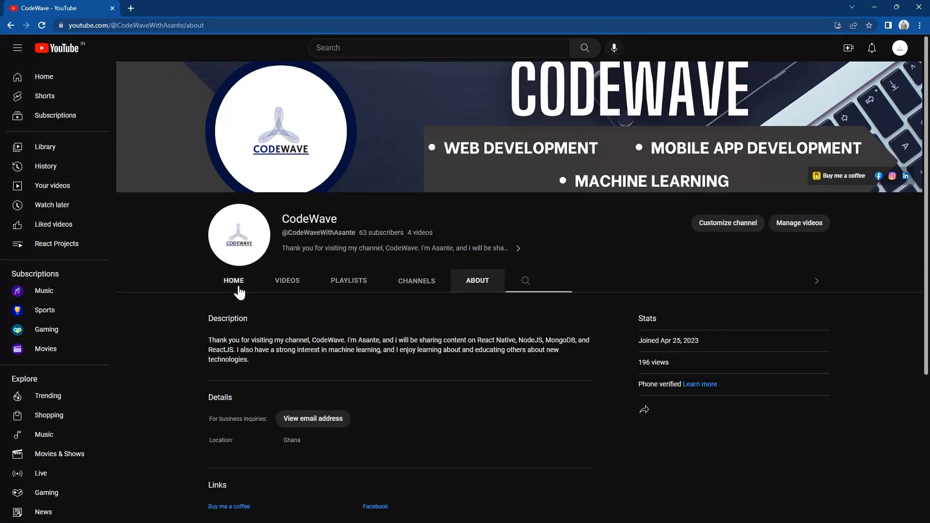
Go to the CodeWave channel's Home page on YouTube.
left_click(234, 281)
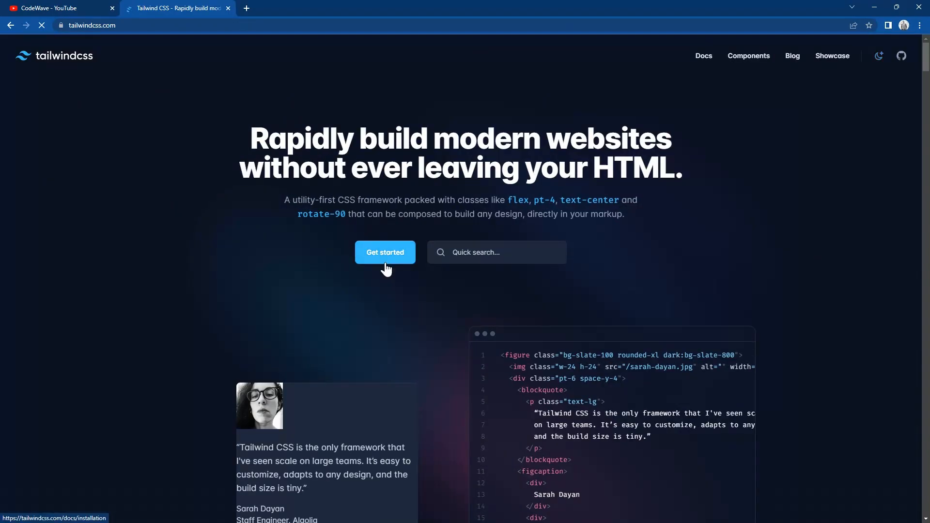
Follow Get started on tailwindcss.com to reach the Installation docs.
left_click(385, 252)
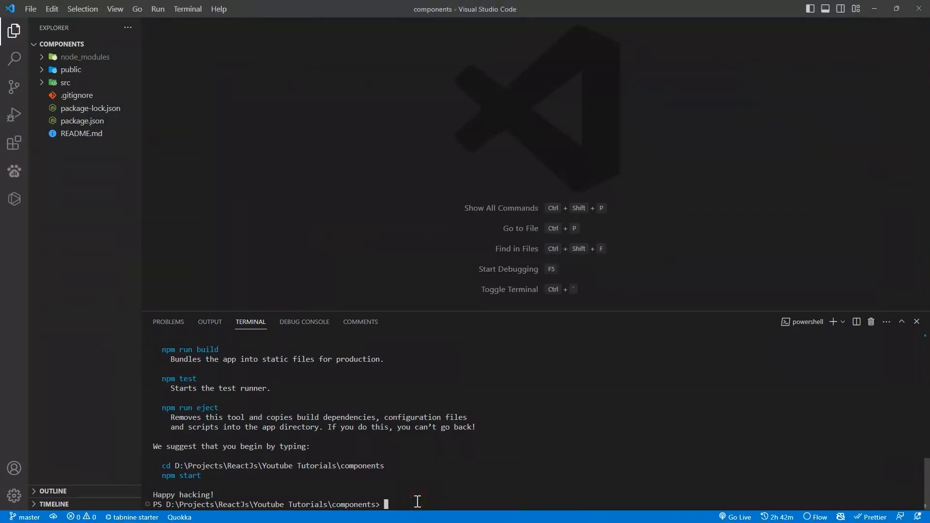
Run npm install -D tailwindcss and npx tailwindcss init, checking against the Tailwind docs.
type("npm install -D tailwindcss")
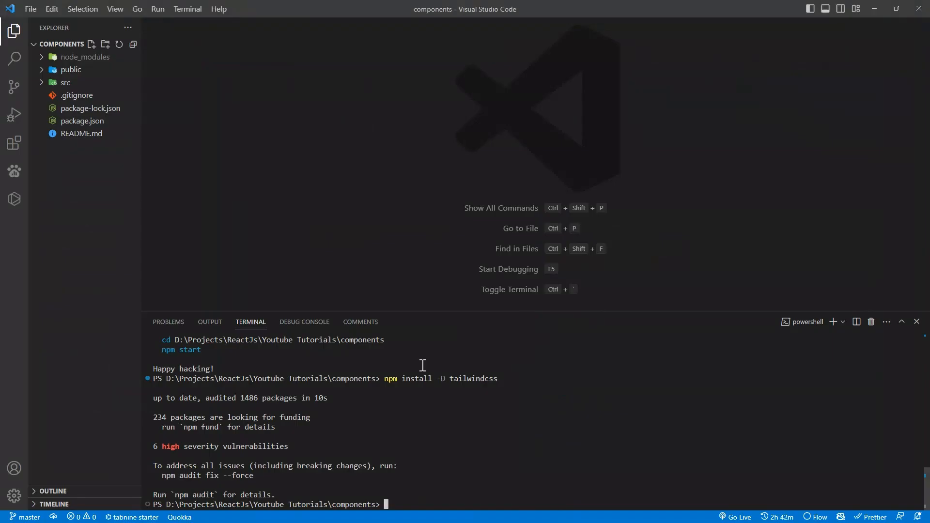
type("npx tailwindcss init")
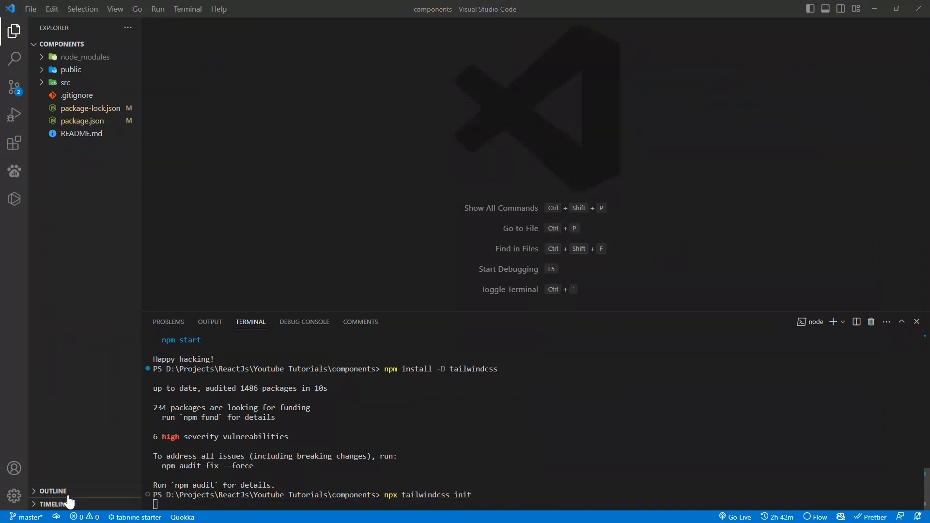
left_click(175, 8)
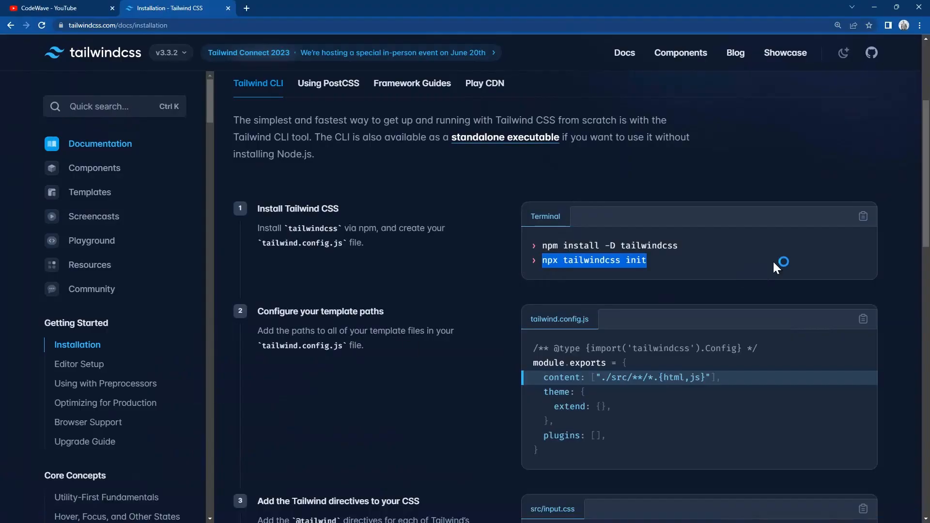
scroll("down", 3)
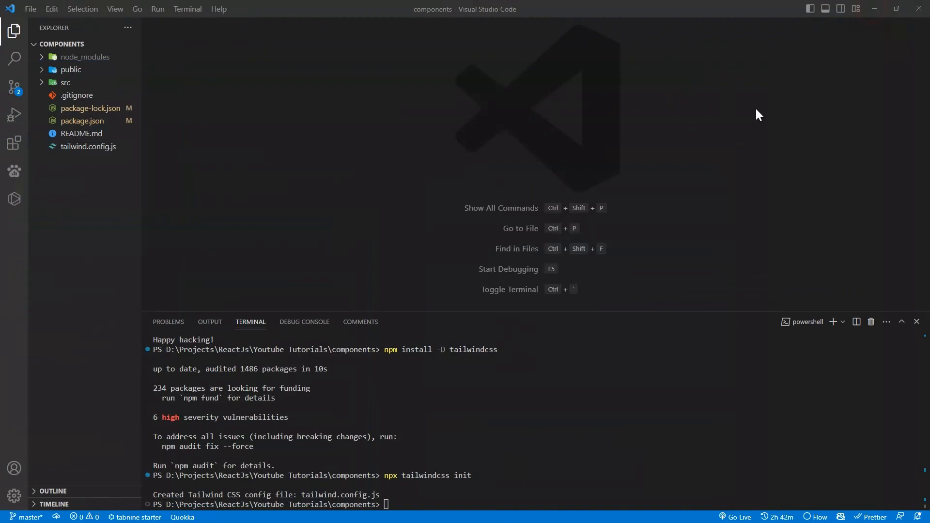
Set tailwind.config.js content to ["./src/**/*.{html,js,jsx}"].
left_click(88, 146)
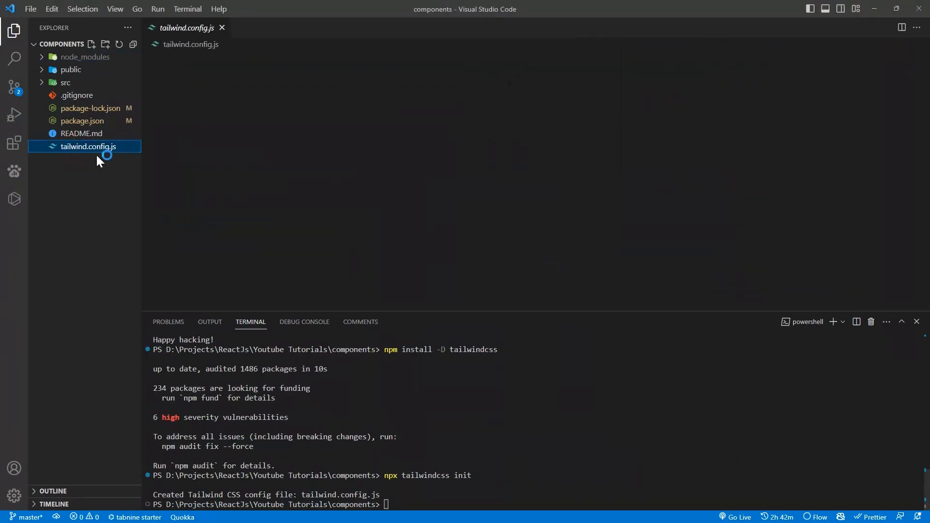
double_click(237, 94)
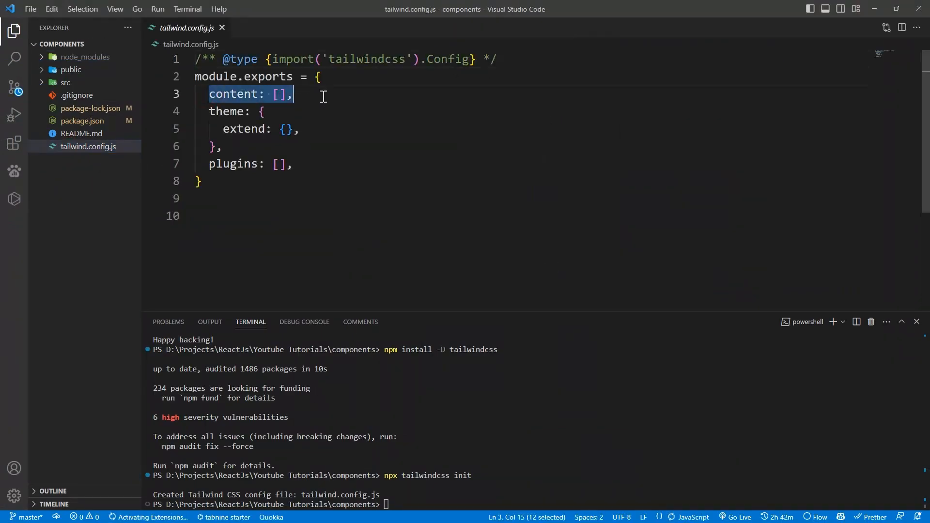
type("\"./src/**/*.{html,js}\"")
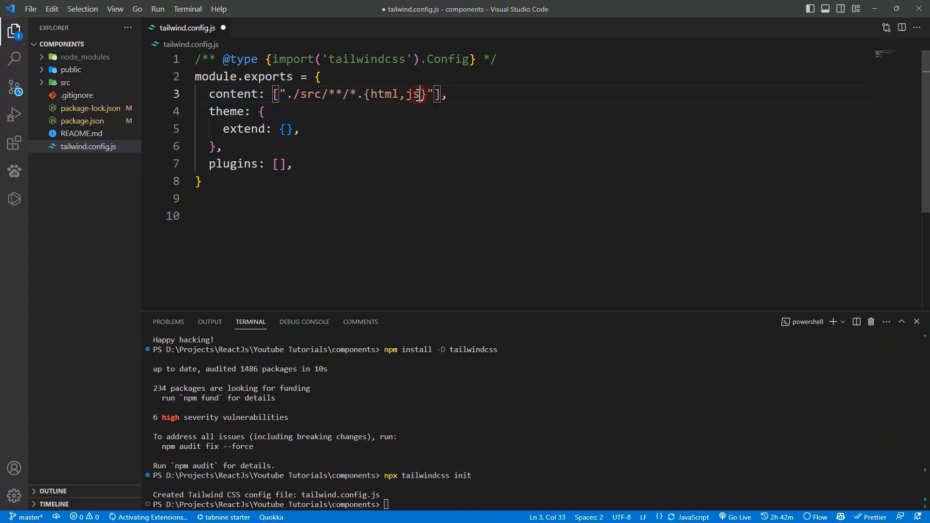
type(",jsx")
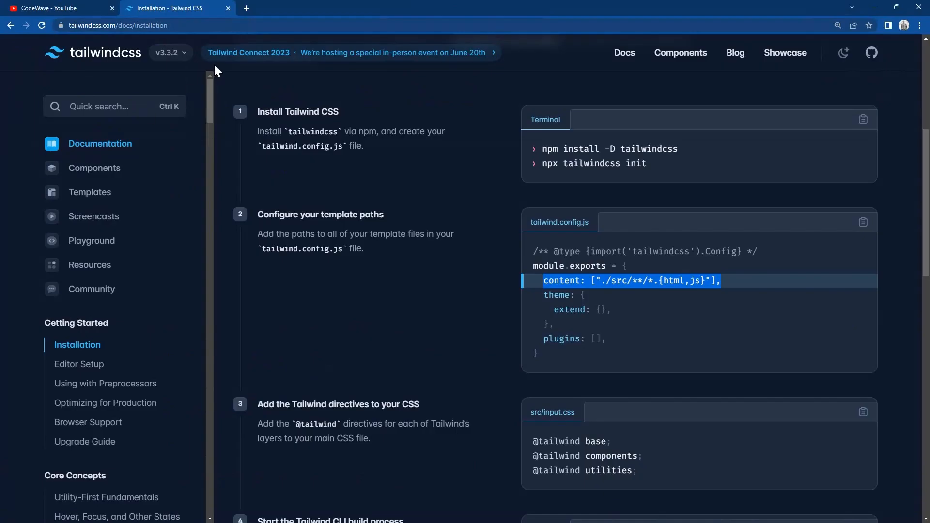
scroll("down", 3)
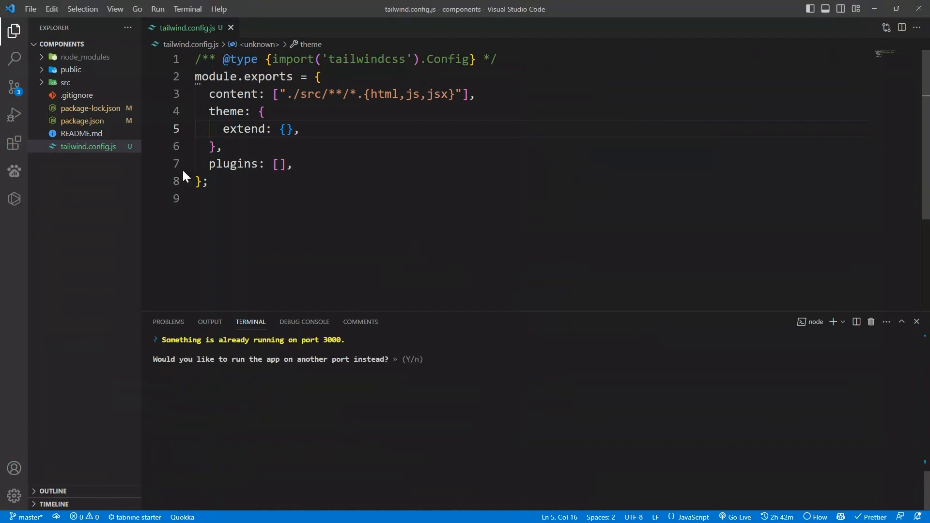
left_click(65, 83)
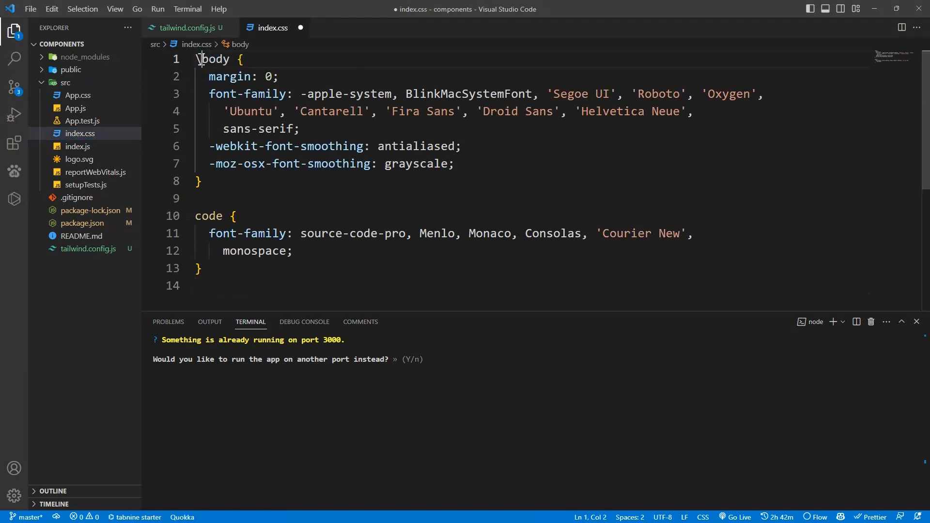
type("@tailwind base;")
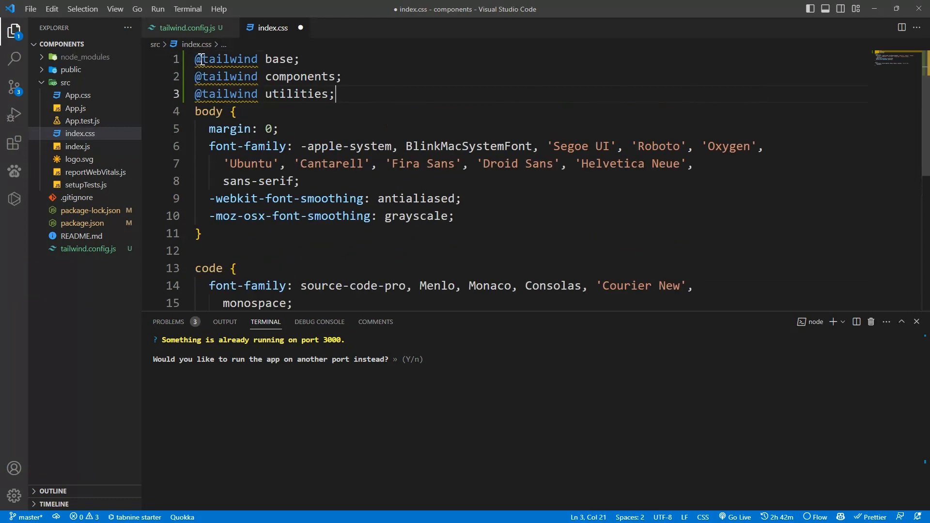
key("Enter")
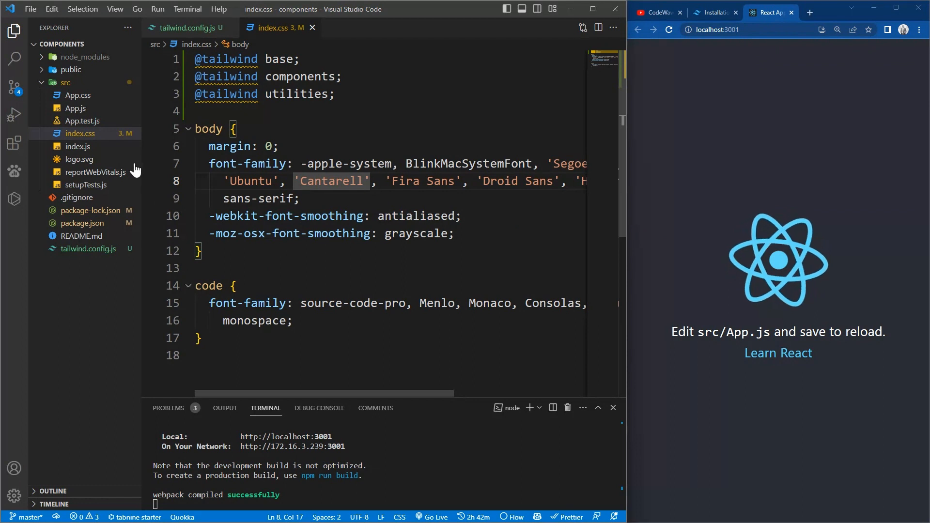
mouse_move(101, 215)
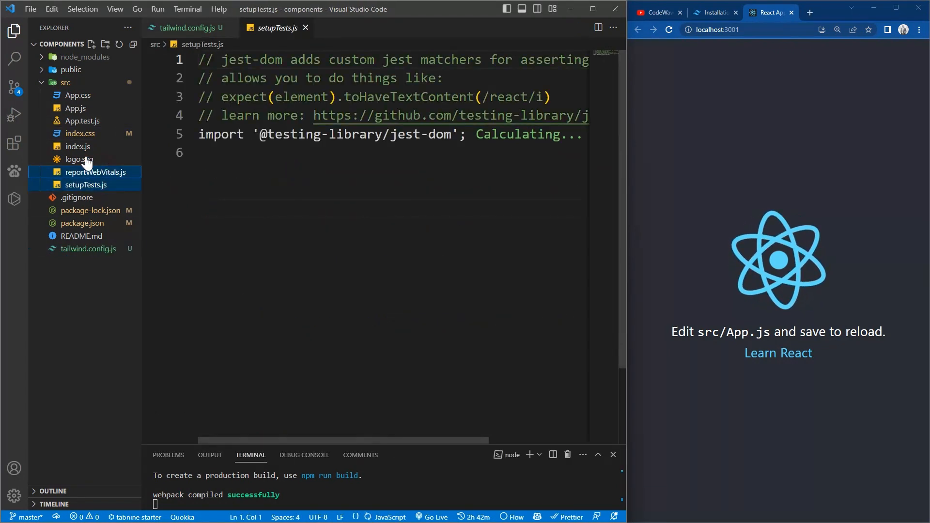
Delete App.test.js, logo.svg, reportWebVitals.js and setupTests.js from src.
left_click(77, 95)
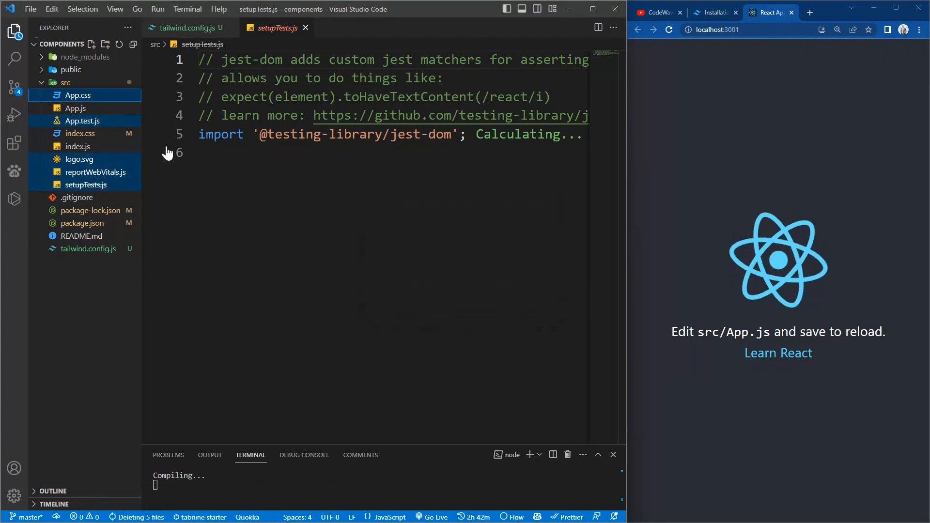
left_click(185, 28)
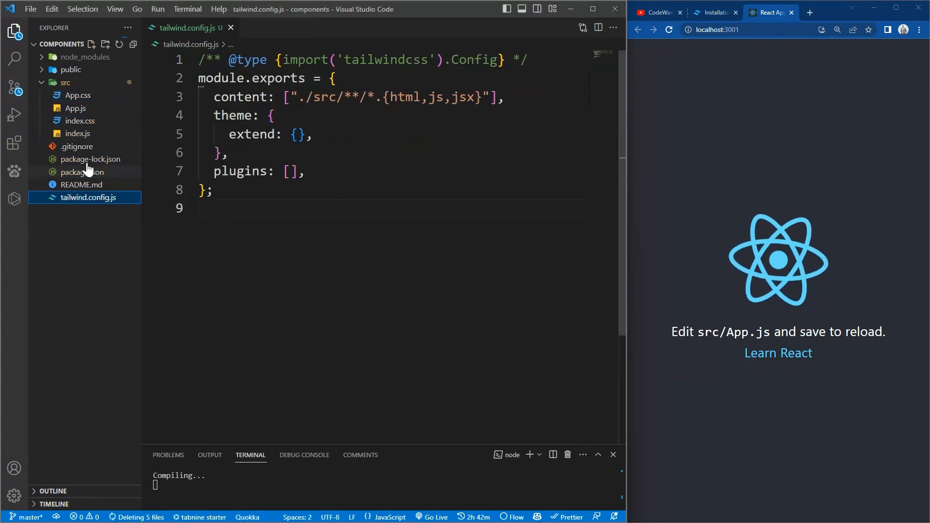
left_click(75, 121)
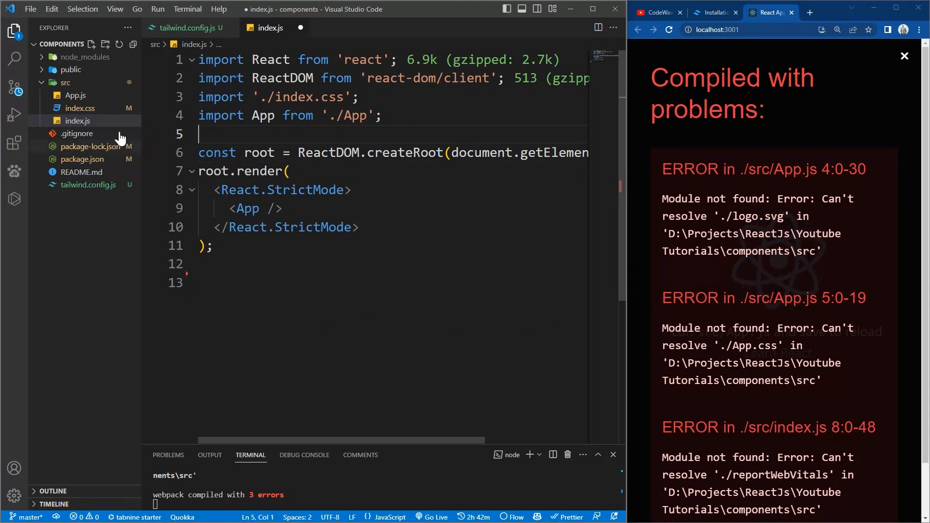
Reduce App.js to a div rendering Hello, save, and zoom the browser preview in.
left_click(76, 95)
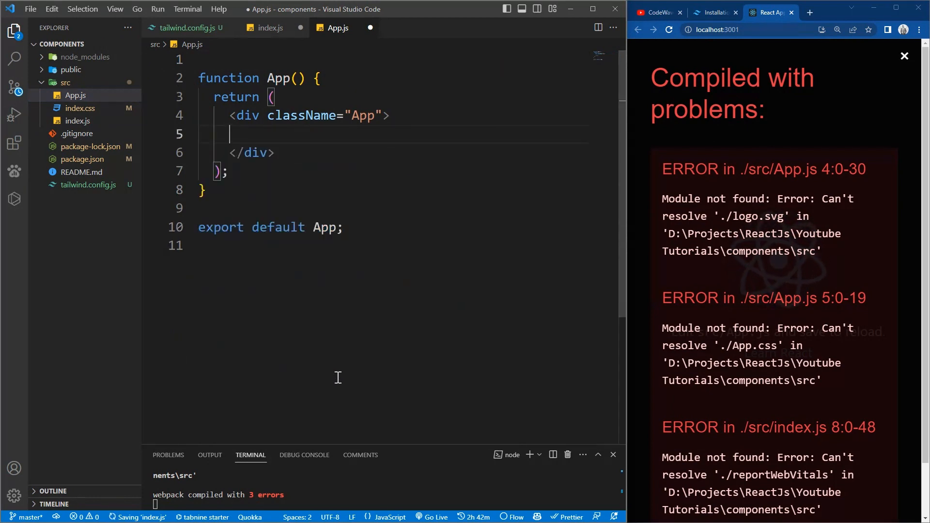
type("Hello")
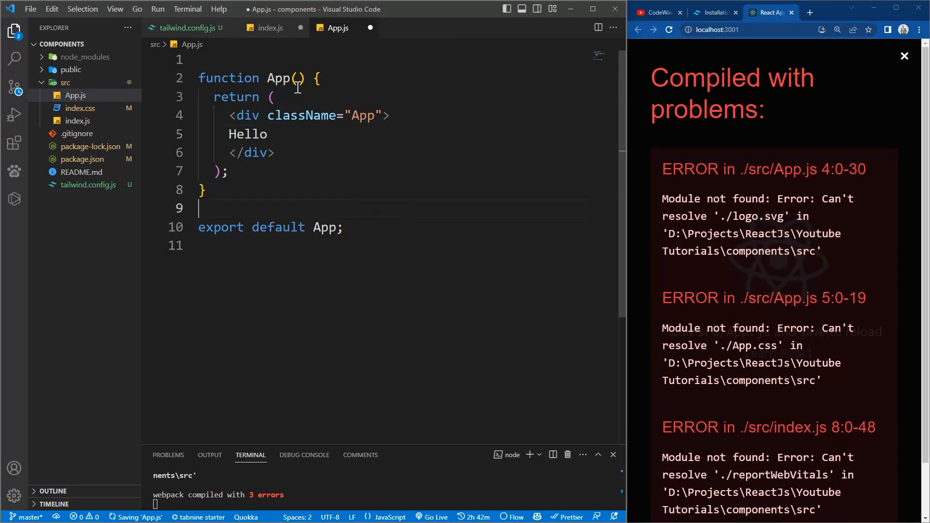
left_click(272, 28)
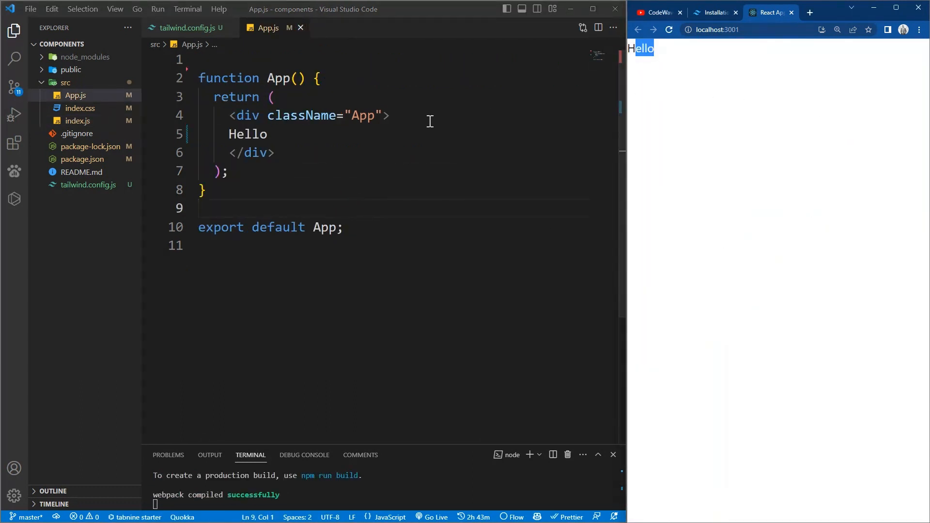
left_click(837, 30)
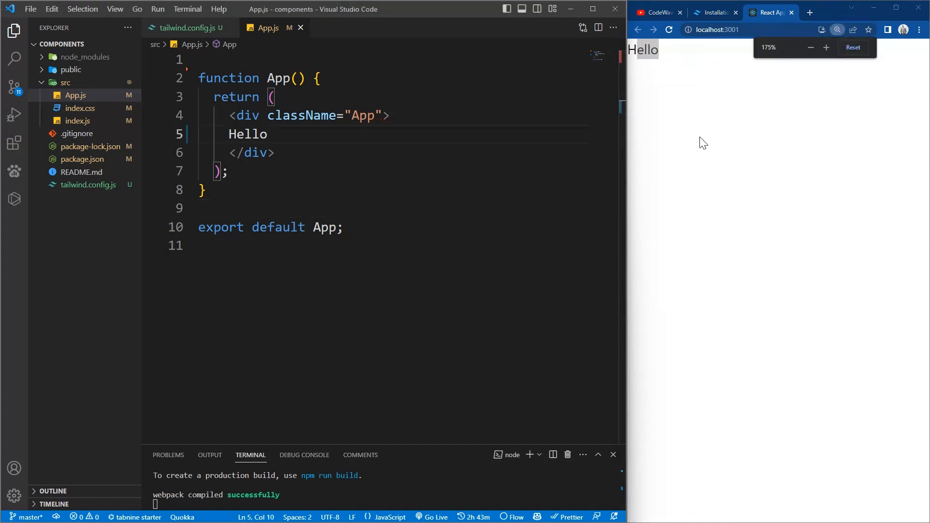
left_click(826, 48)
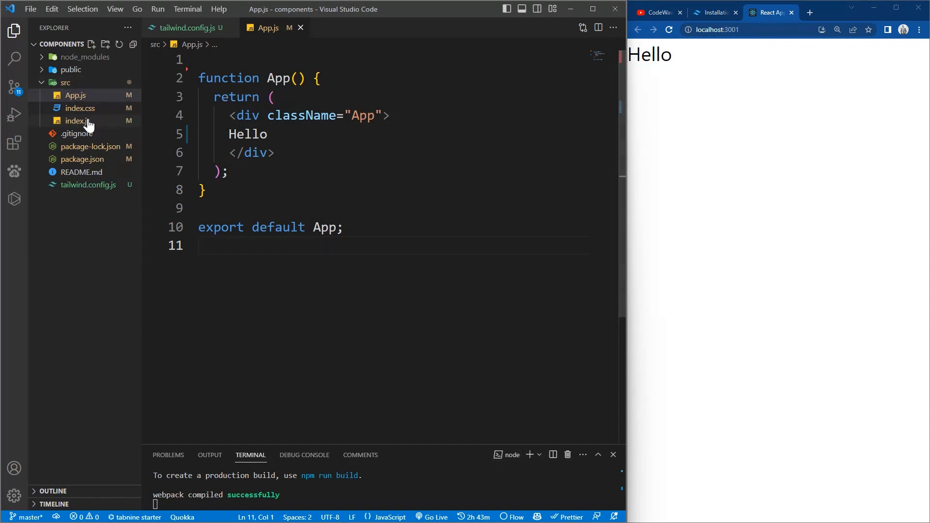
Create a components folder inside src.
right_click(65, 82)
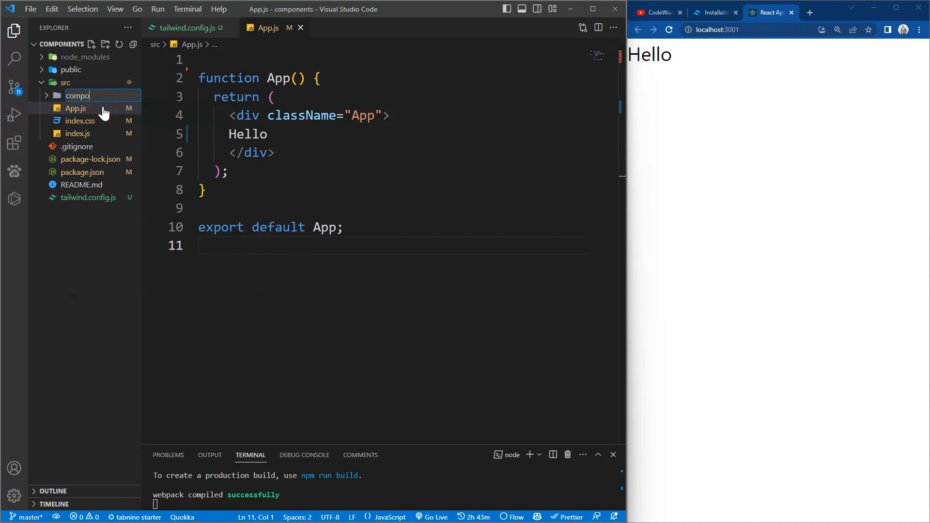
type("nents")
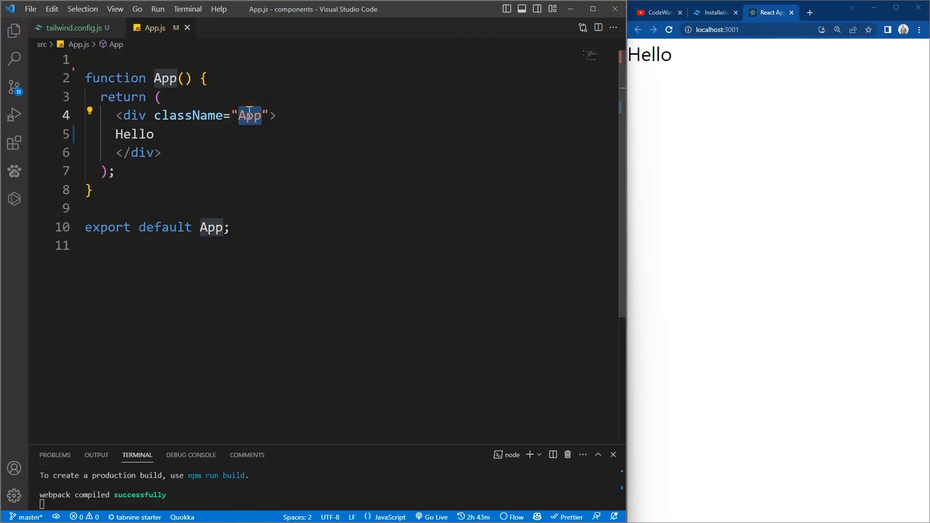
Style App's div with bg-gray-200 h-[100vh] flex items-center justify-center and save.
type("bg-gray")
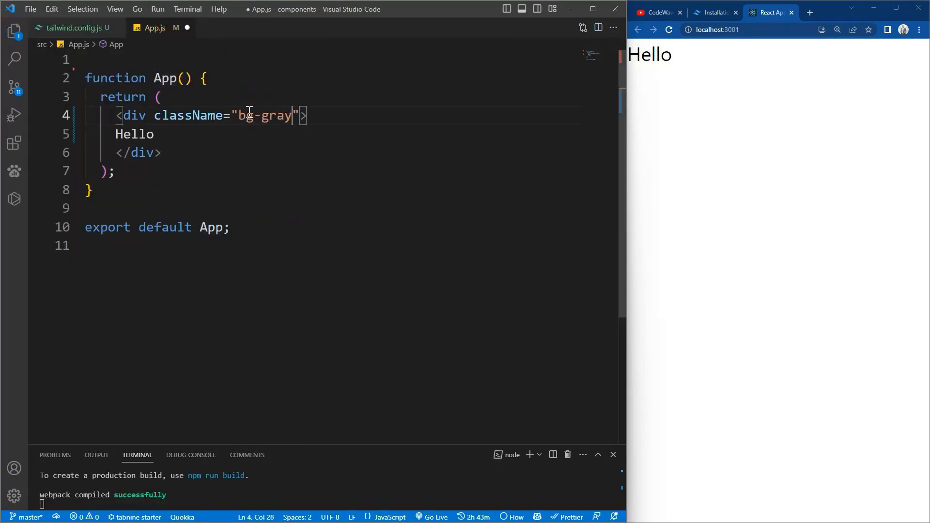
type("-200")
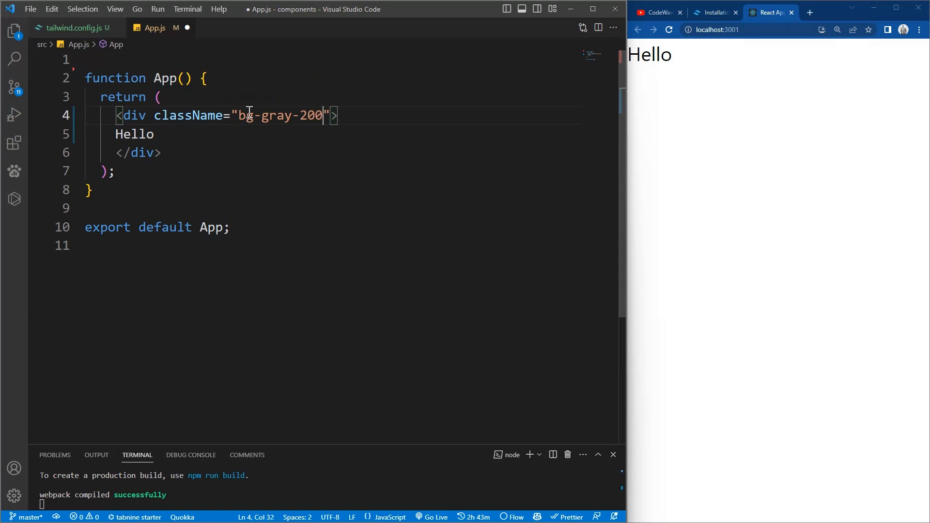
type("h-[")
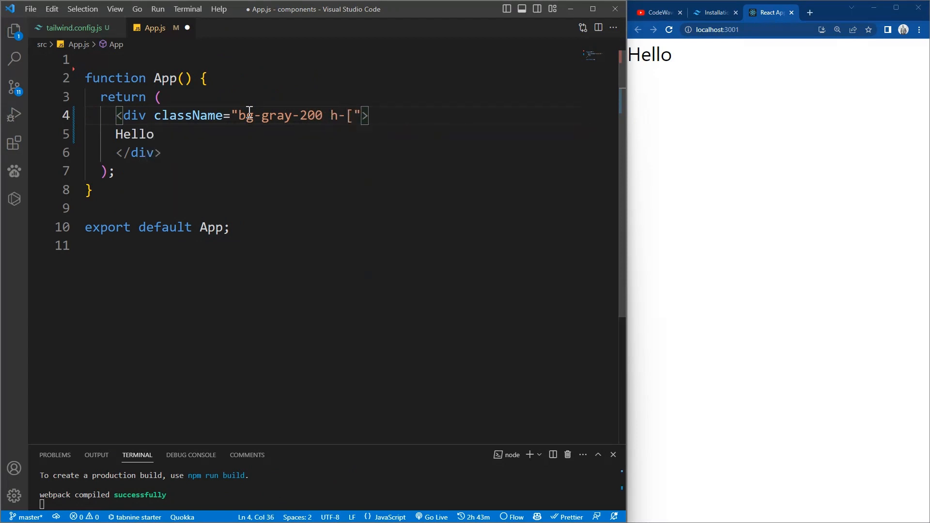
type("100vh]")
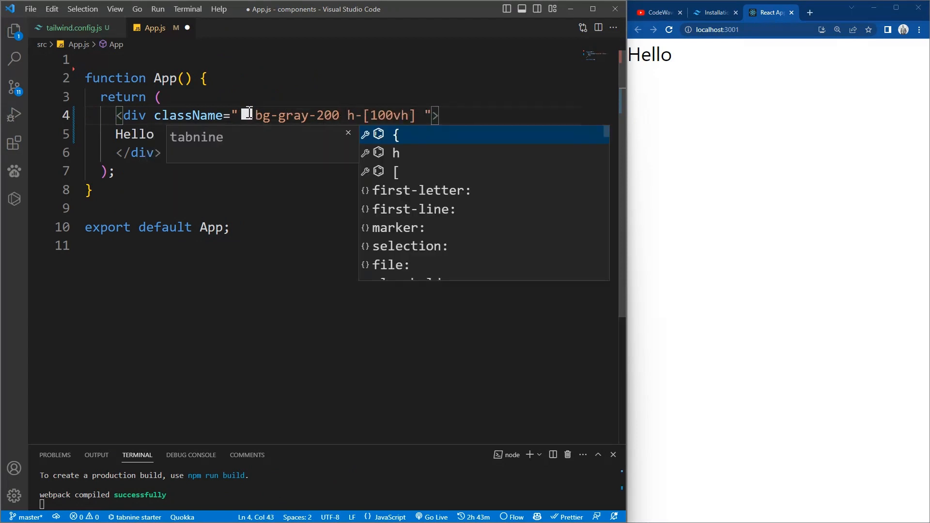
type("flex")
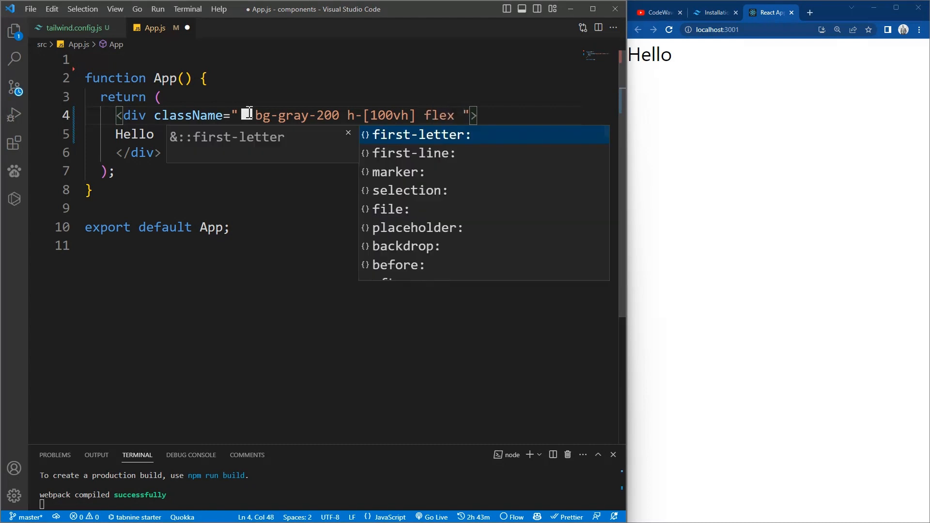
type("items-center")
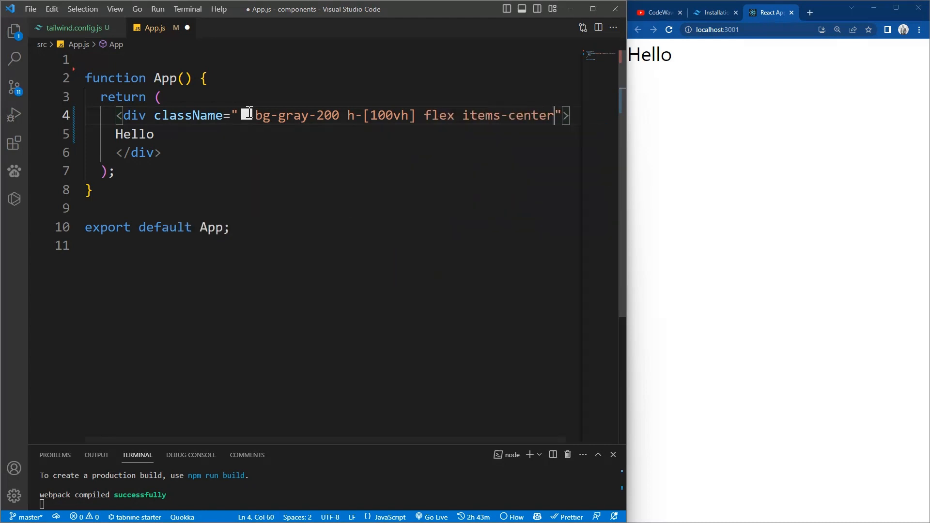
type("justify-center")
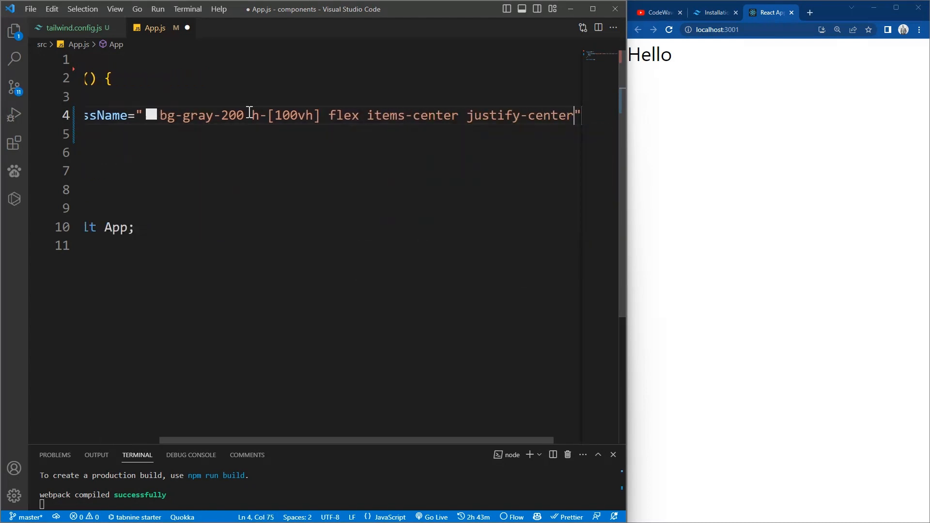
key("ctrl+s")
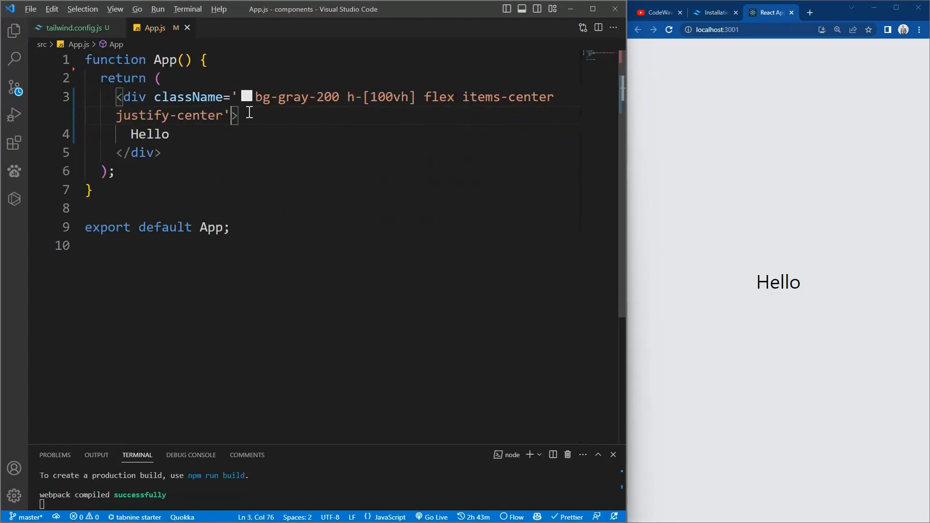
left_click(112, 172)
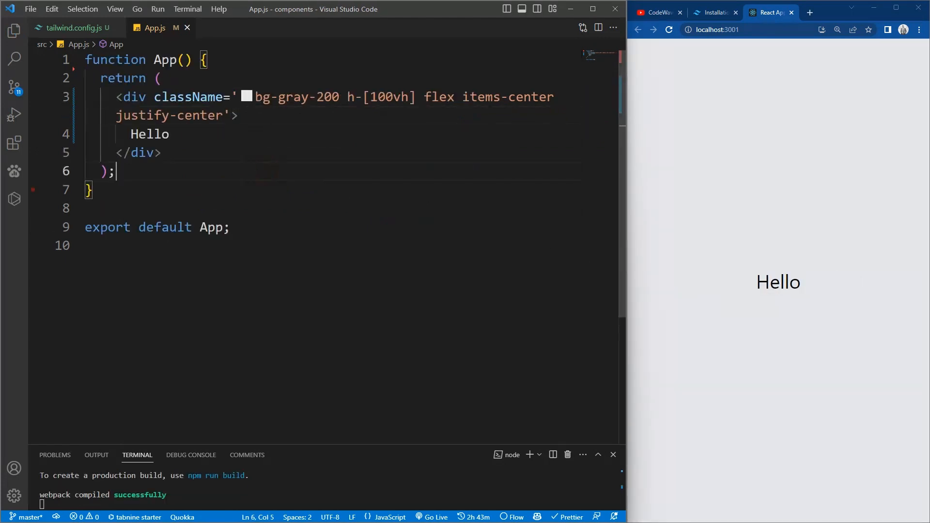
left_click(15, 30)
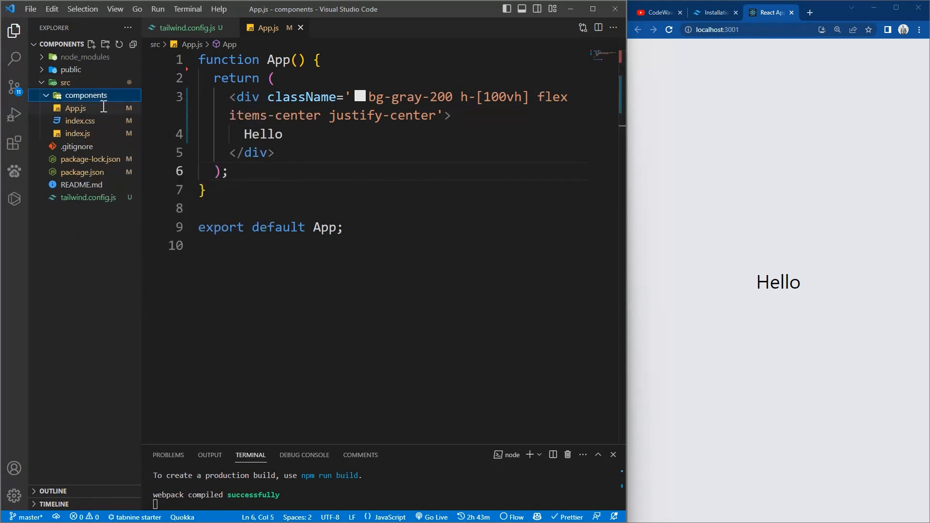
Scaffold FormInput.jsx with rafce rendering Input, then render <FormInput/> in App.js instead of Hello.
type("rafce")
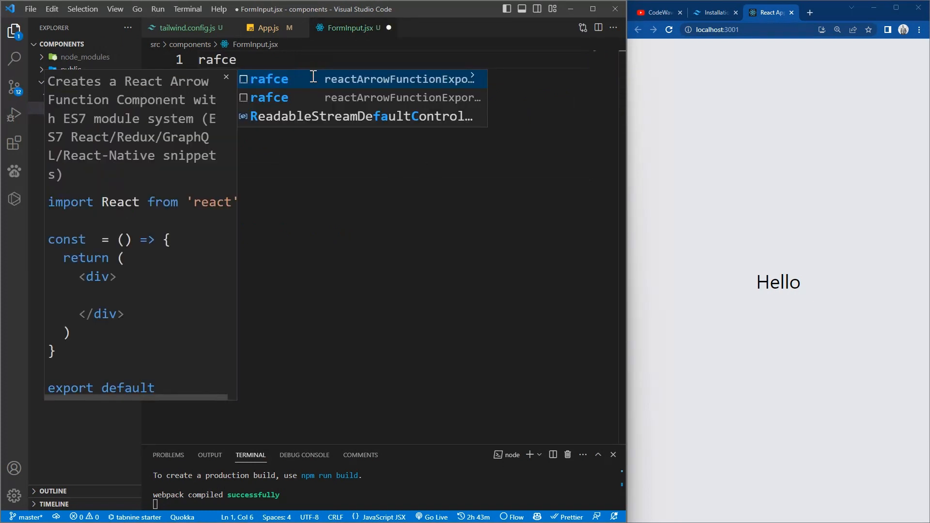
type("Input")
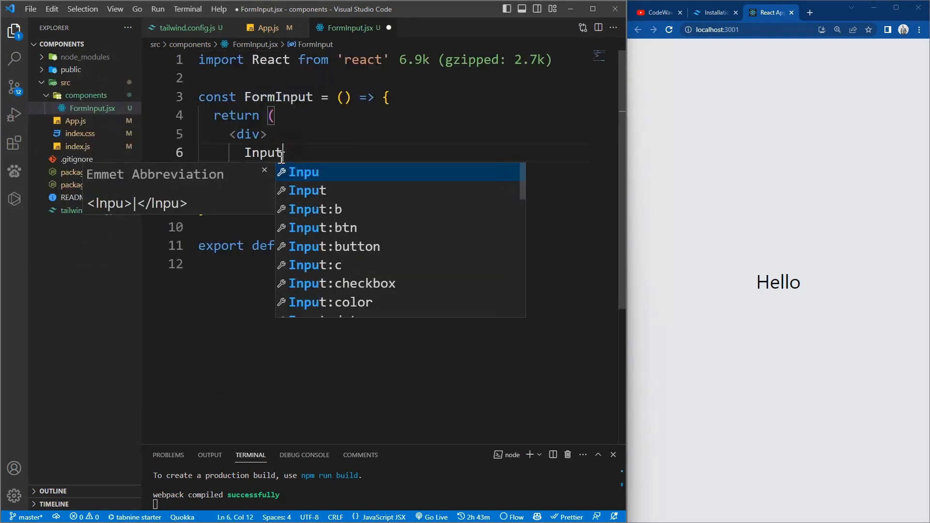
left_click(268, 28)
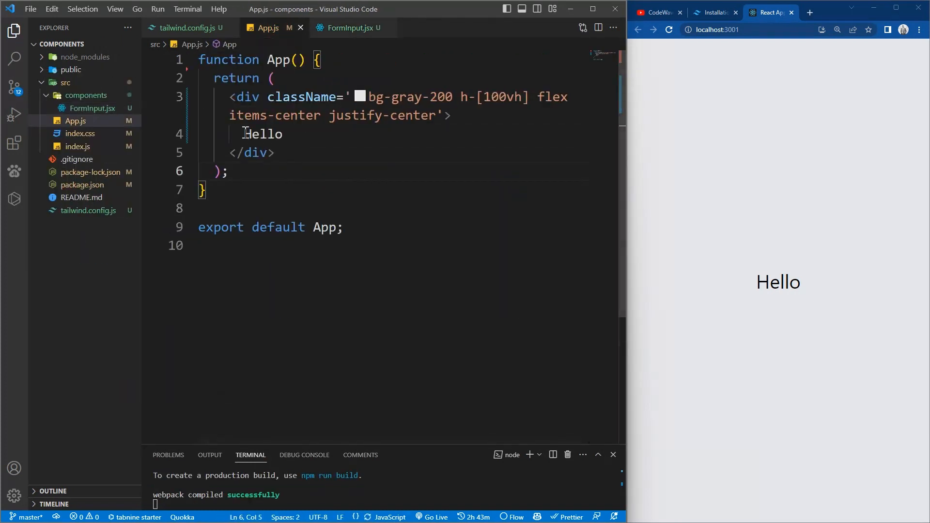
type("<I")
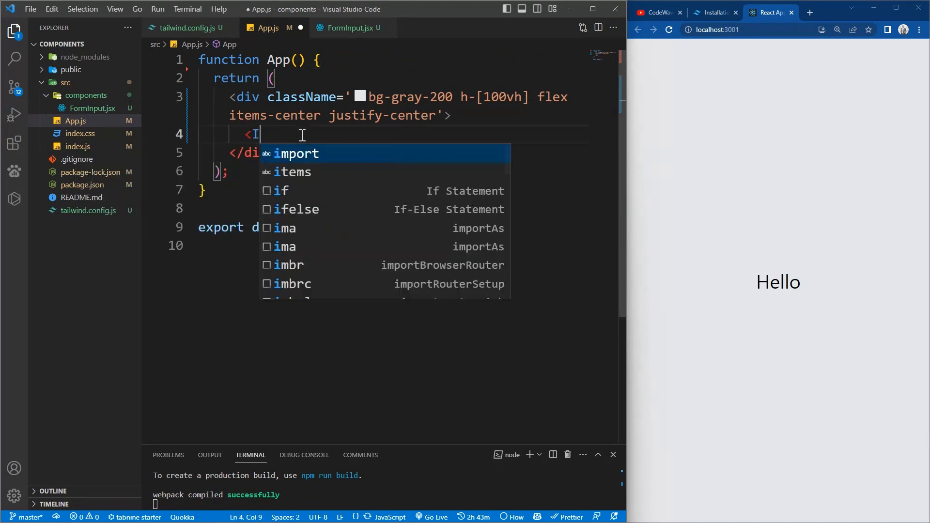
type("formIn")
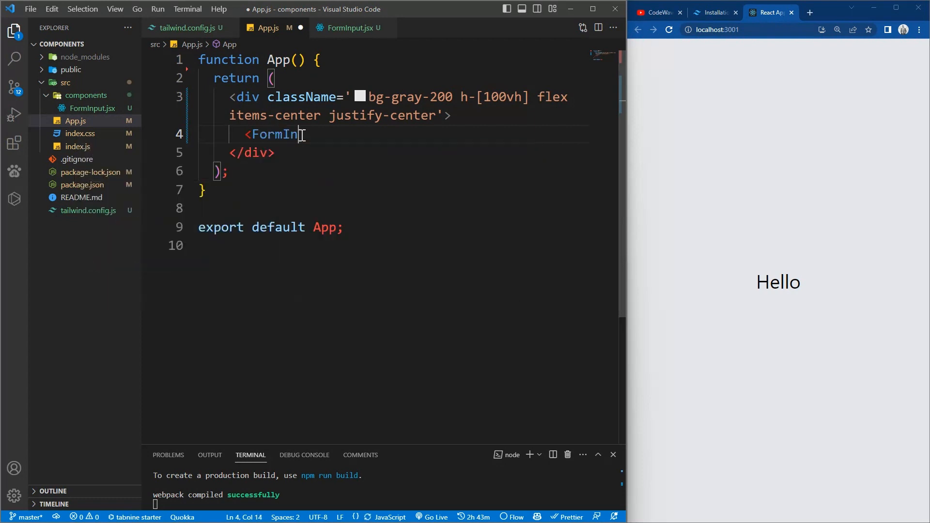
type("put/")
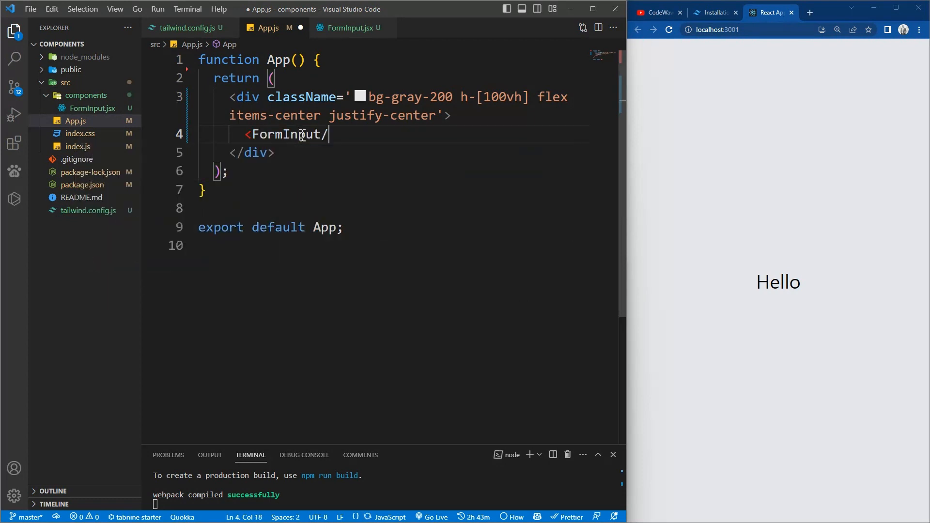
type(">")
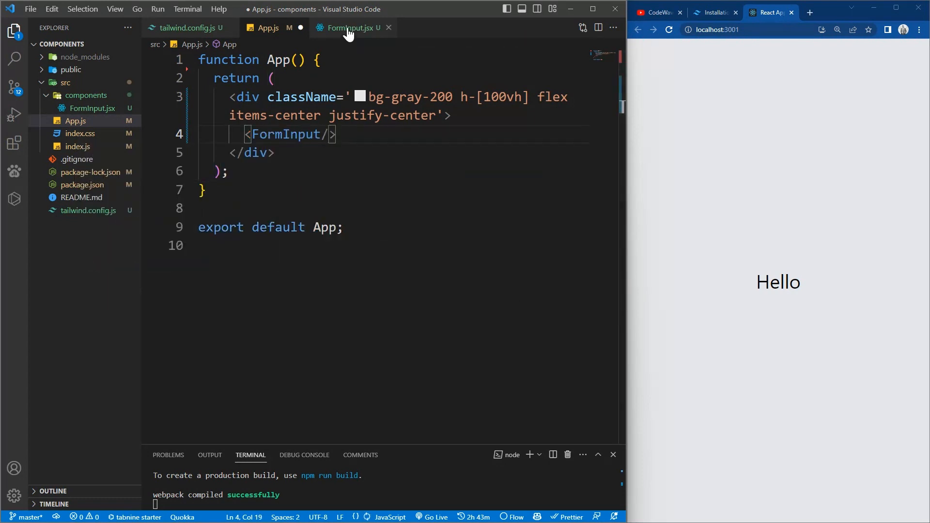
Add import FormInput from "./components/FormInput" at the top of App.js and save.
left_click(349, 28)
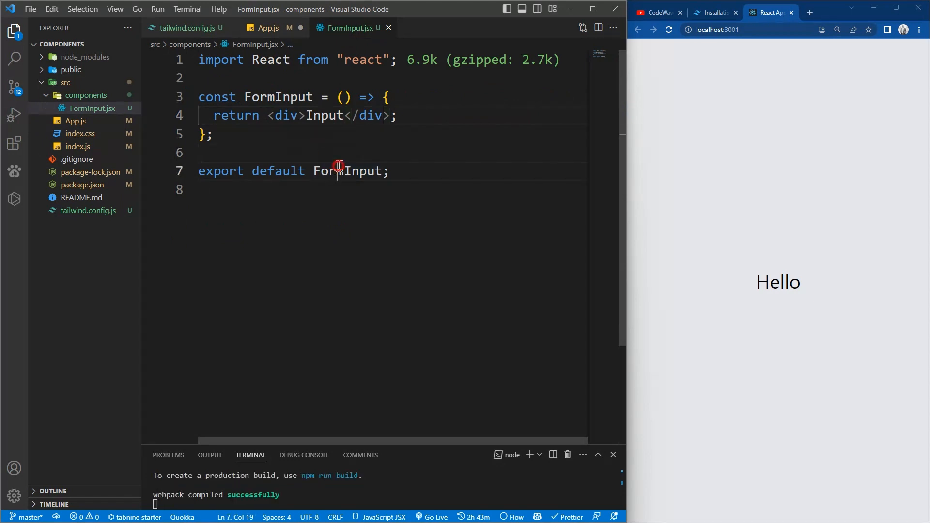
left_click(267, 28)
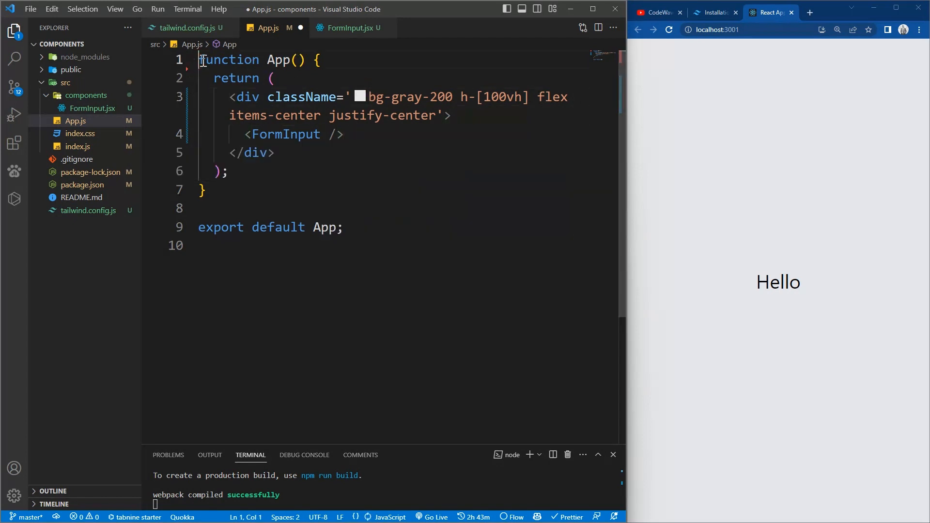
type("import FormInput")
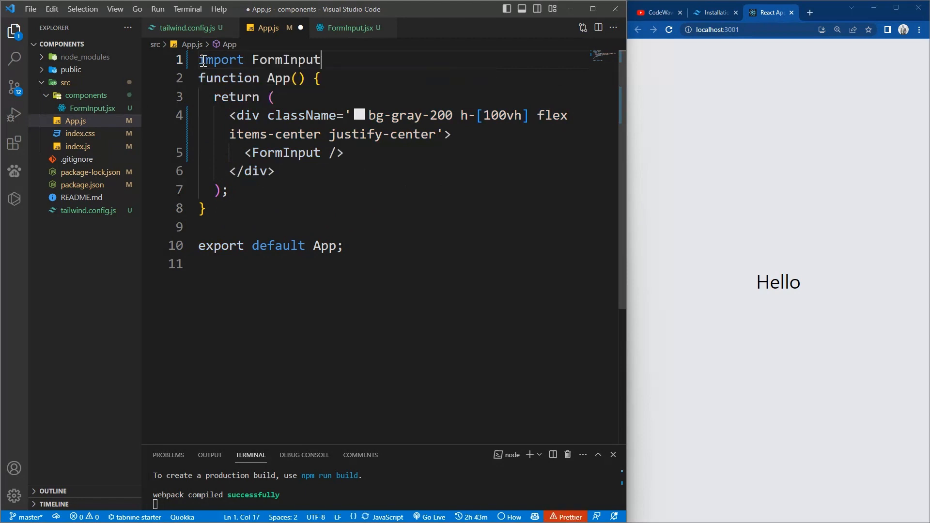
type("from \".\"")
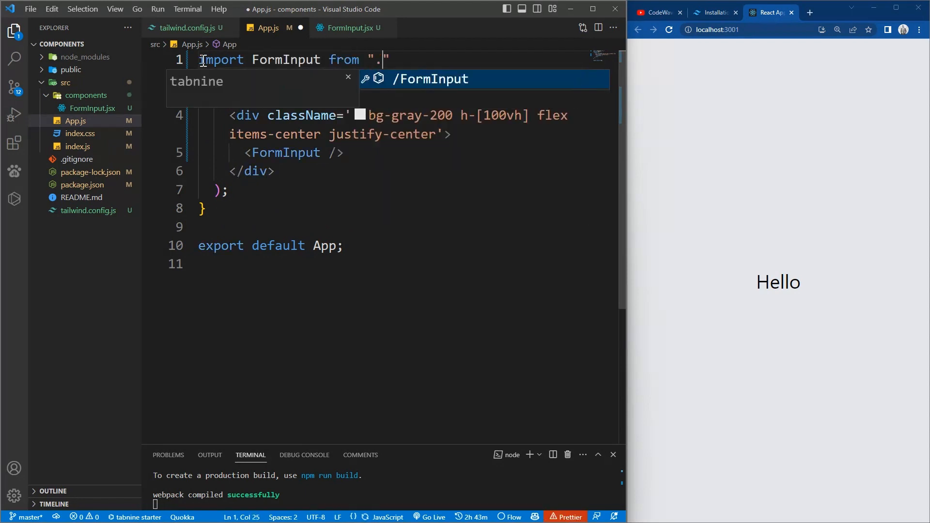
type("/")
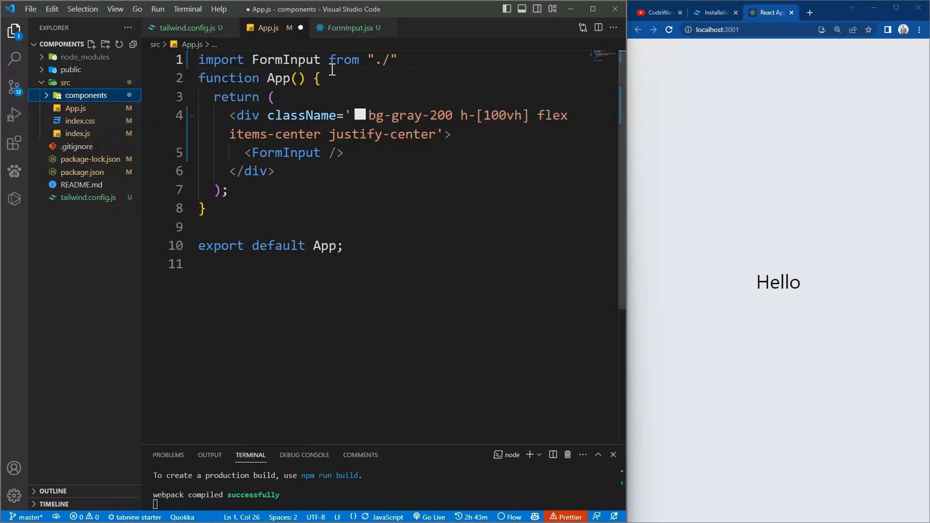
type("components/FormInput")
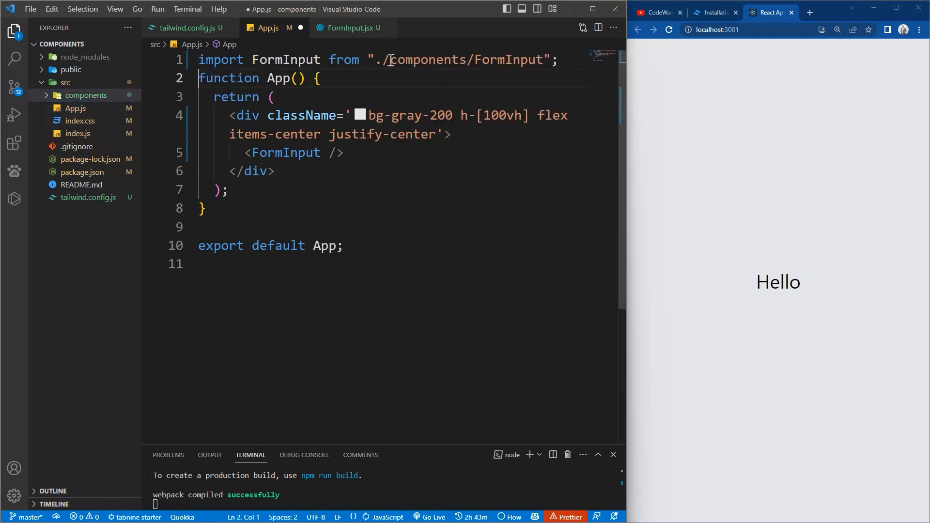
key("ctrl+s")
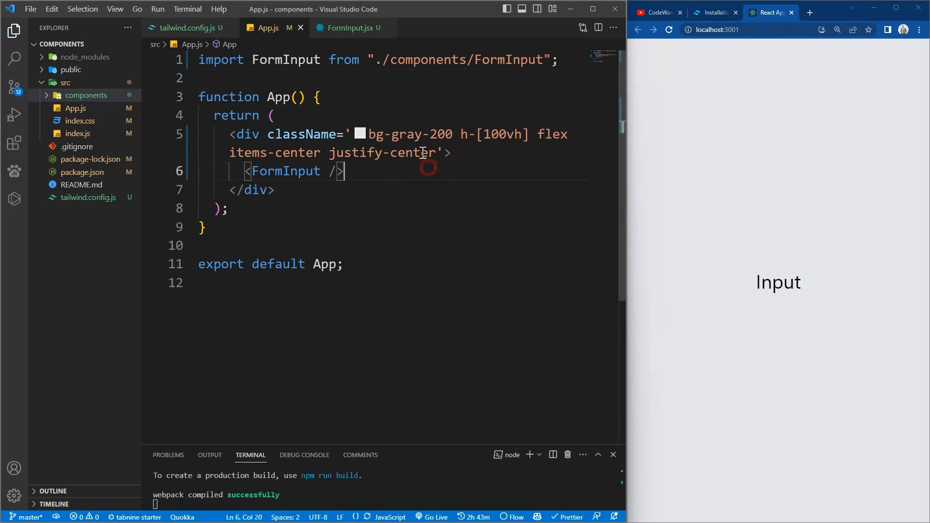
In FormInput.jsx return a 'Your Email' label followed by an empty <input /> element.
left_click(349, 27)
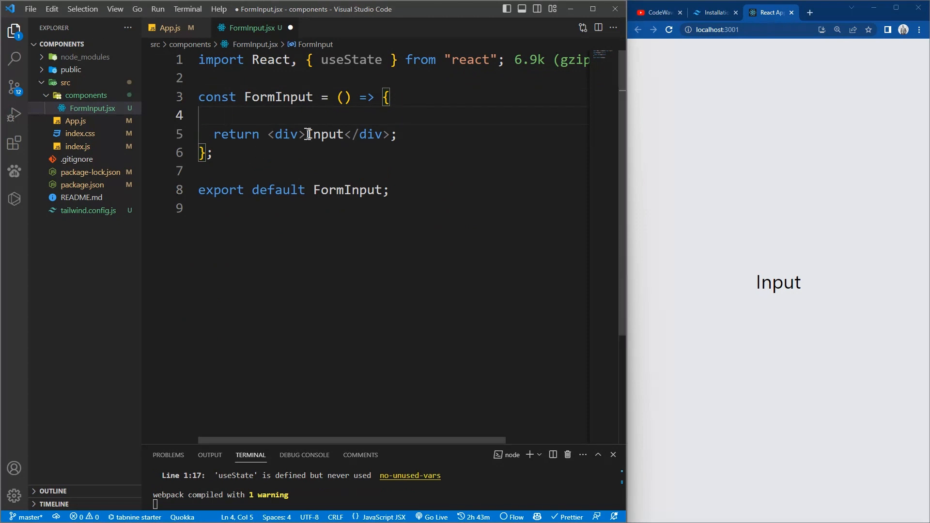
type("<label></label>")
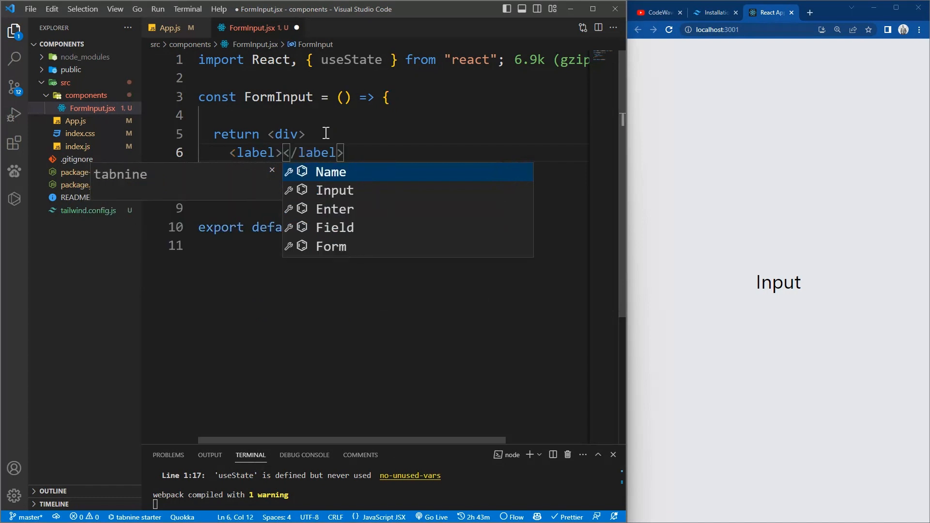
type("Your")
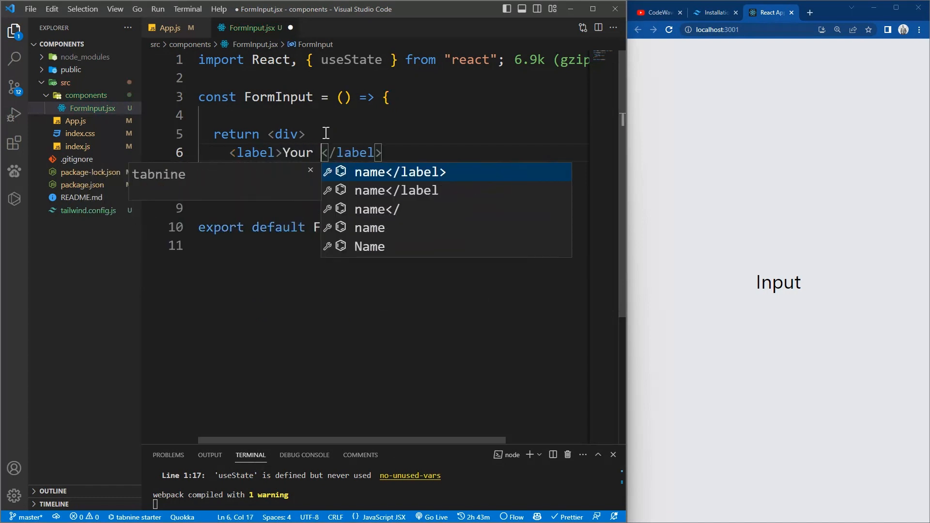
type("Email")
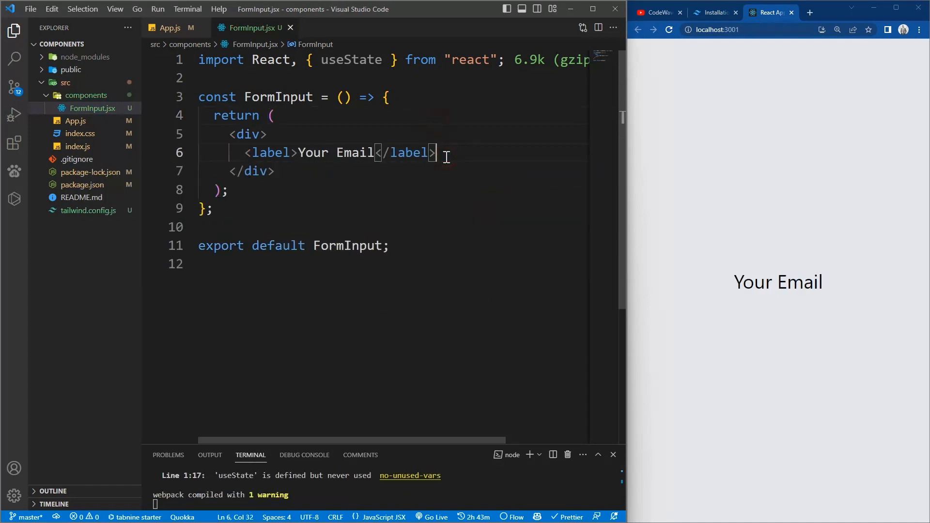
key("enter")
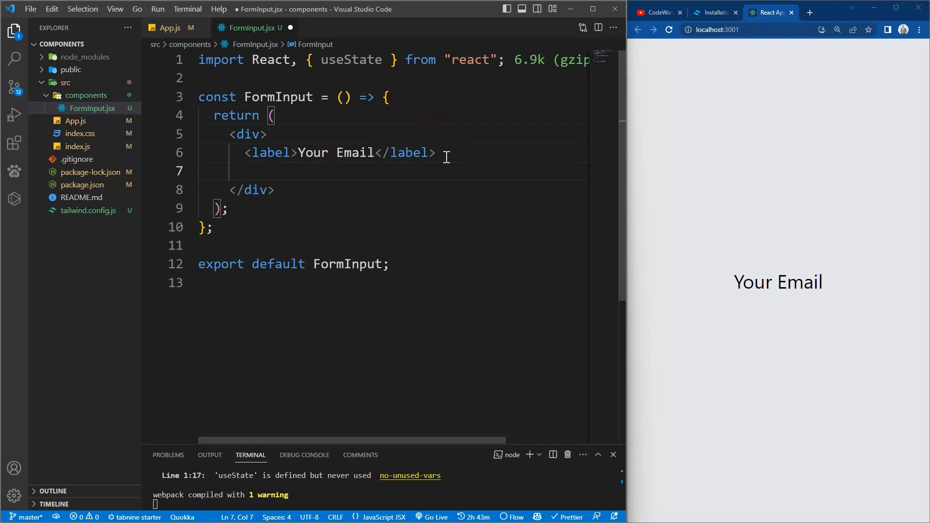
type("<input />")
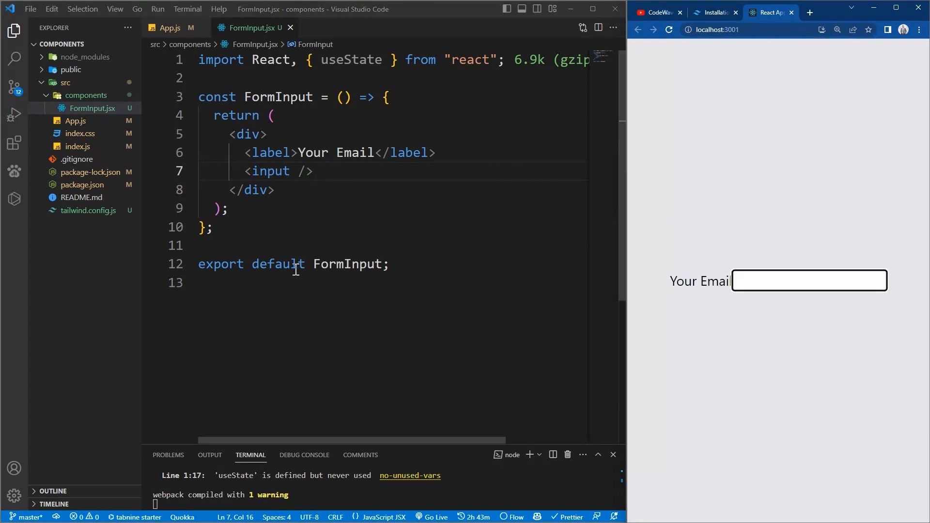
mouse_move(248, 133)
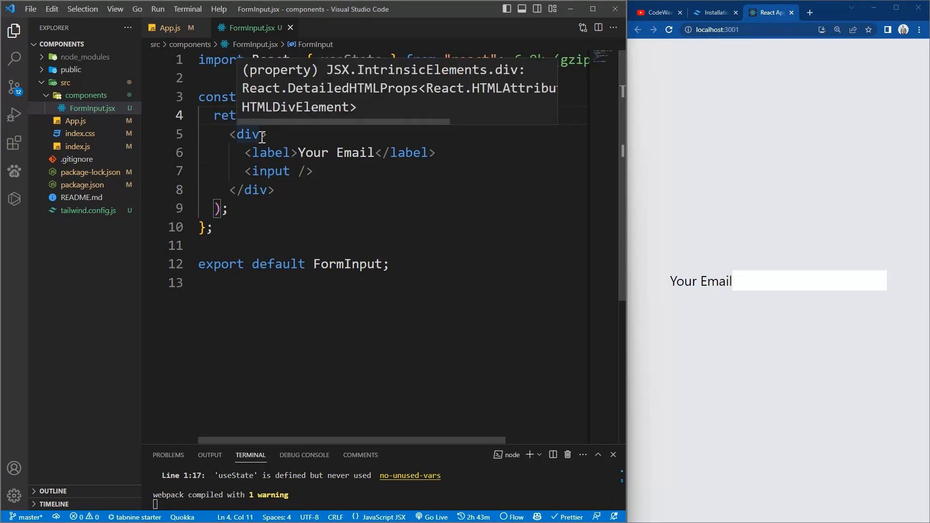
Give the label className 'block mb-2 text-sm font-medium text-gray-800' and enlarge the preview.
type("className=\"\"")
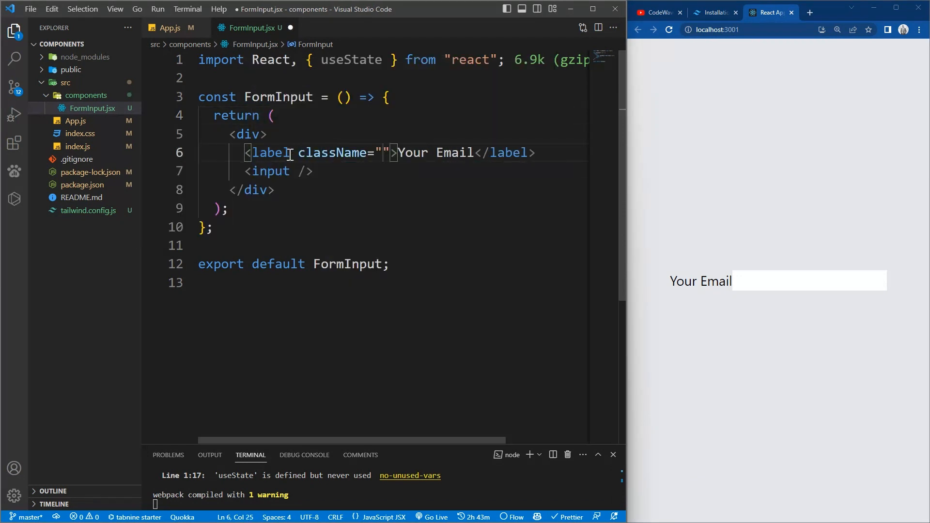
type("block")
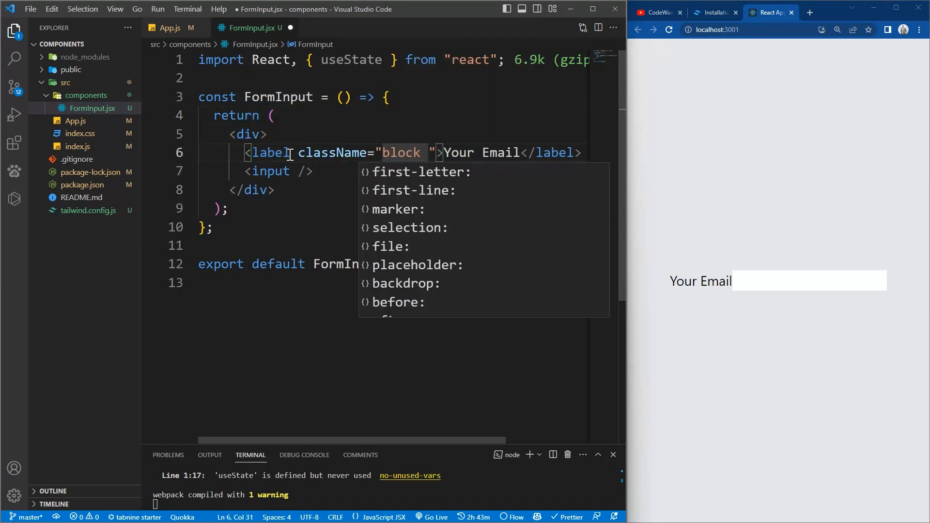
type("mb-2 text-s")
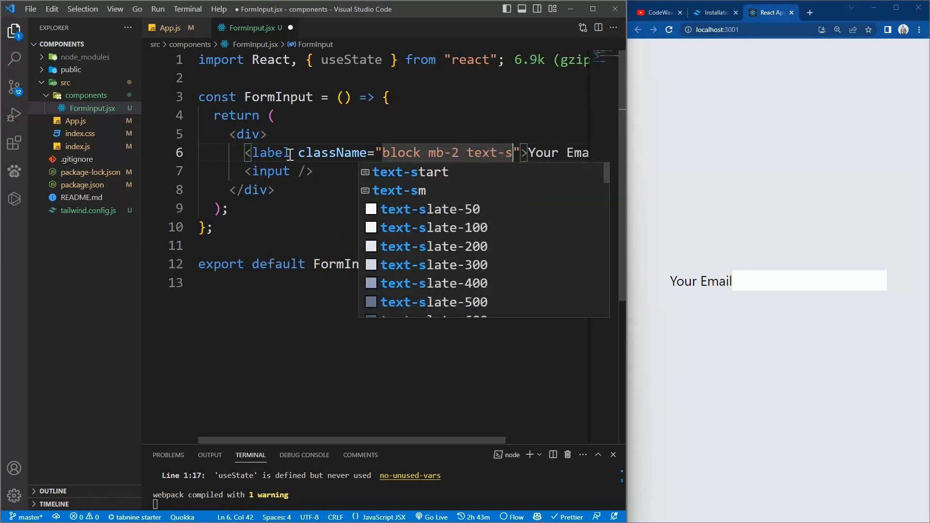
type("font-medium text-gray-800'")
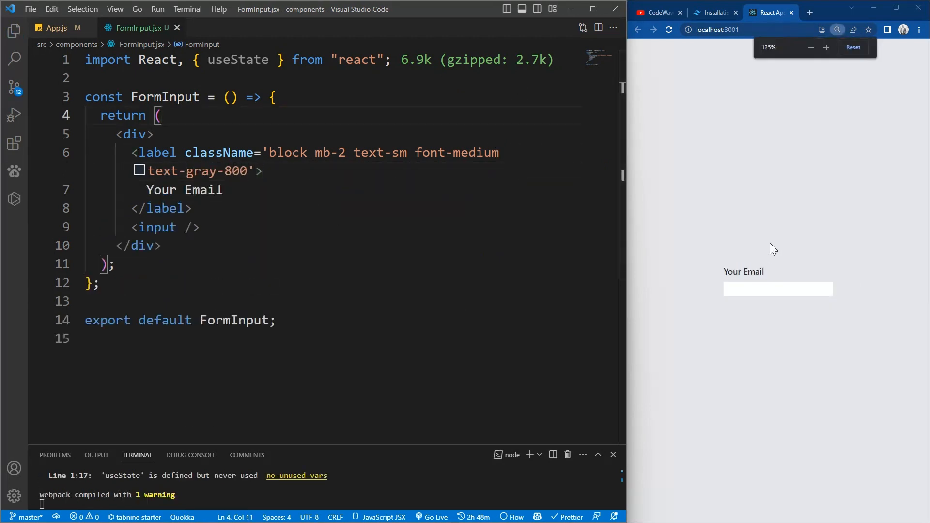
left_click(826, 47)
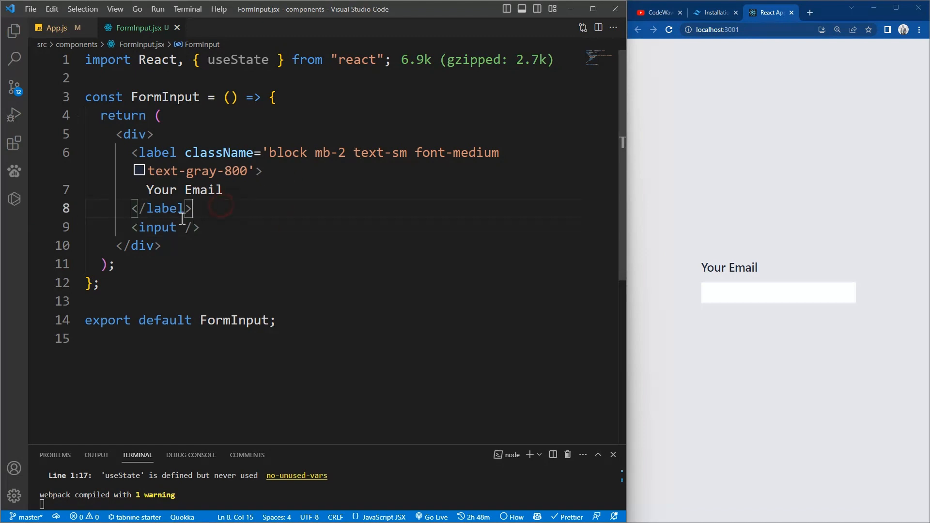
Start the input className with bg-gray-50 border border-gray-300 text-gray-900 text-md rounded-lg.
key("Enter")
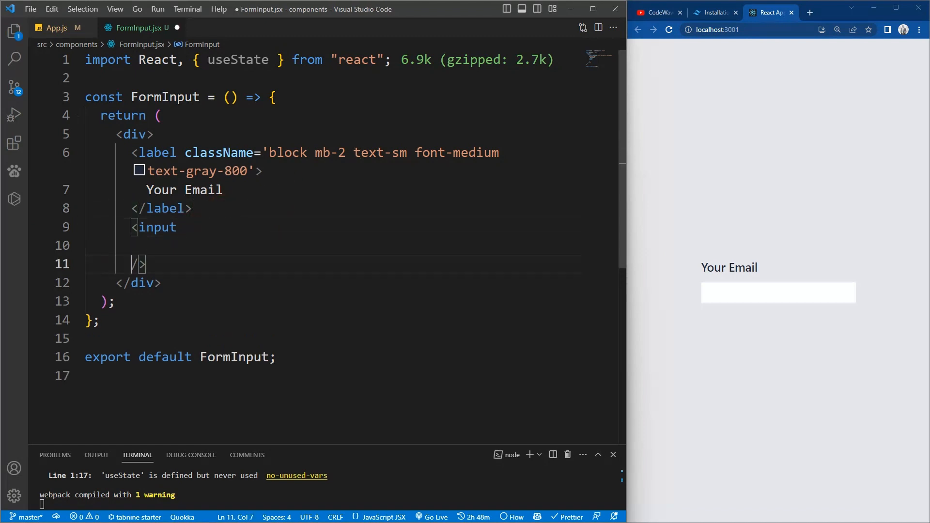
type("className=\"")
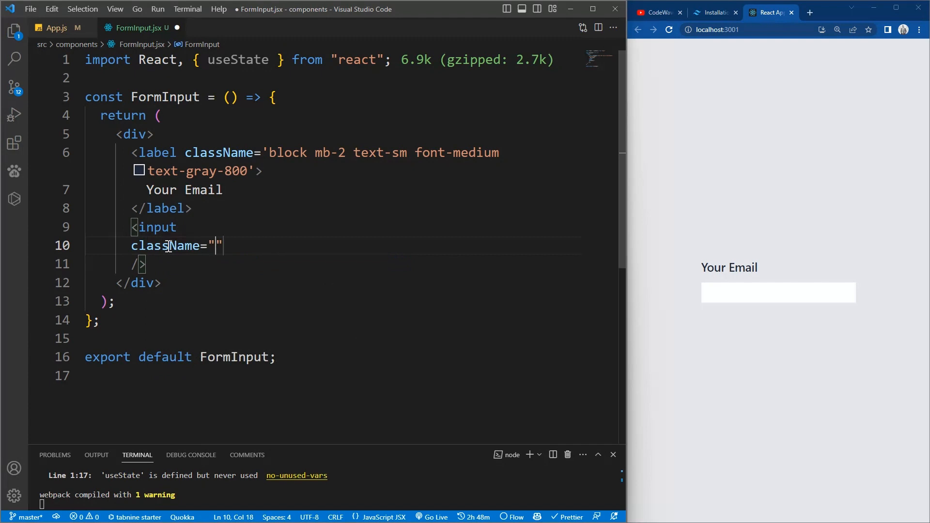
type("bg-gray-50 border b")
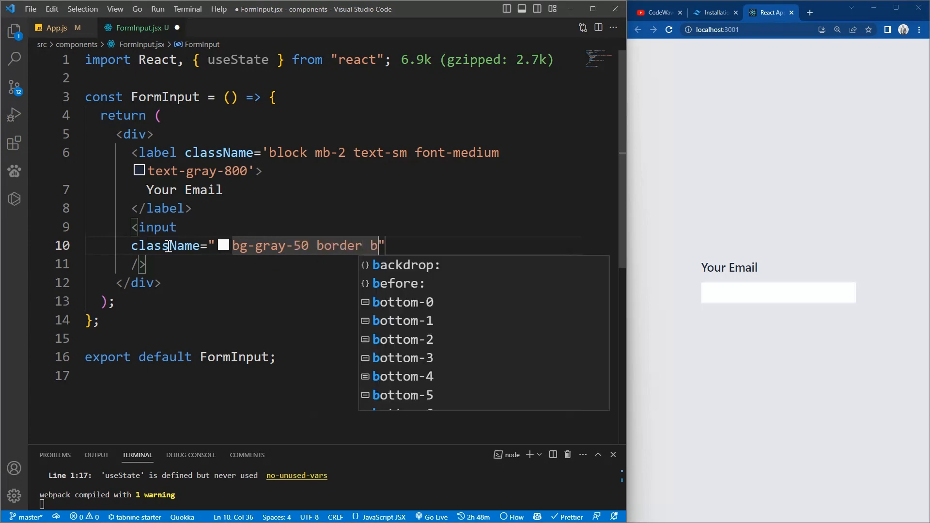
type("order")
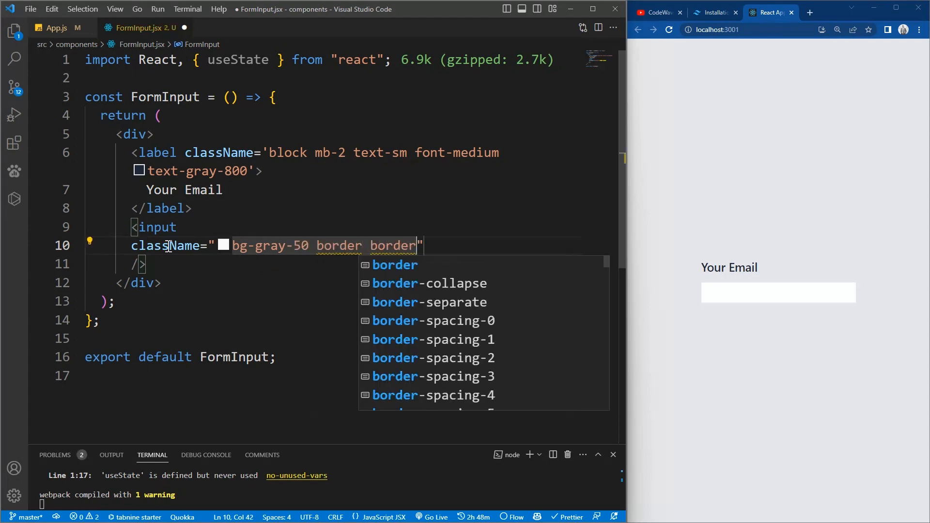
type("-gray-300")
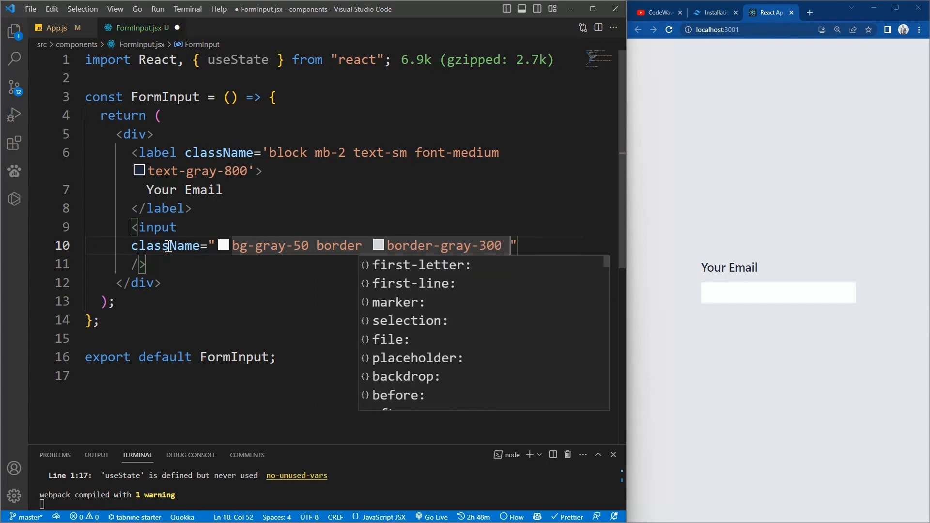
type("text-gray-900")
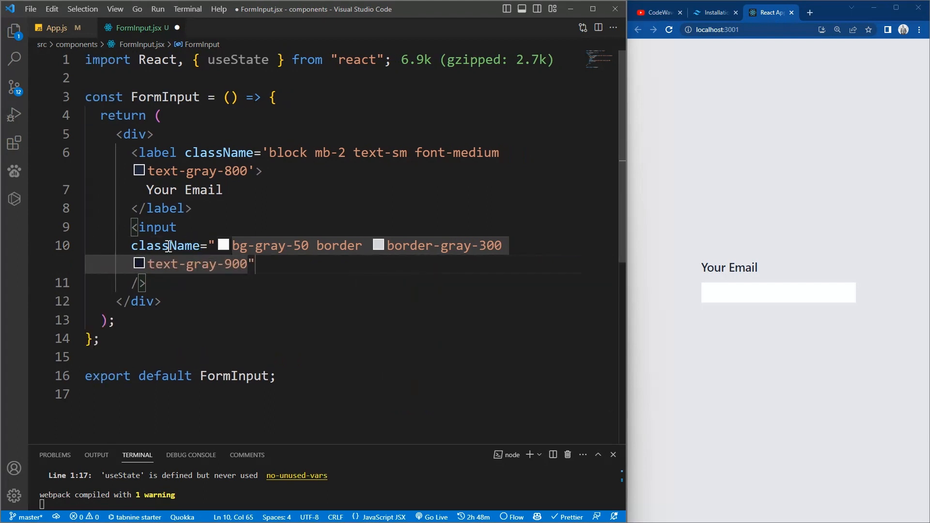
type("text-md")
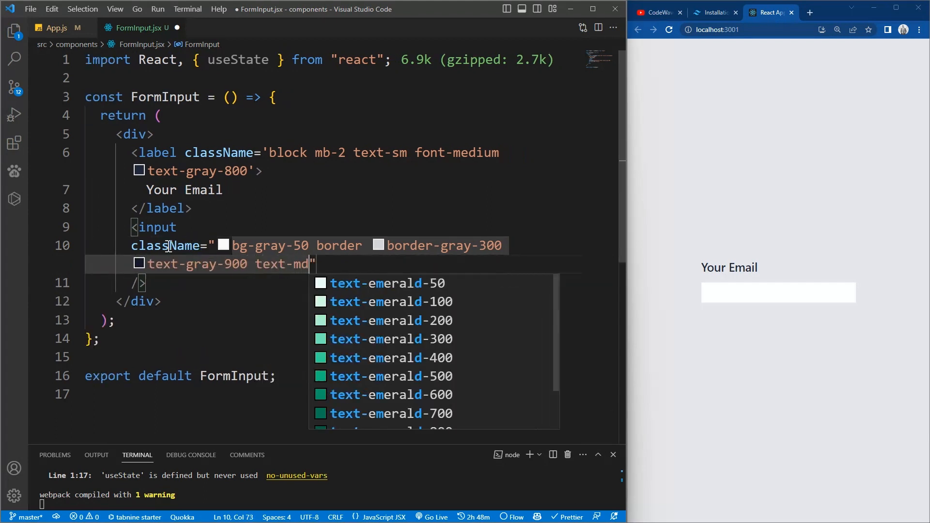
type("rounded-")
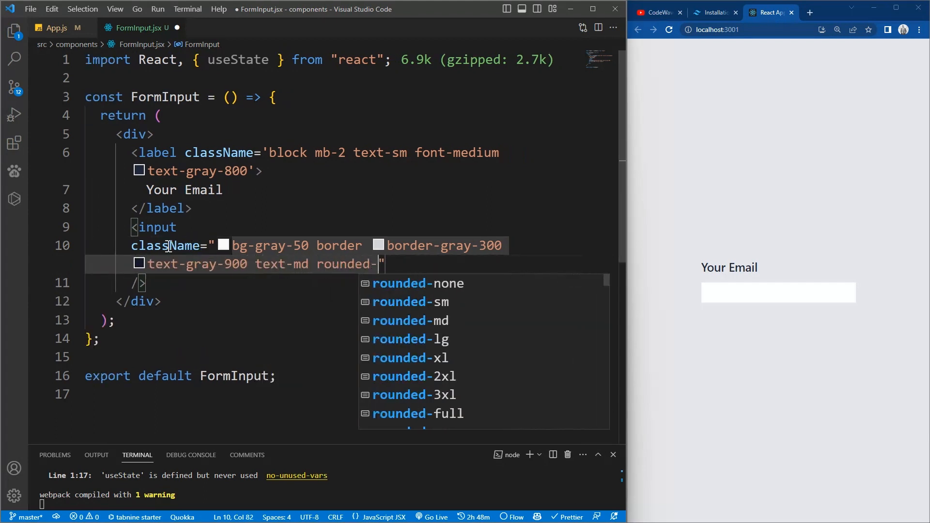
type("lg focus:rin")
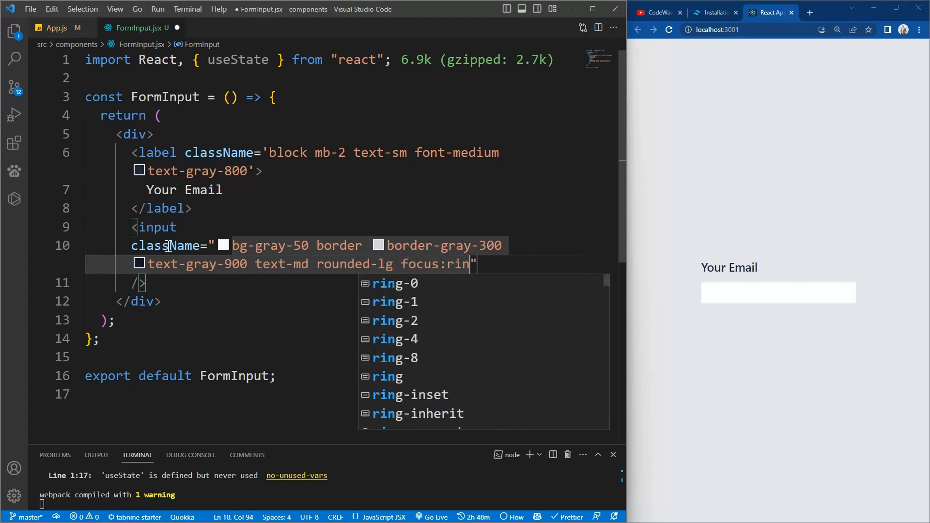
Add focus:ring-2 focus:ring-blue-200 focus:border-blue-500 block w-full p-2.5 outline to the input classes.
type("g-2")
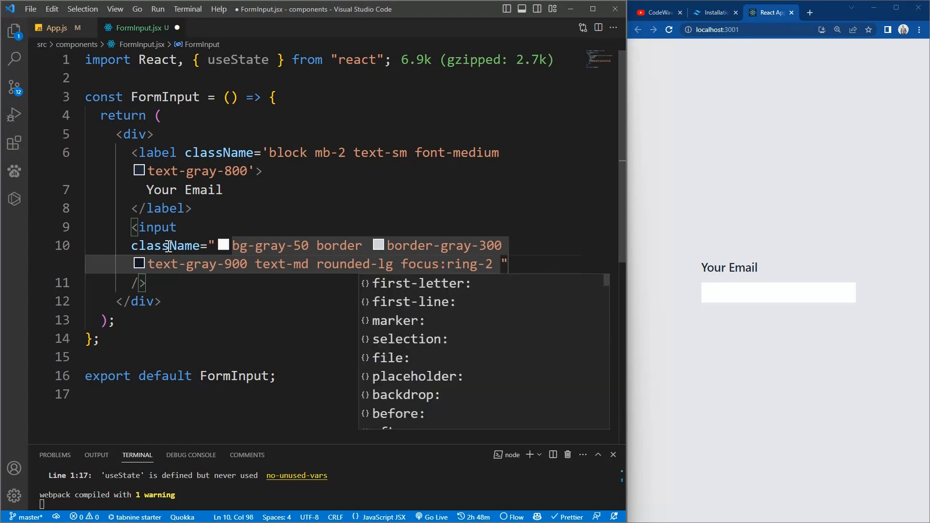
type("focus:ring-b")
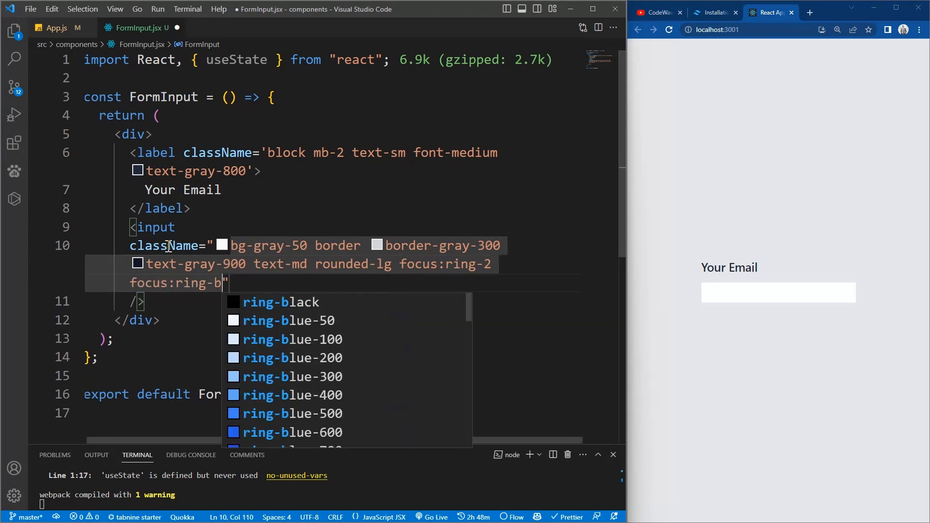
type("lue-200 focus")
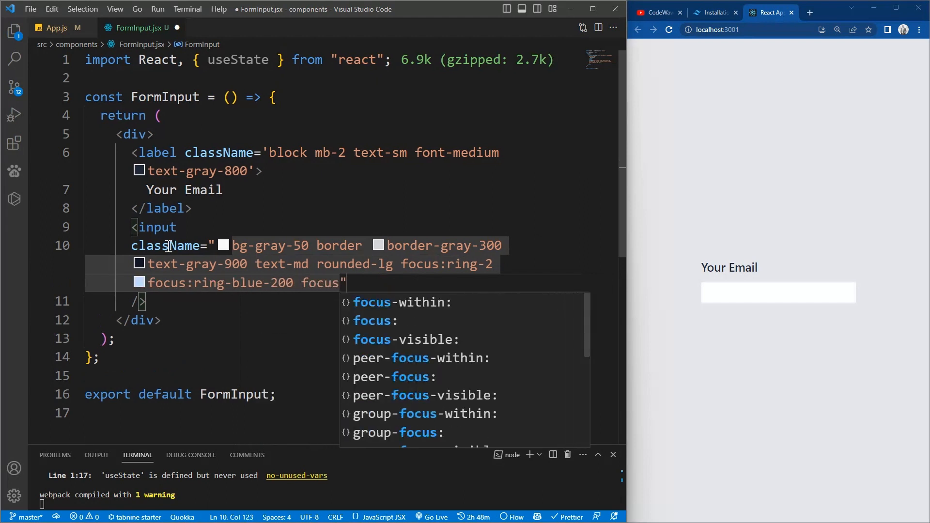
type(":border-")
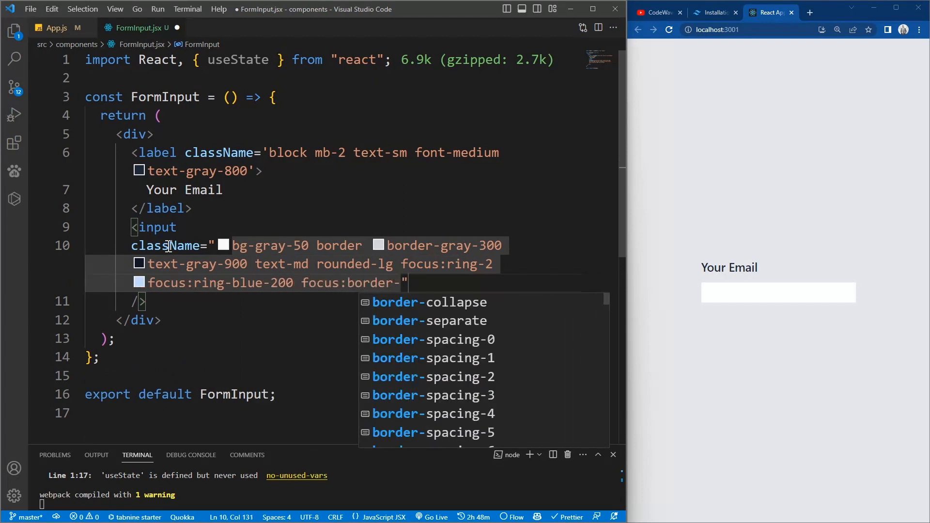
type("blue-500 block w-full' /")
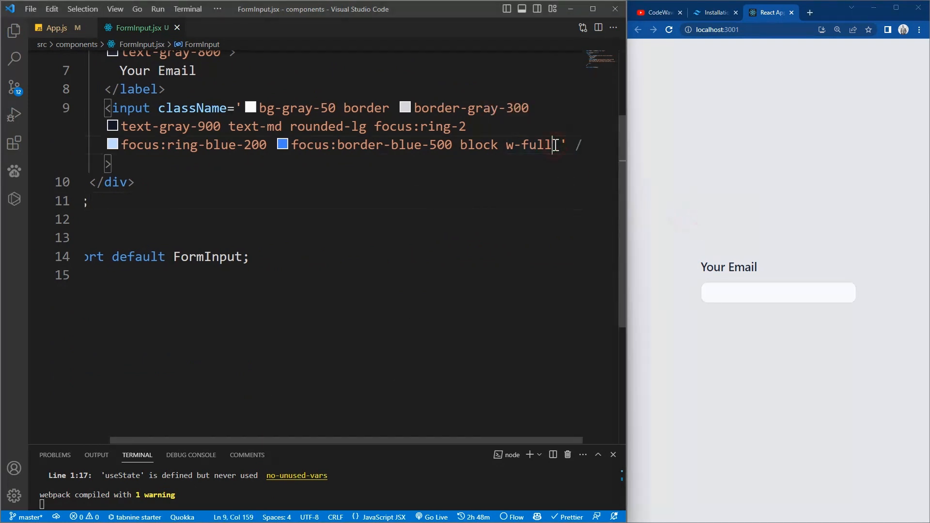
type("p")
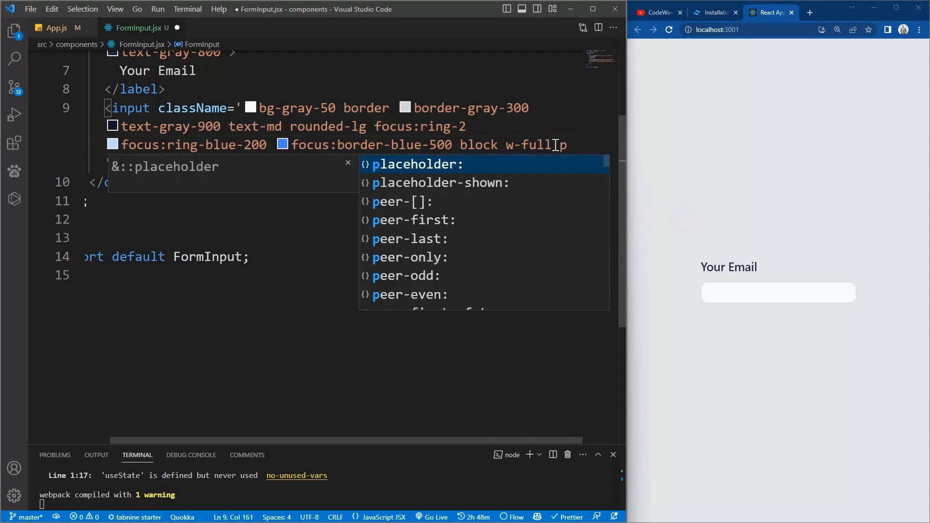
type("p-2.5")
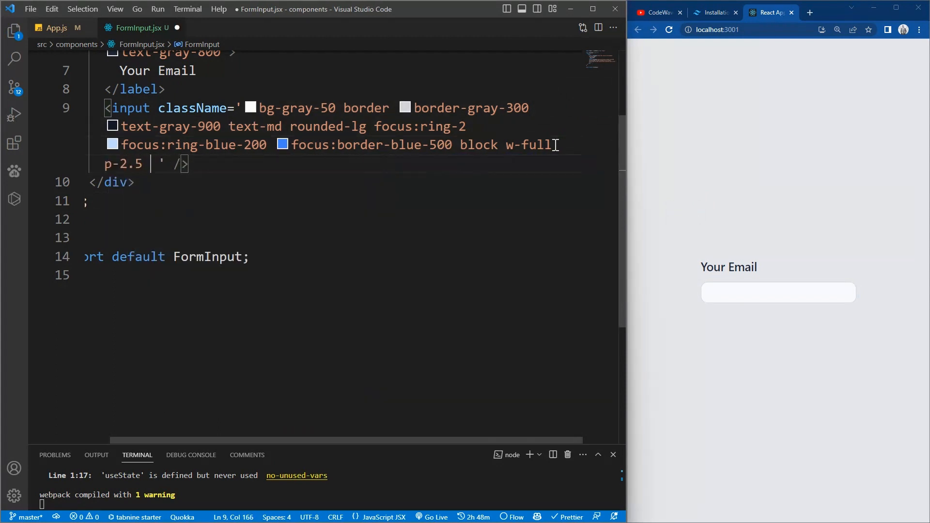
type("outline-none")
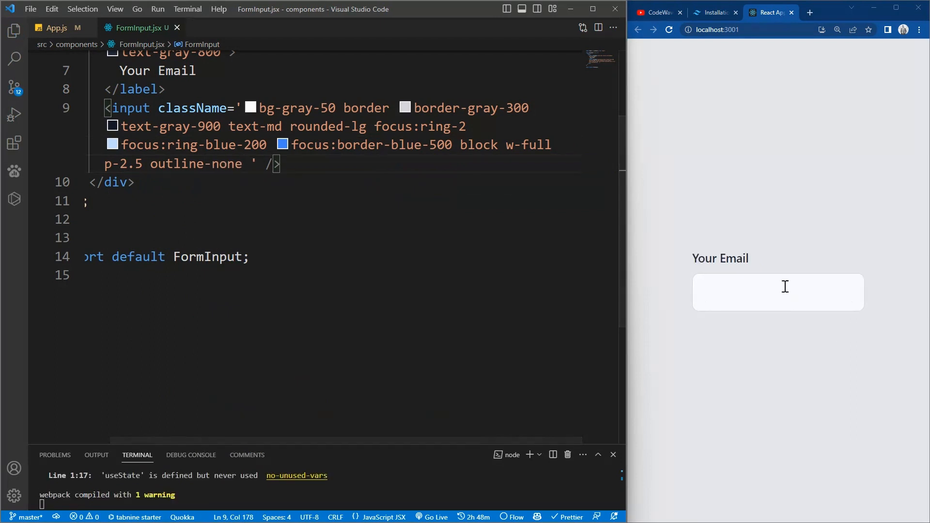
Focus and unfocus the email field in the preview to check its blue focus styling.
left_click(778, 291)
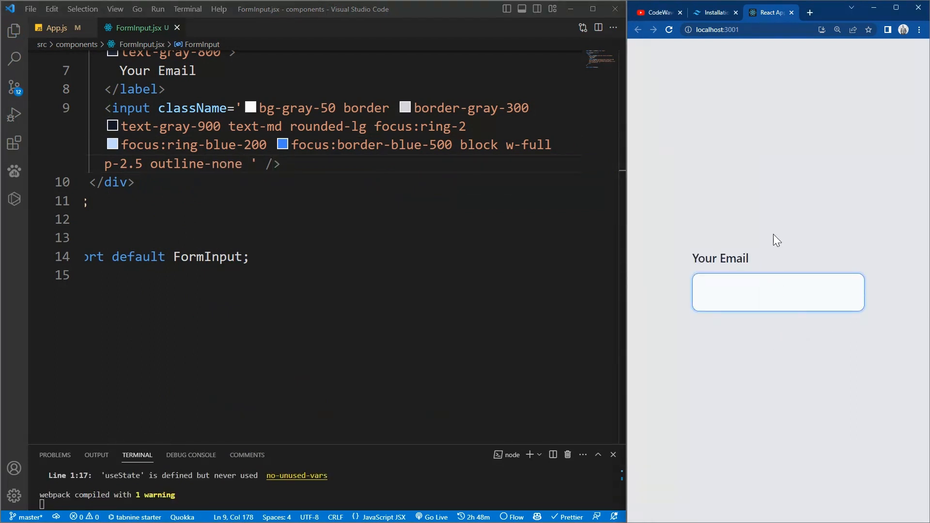
left_click(778, 292)
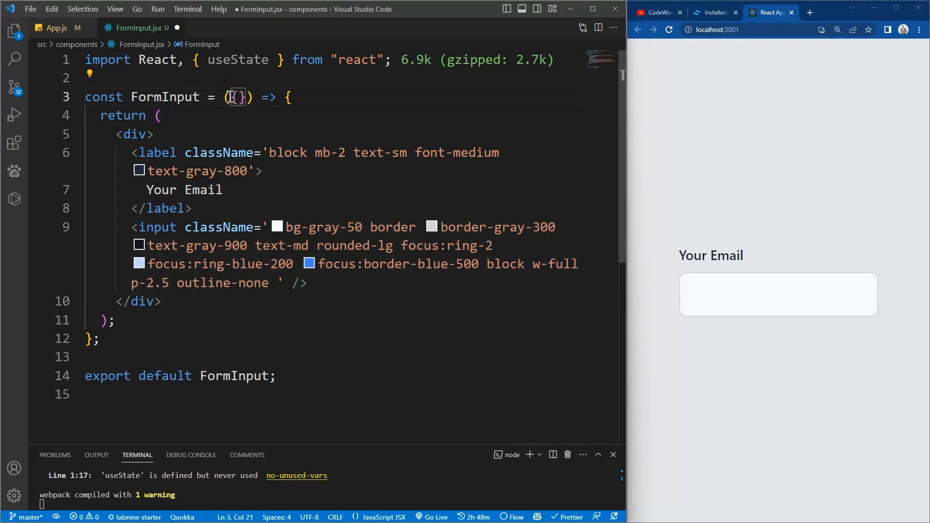
Destructure label, type, placeholder, required, onChange and value in FormInput's parameters.
type("label,")
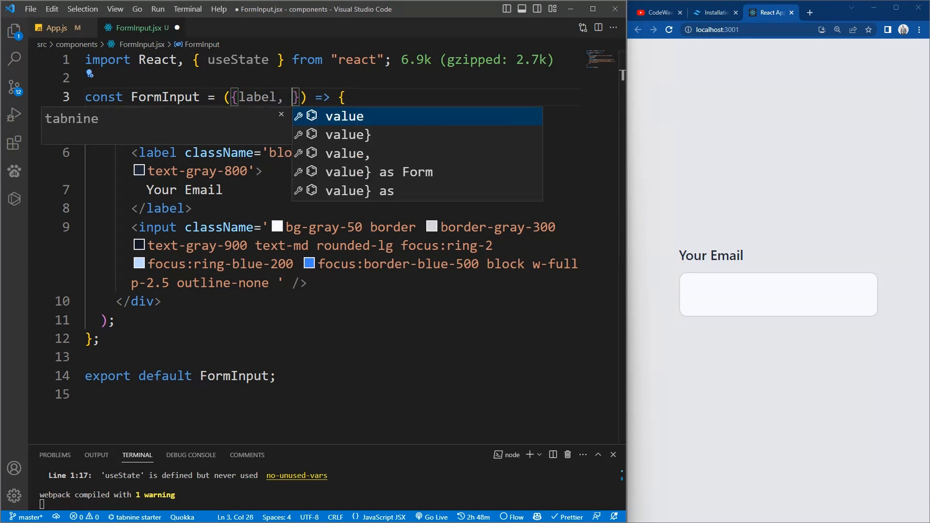
type("typr")
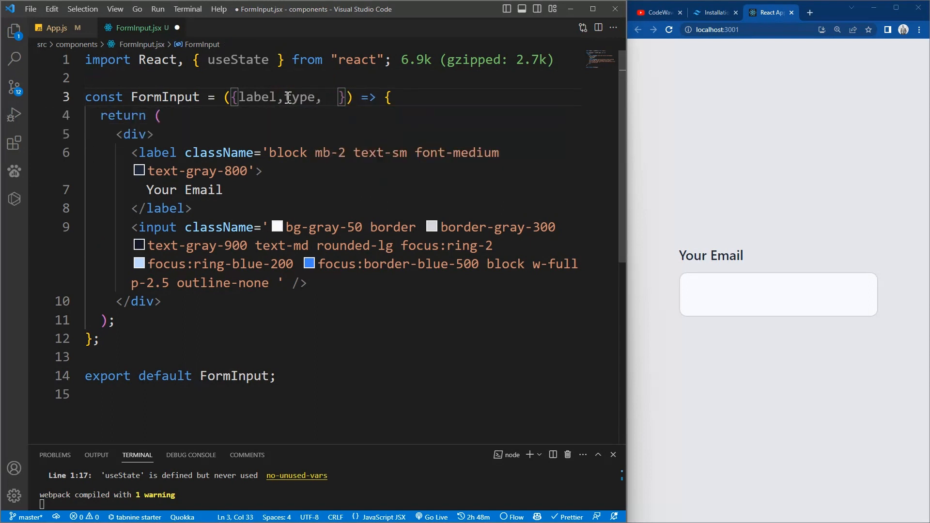
type("placeholder,")
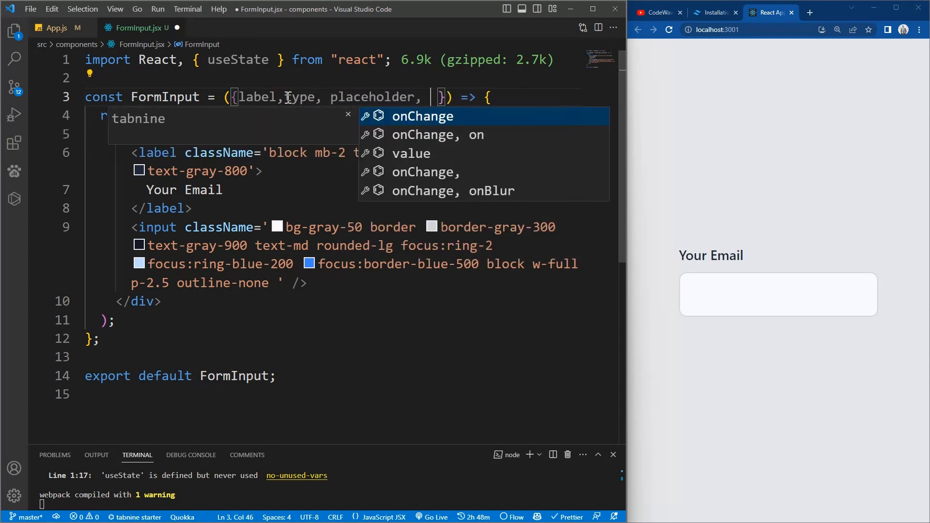
type("required")
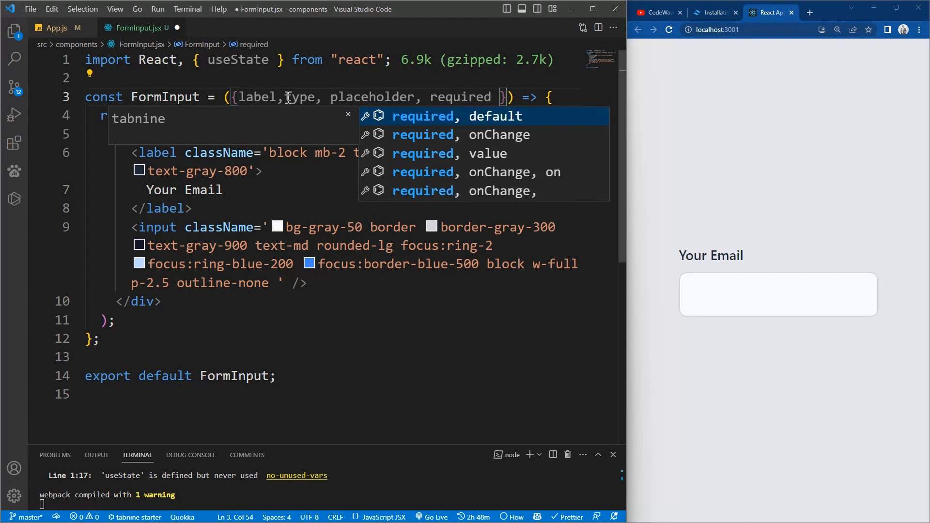
type(", onC")
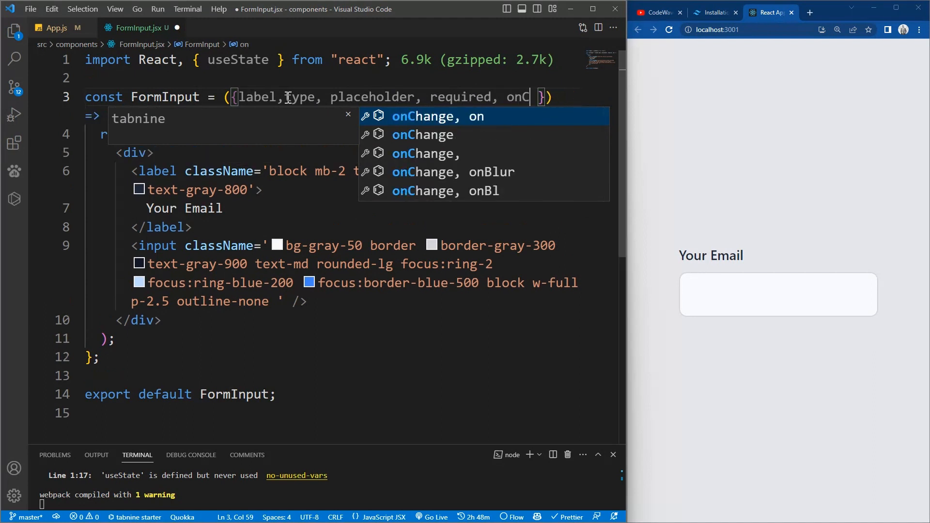
type("Change,")
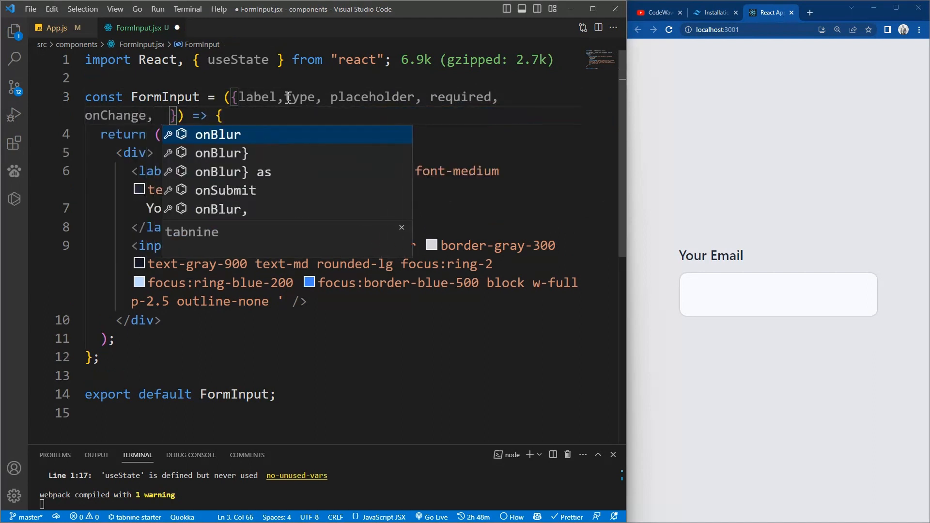
type("value,")
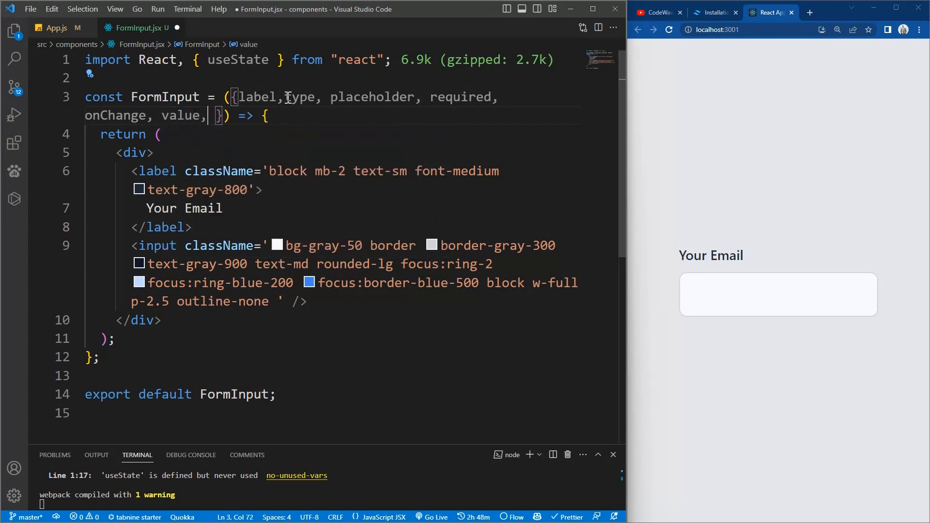
Add validator, name, error and resetError to the destructured props.
type("validat")
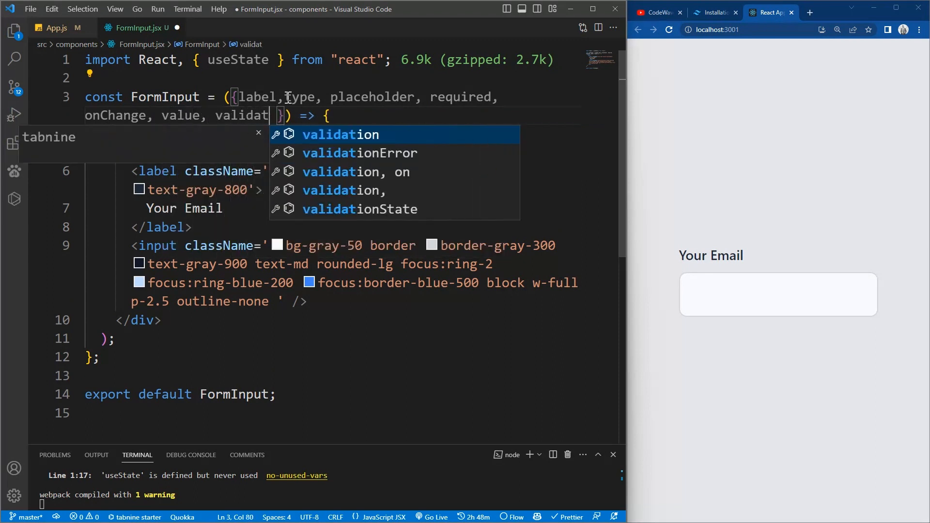
type("or, name,")
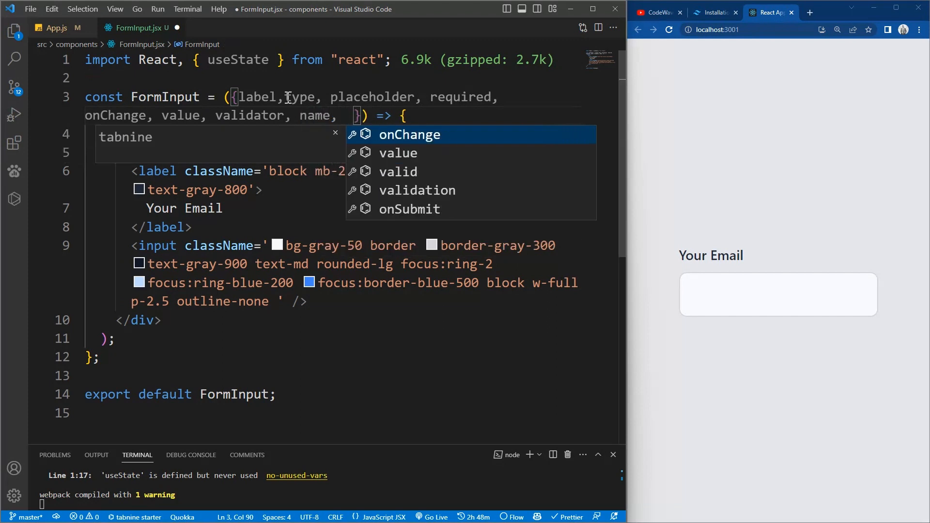
type("error,")
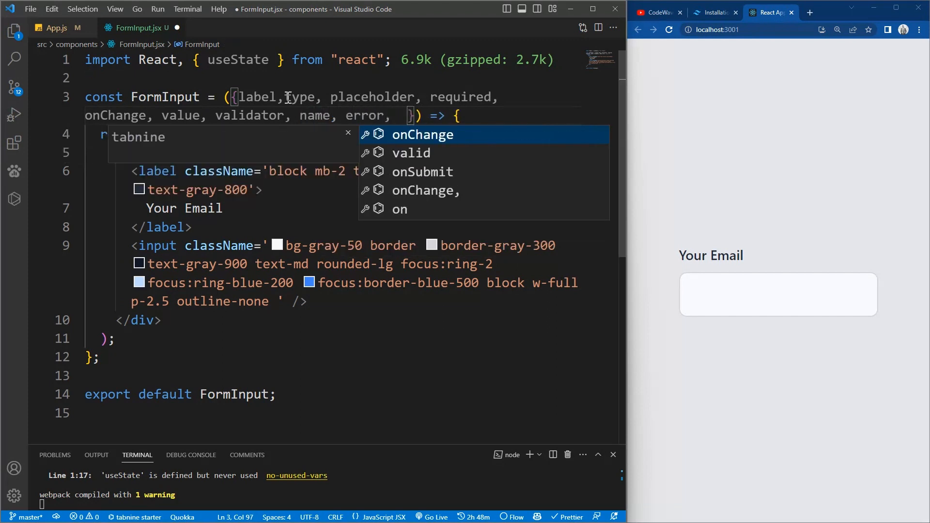
type("resetError,")
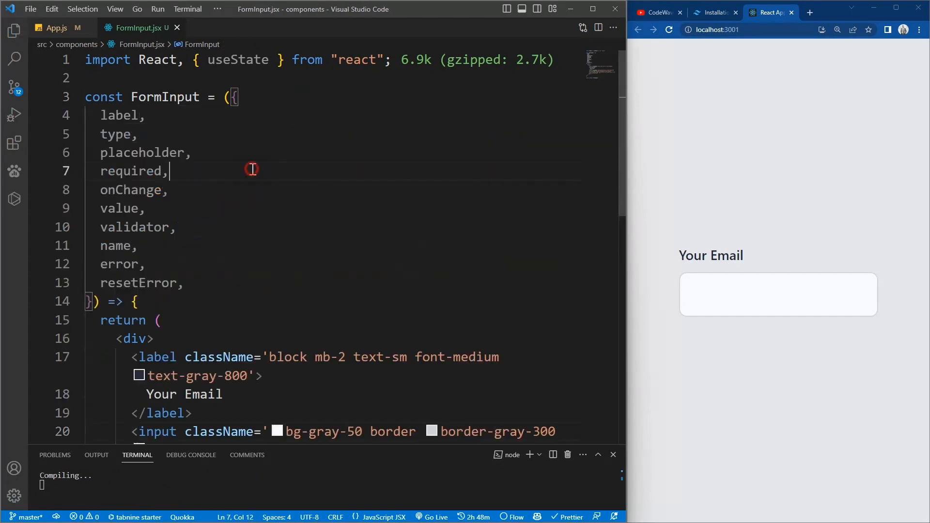
scroll("down", 3)
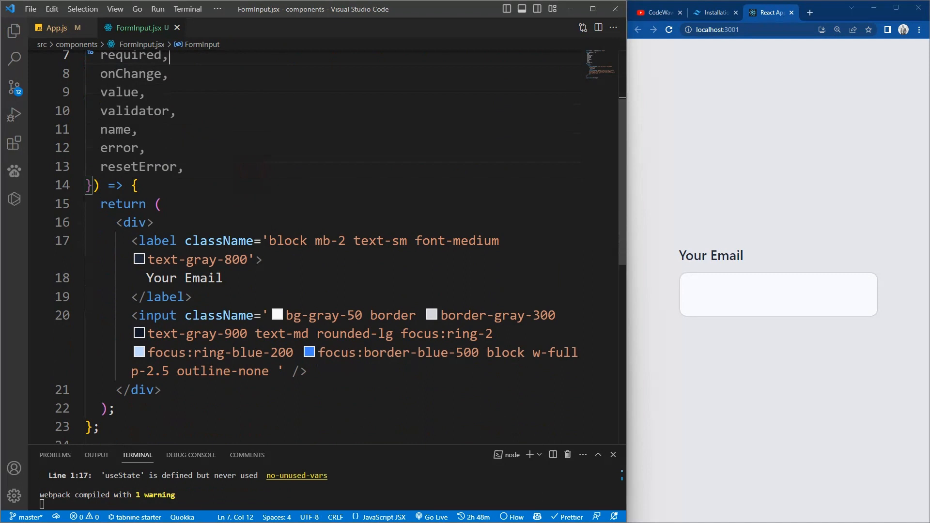
scroll("down", 3)
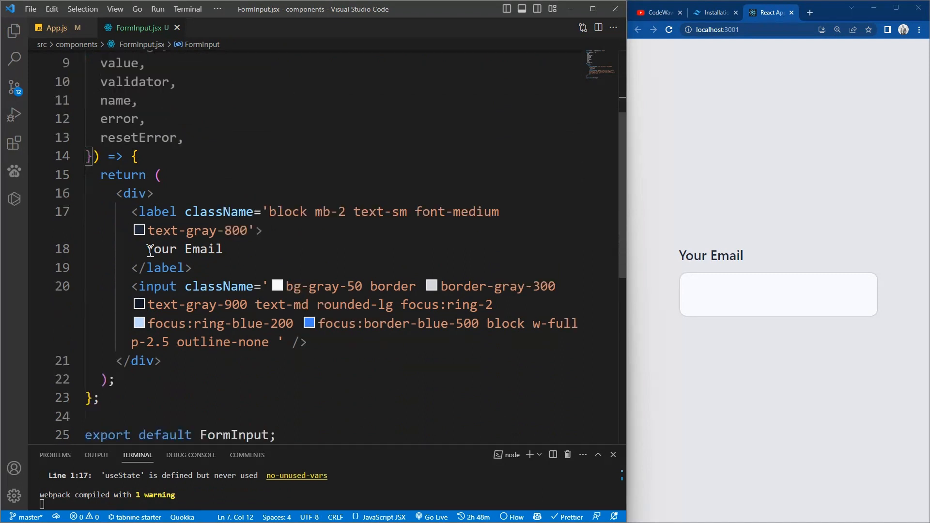
Render {label} as the label text and pass type, name, placeholder, value, onChange and required to the input.
type("{label")
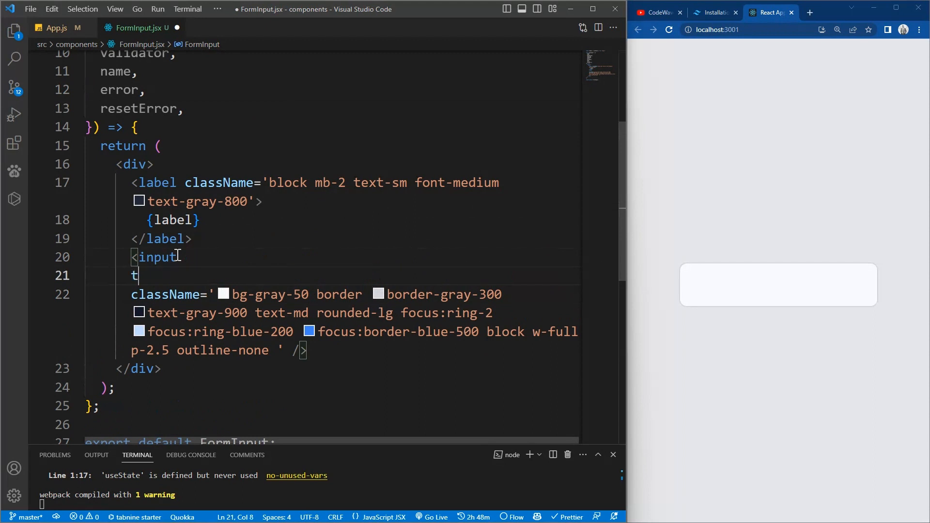
type("ype={t}")
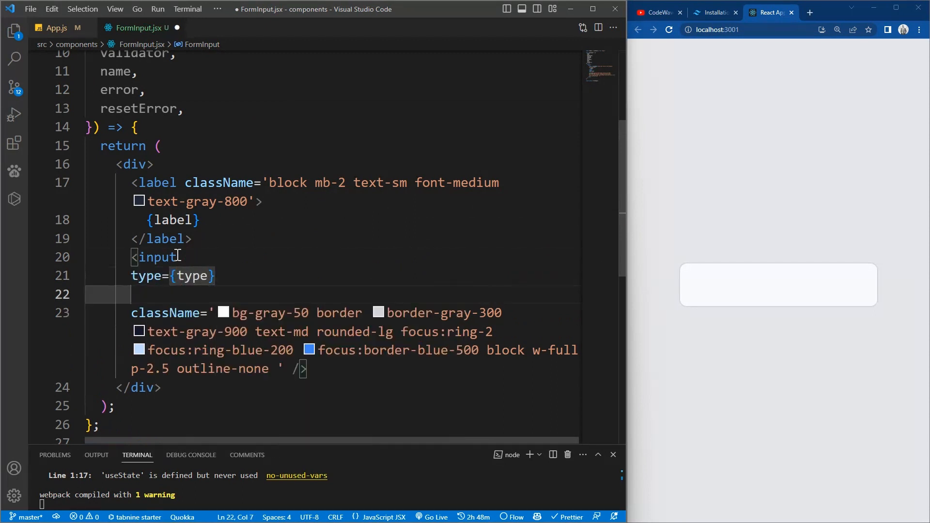
type("name=")
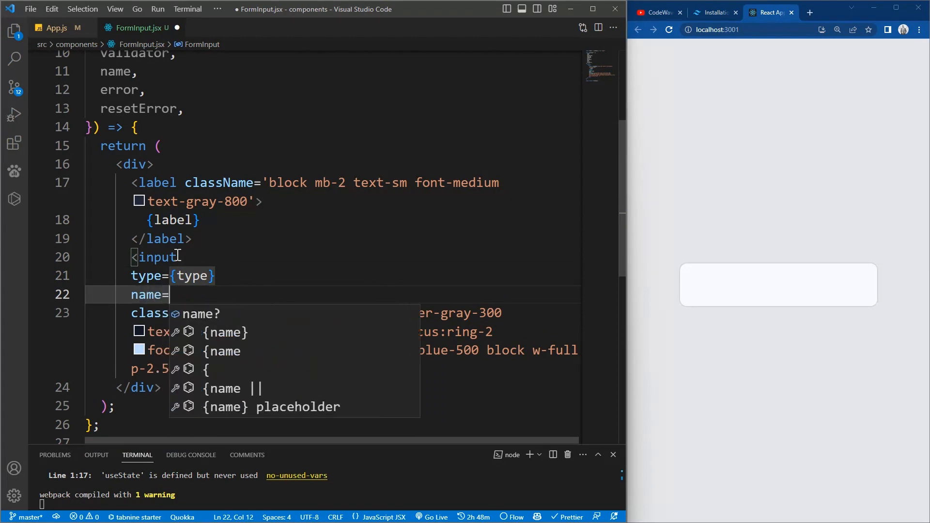
type("{name")
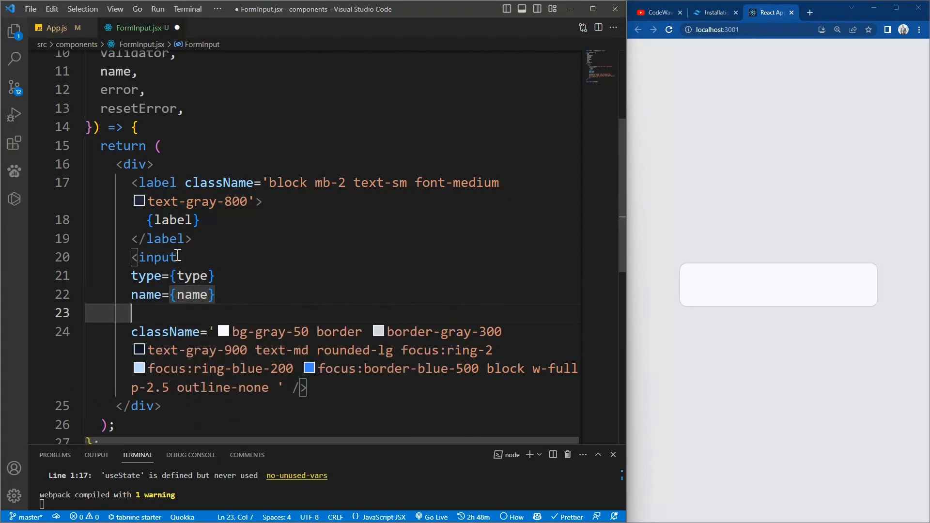
type("placeholder={placeholder")
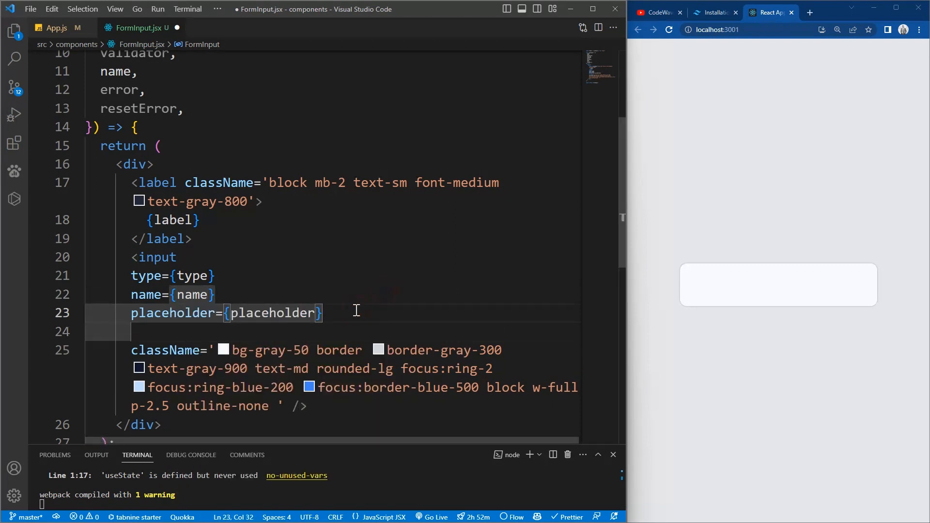
type("value={value}")
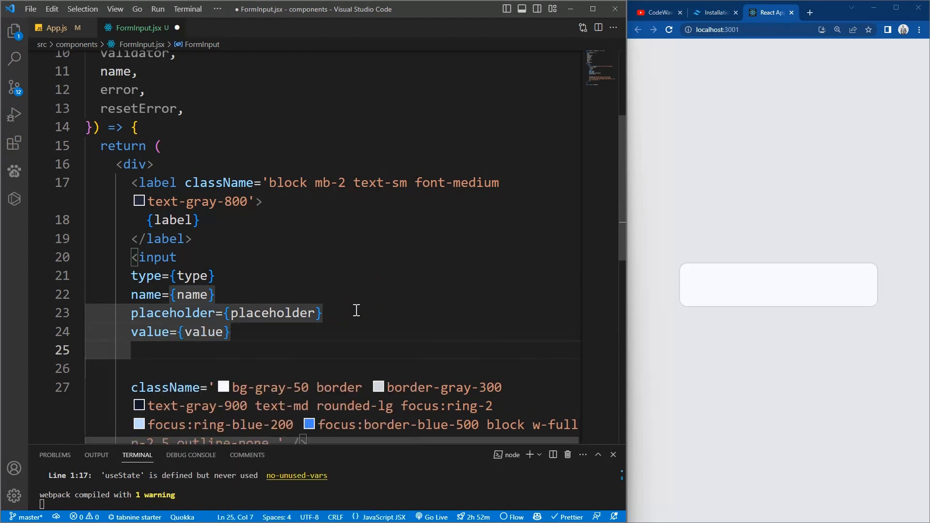
type("onChange={onChange")
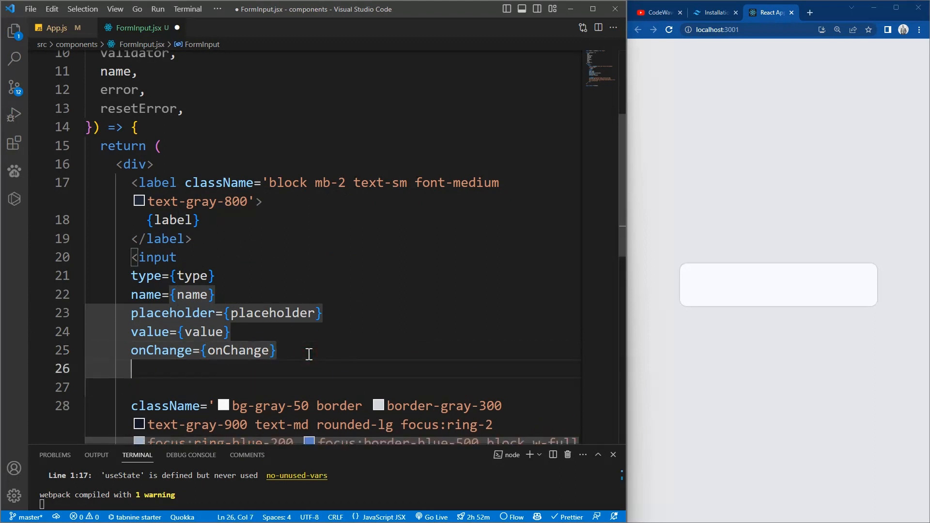
type("required={required}")
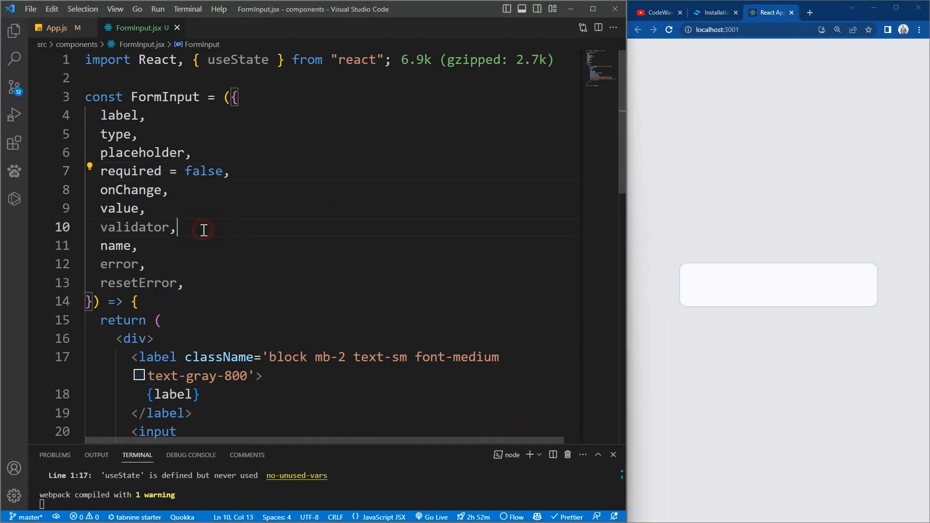
Default the validator prop to an empty arrow function, then return to App.js.
double_click(136, 227)
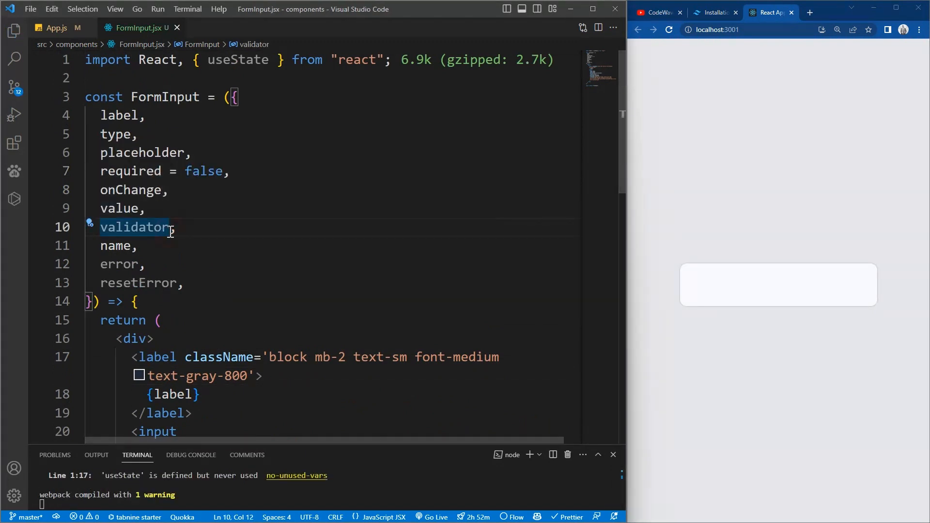
type("= () =>{}")
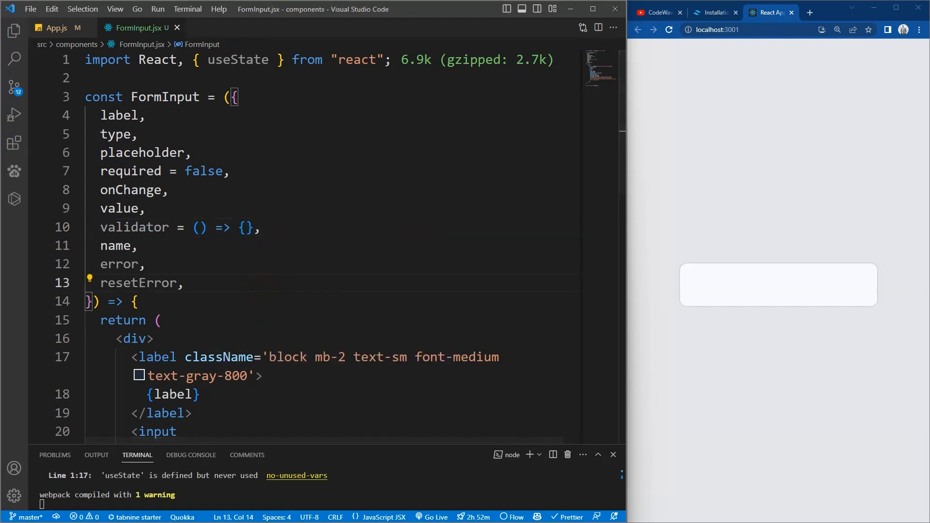
left_click(56, 27)
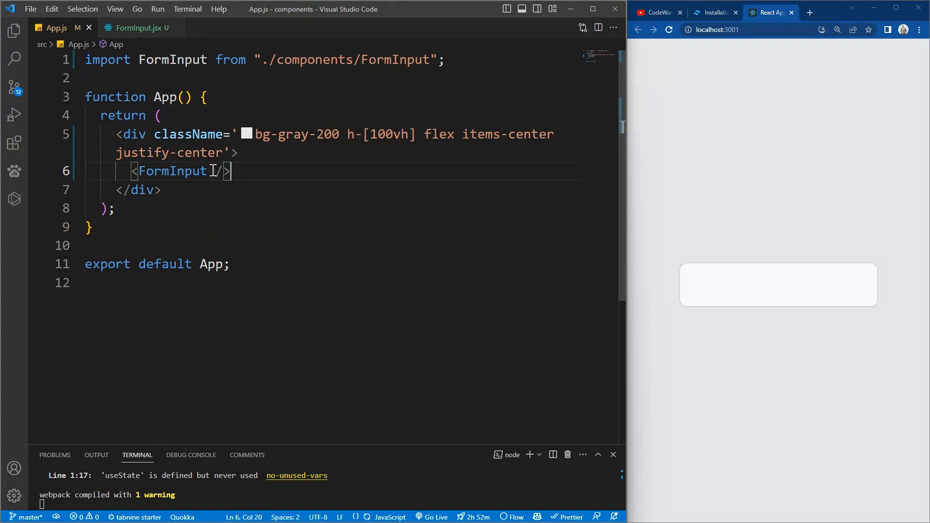
Give the FormInput label 'Your Email', an email@code placeholder and type="email".
type("label=''/>")
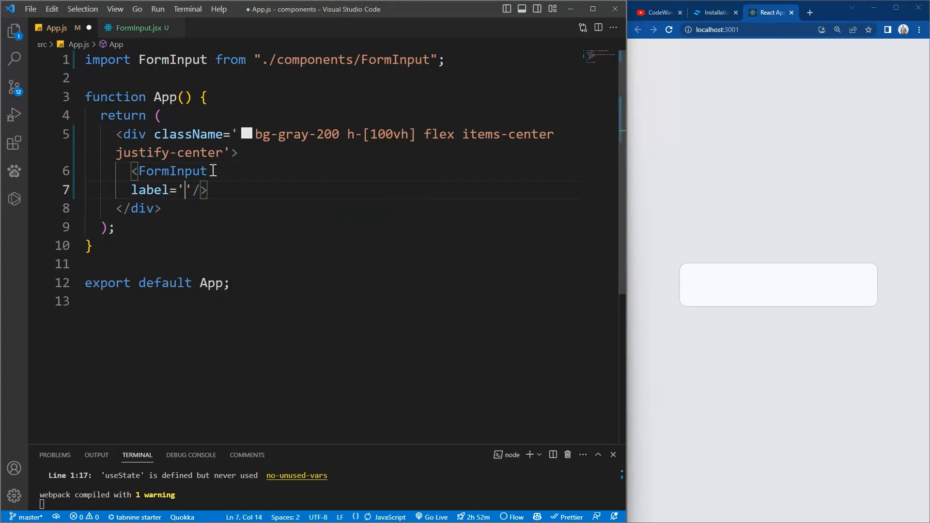
type("Your Email")
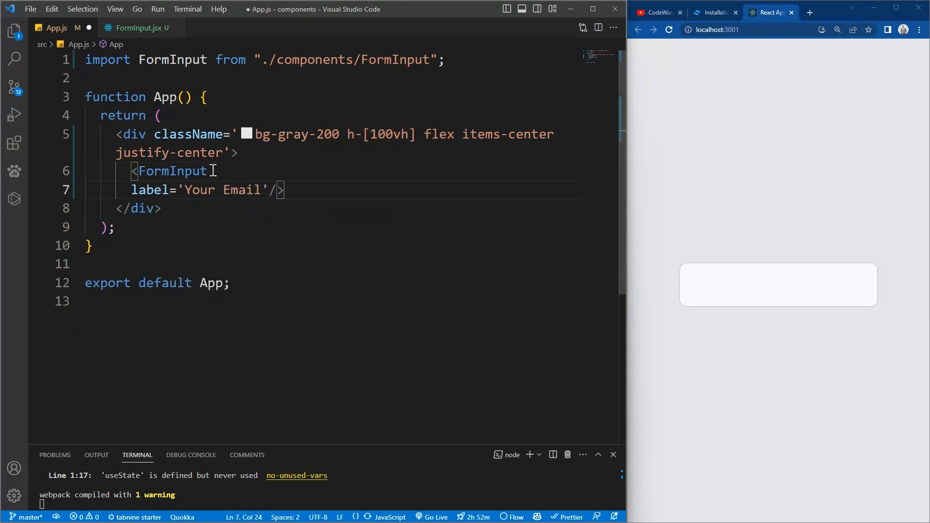
type("placeholder='Y'/>")
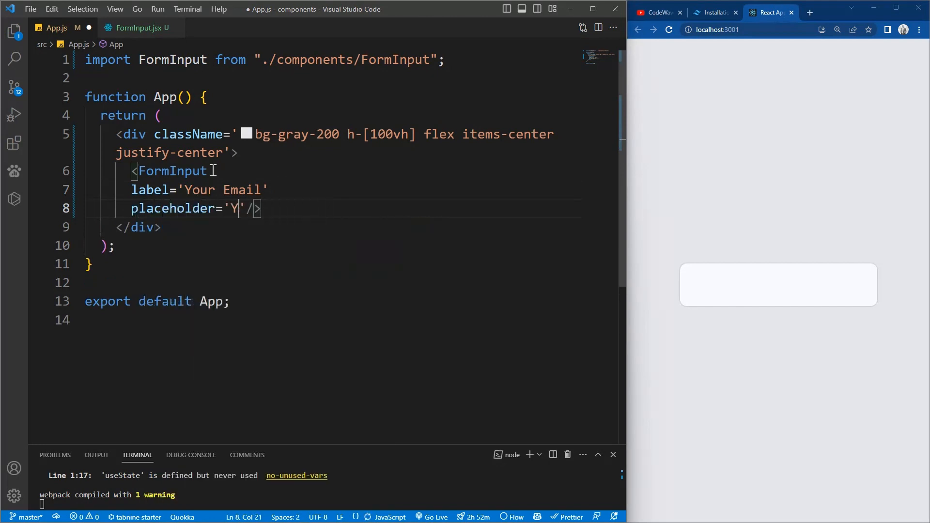
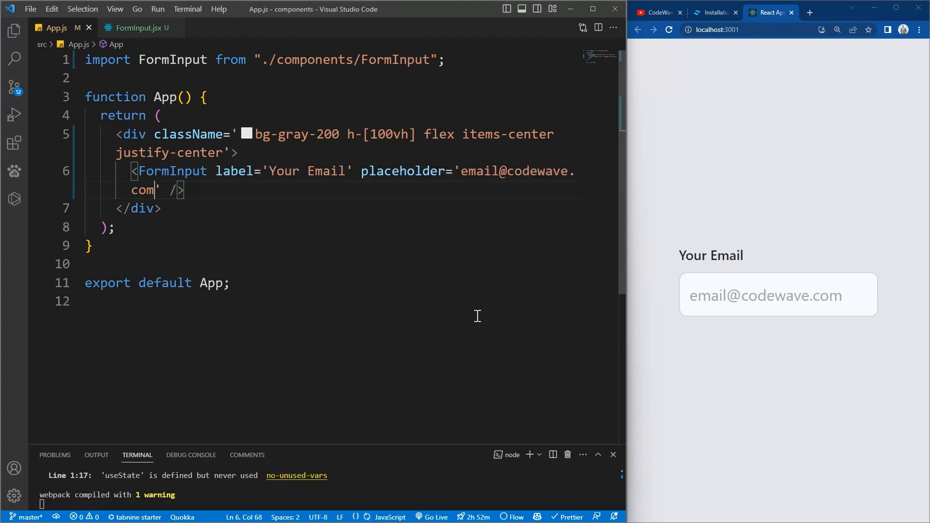
left_click(778, 295)
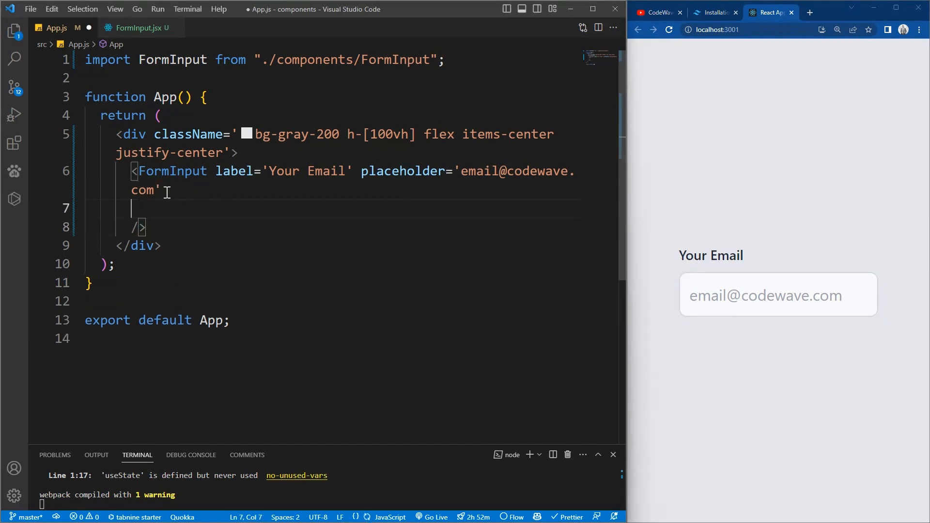
type("type=\"email\"")
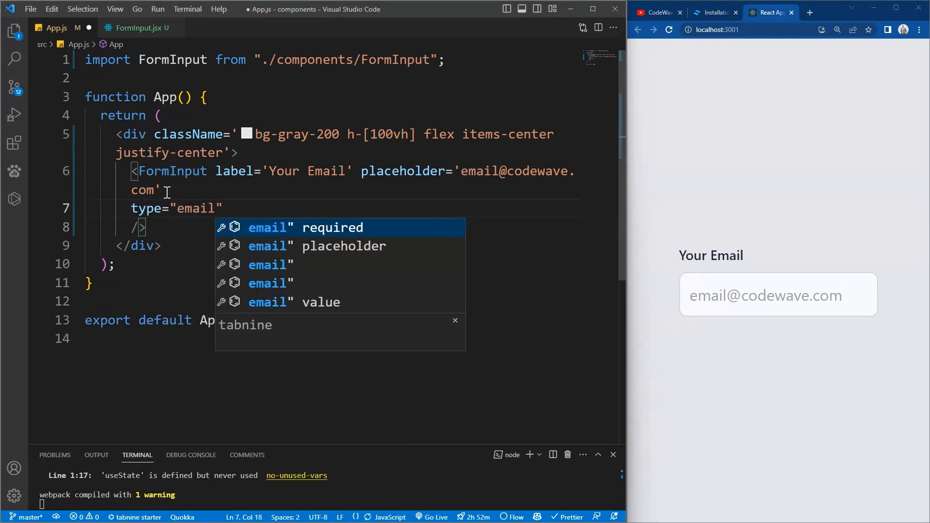
Add required and name="email" props to the FormInput and save so Prettier tidies it.
key("Enter")
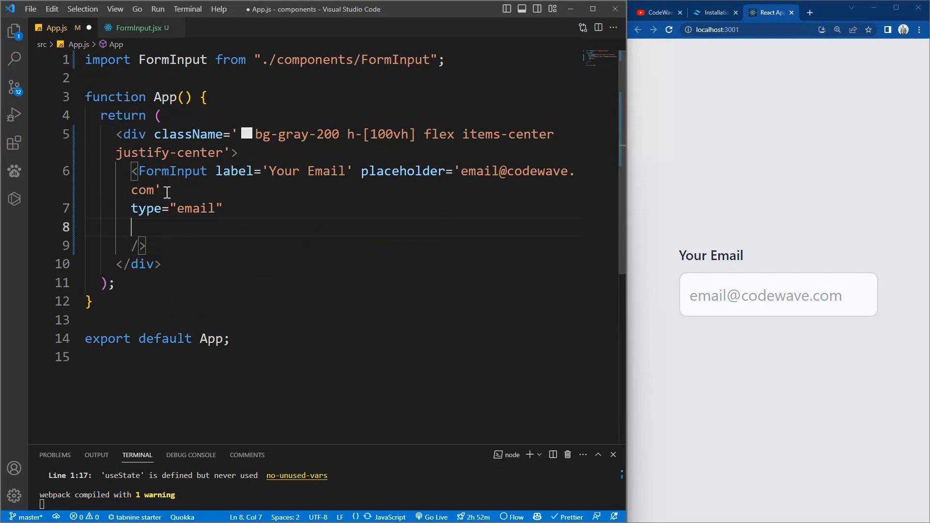
type("required={true")
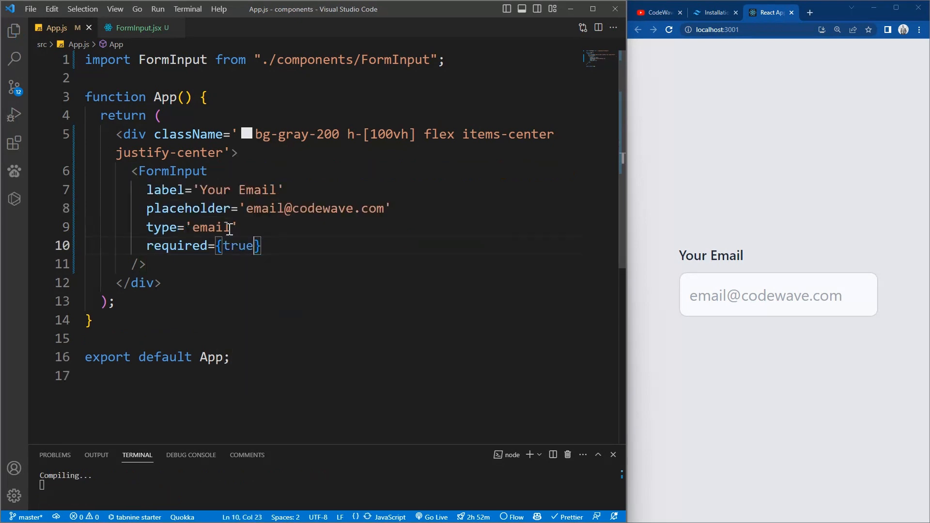
type("n")
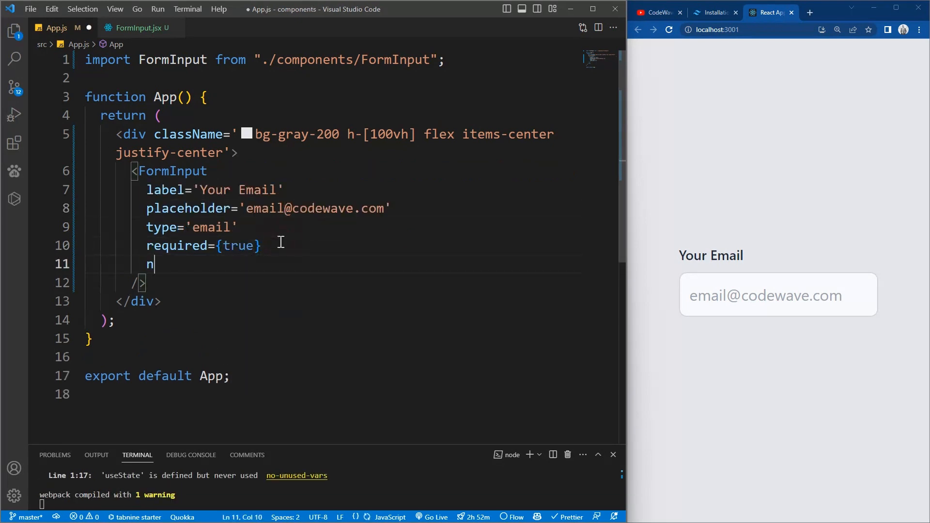
type("ame=\"email\"")
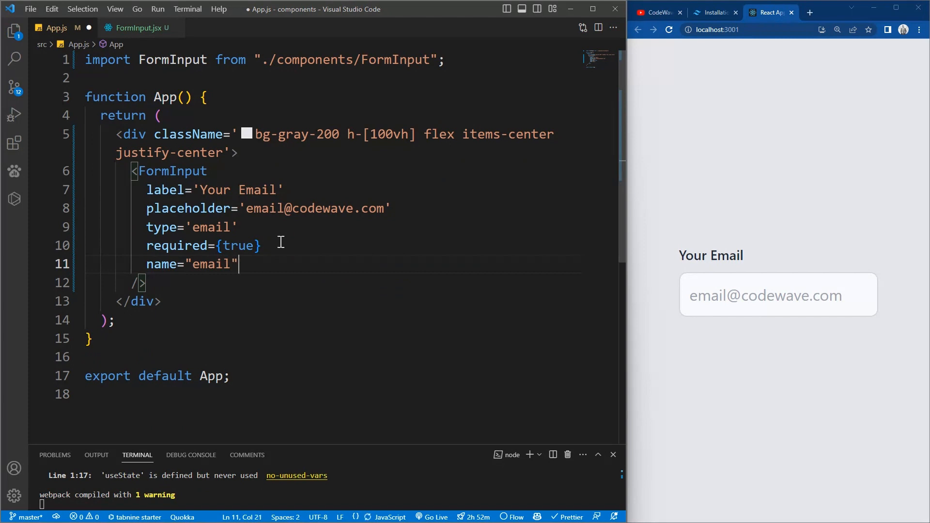
key("Enter")
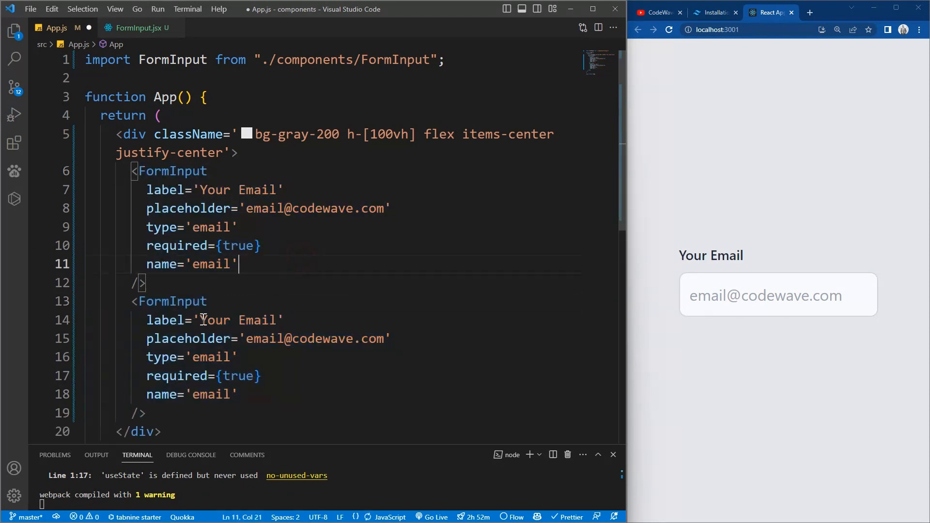
Change the copied FormInput's label and placeholder to Password and its type/name to password.
type("Password")
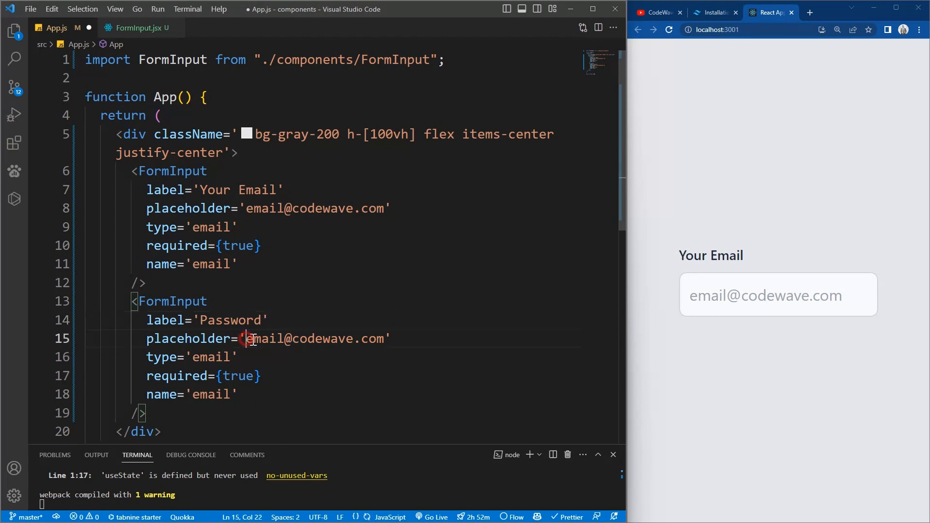
type("Password")
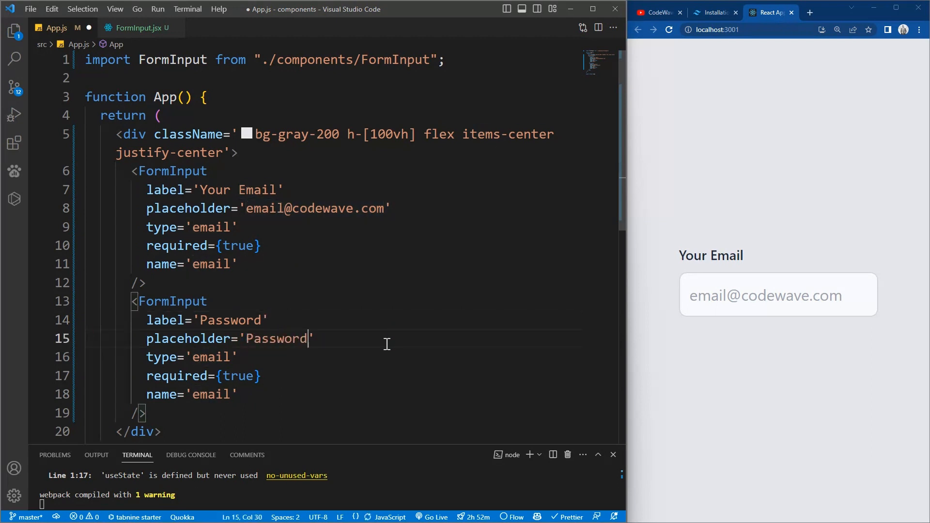
type("pass")
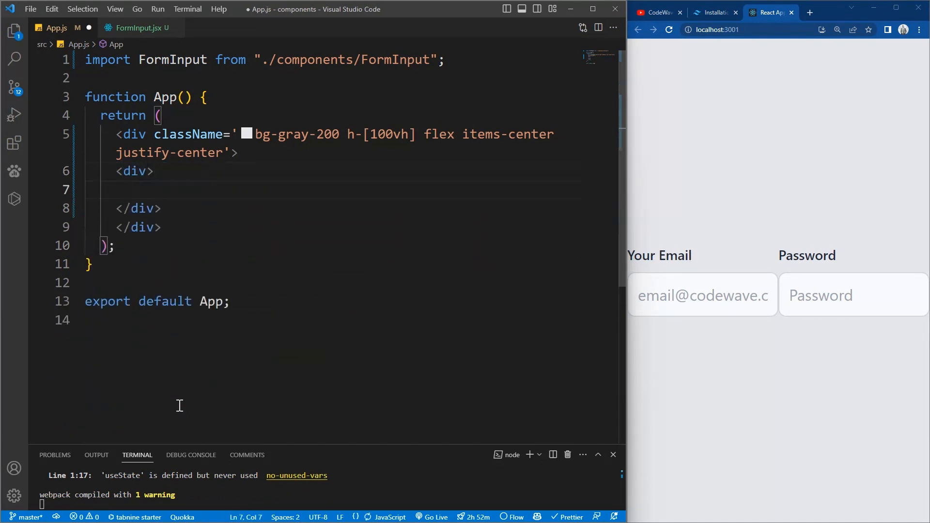
Test the stacked layout by typing sample text into the Password field in the preview.
left_click(779, 331)
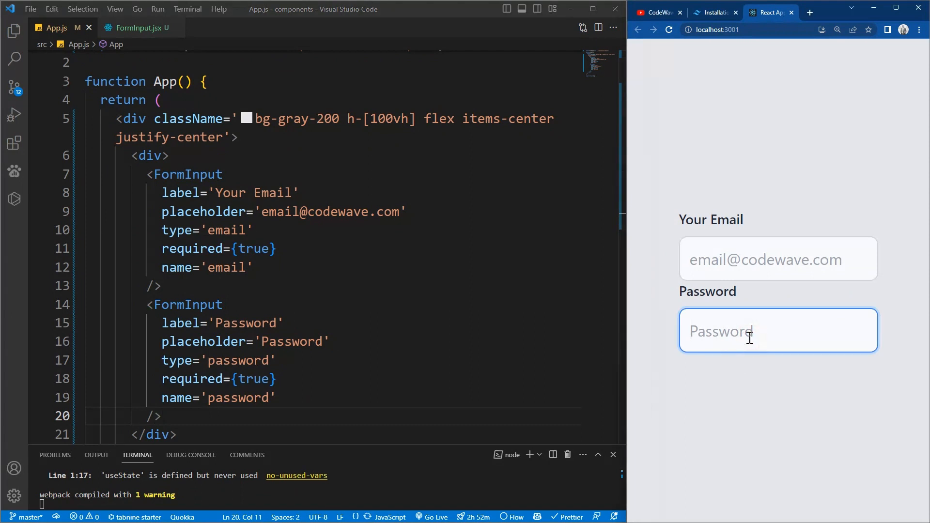
mouse_move(777, 256)
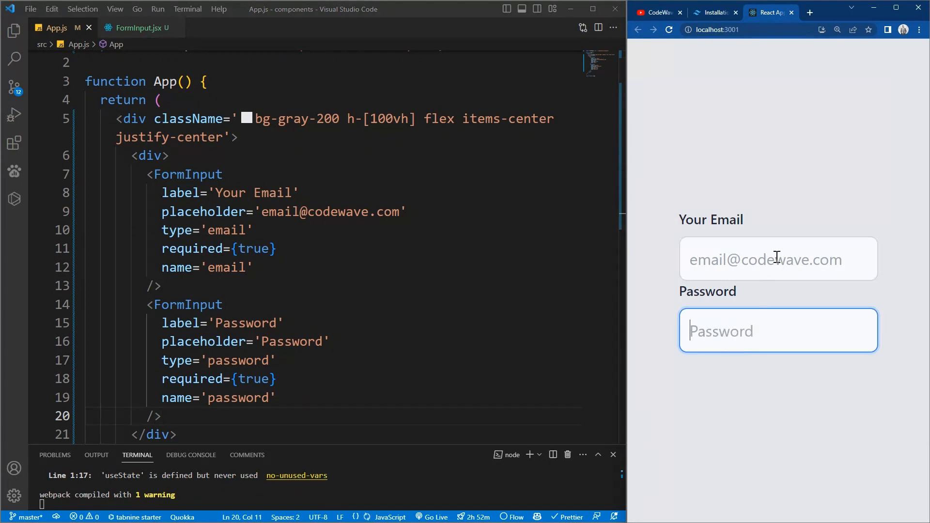
type("ZXCZXCZ")
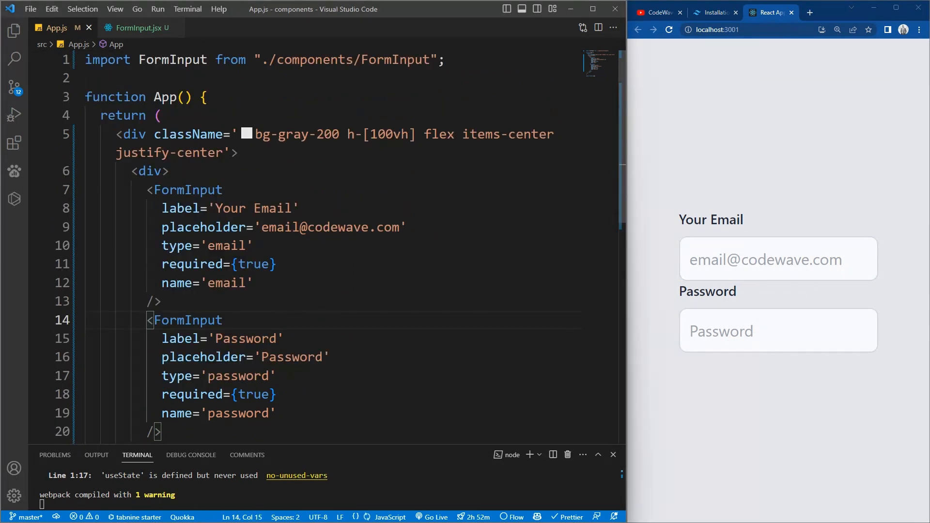
mouse_move(141, 209)
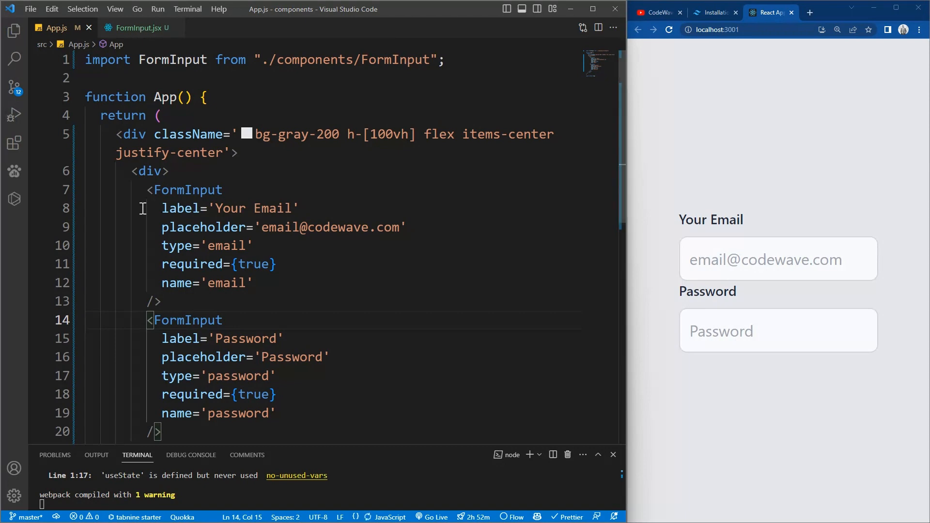
Change the wrapper to a form and add a Submit button with type="submit".
type("form>")
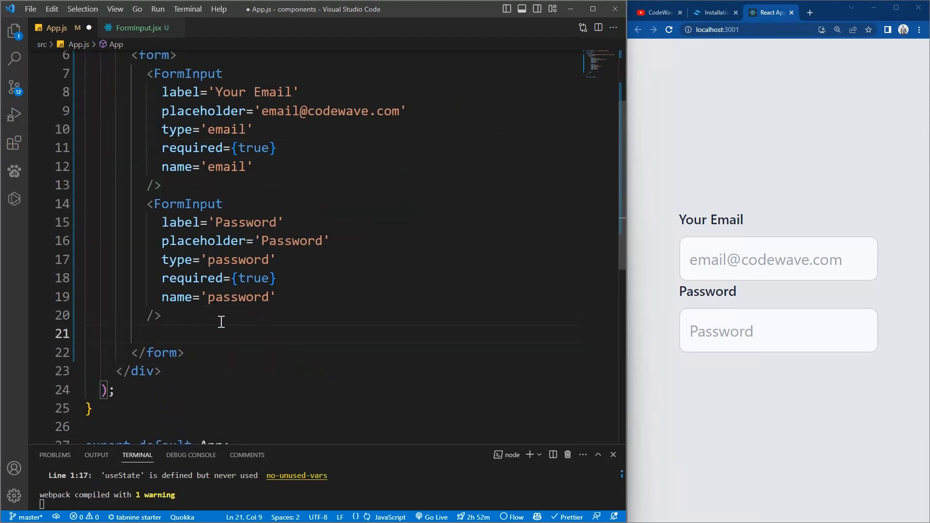
type("<button>S</button>")
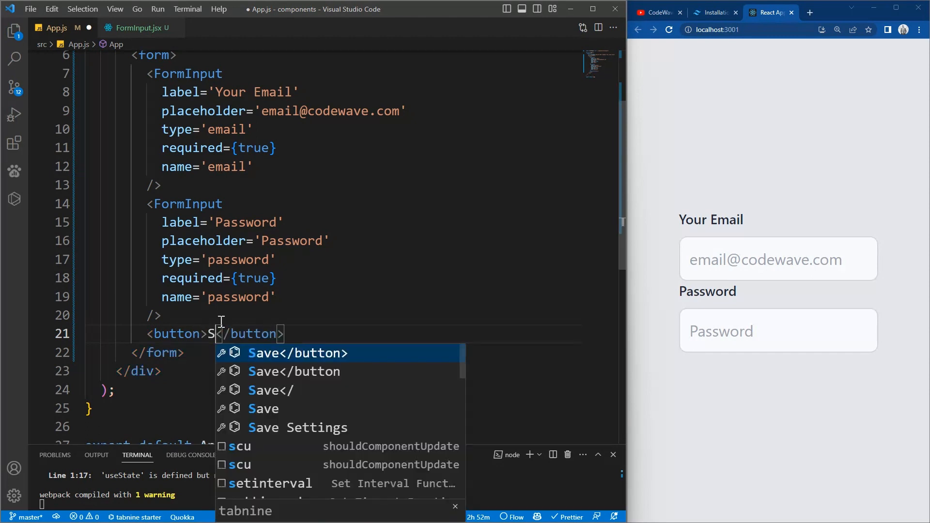
type("ubmit")
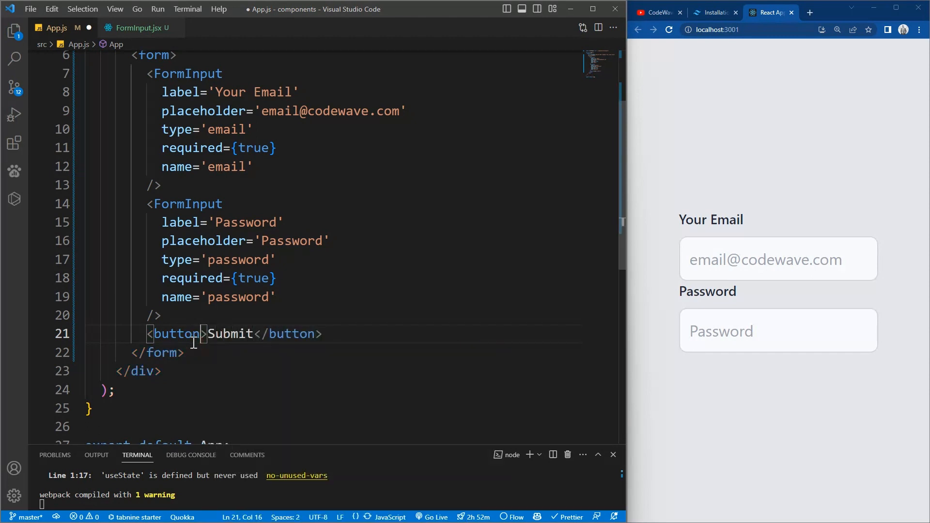
type("type=\"submit'")
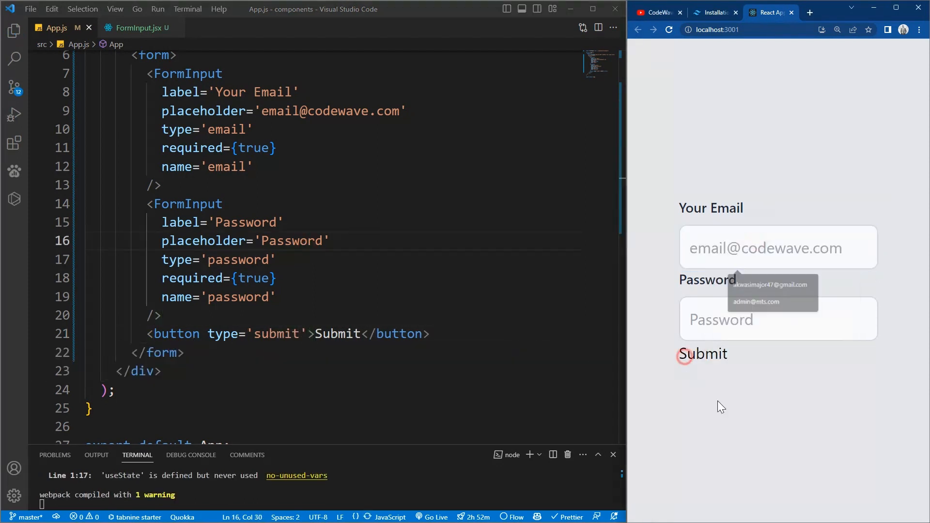
Enter an invalid email like 'dafaaf' in the browser and submit the form.
type("dafa")
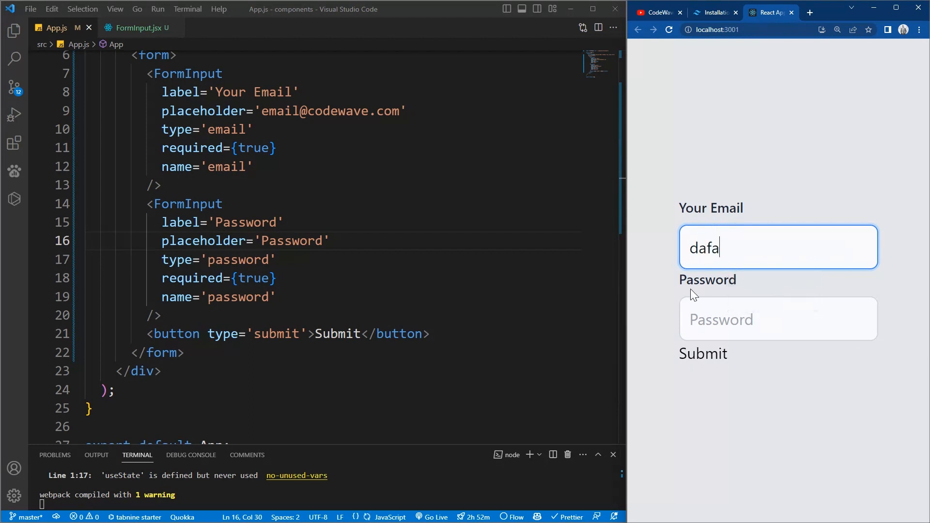
type("af")
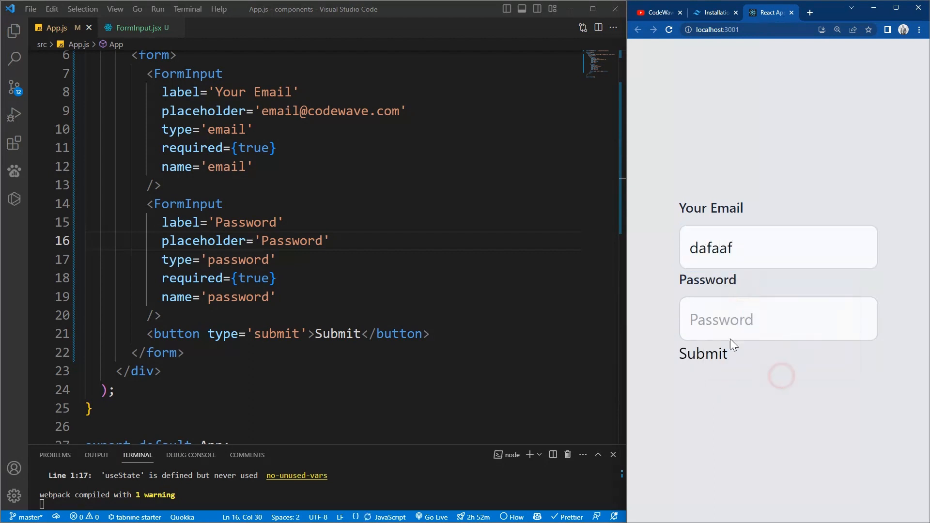
left_click(142, 27)
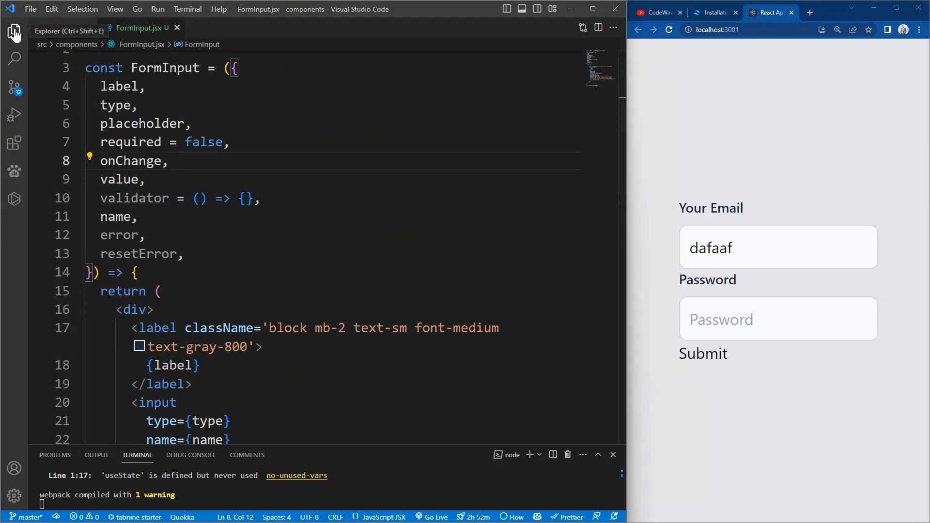
Add Validation.js with the emailValidation function to src and open it in the editor.
left_click(15, 33)
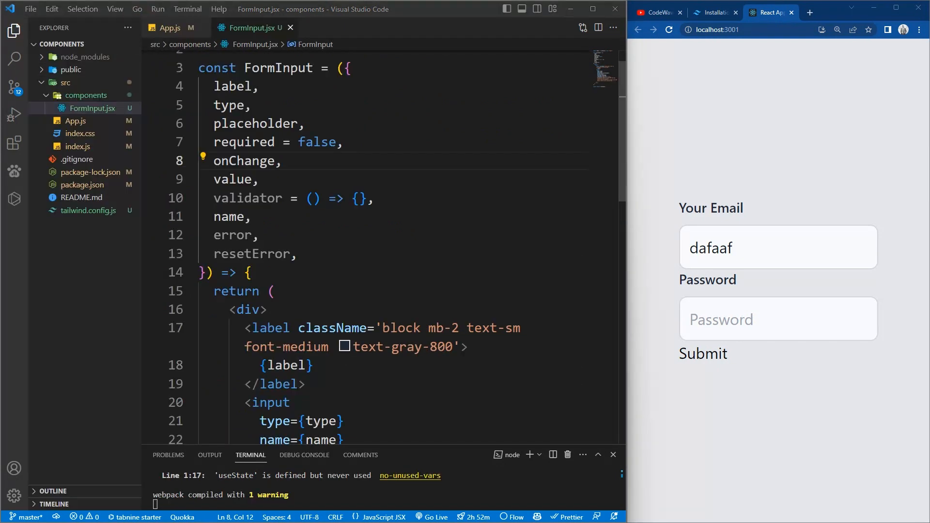
left_click(89, 108)
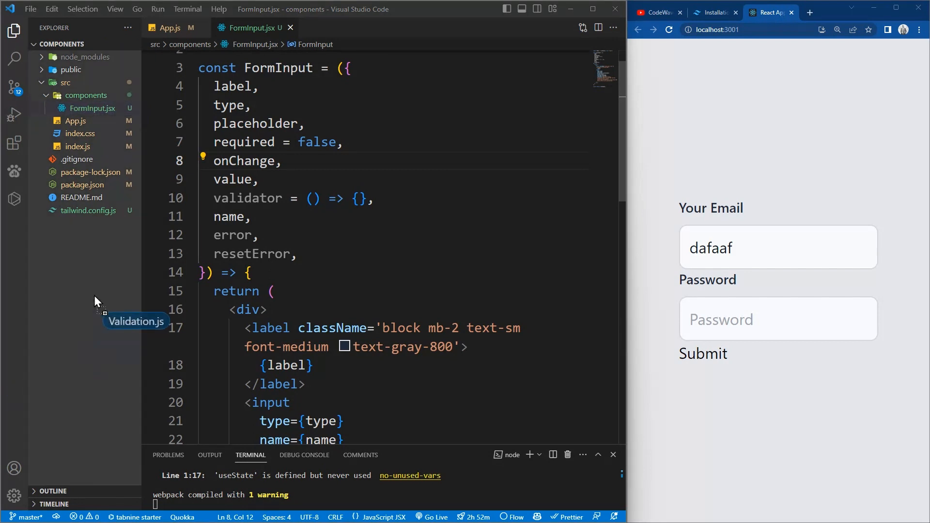
left_click(89, 108)
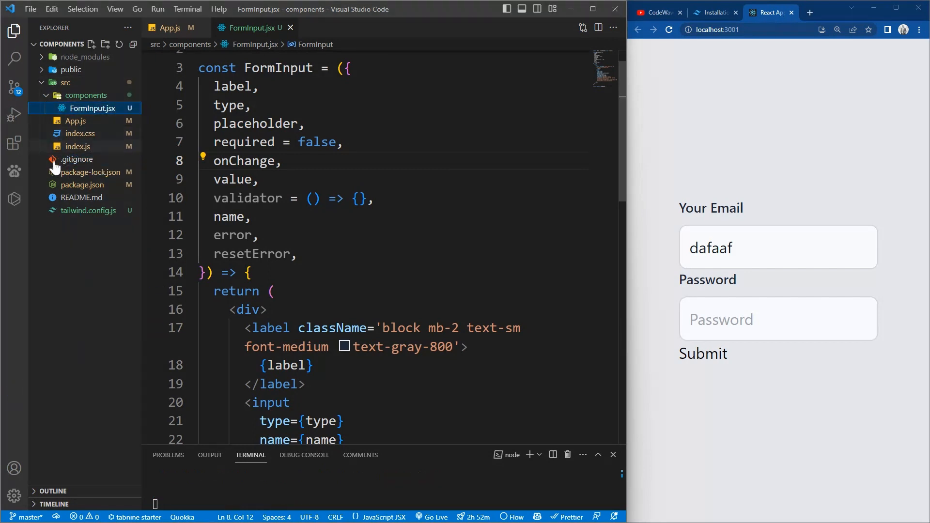
left_click(85, 159)
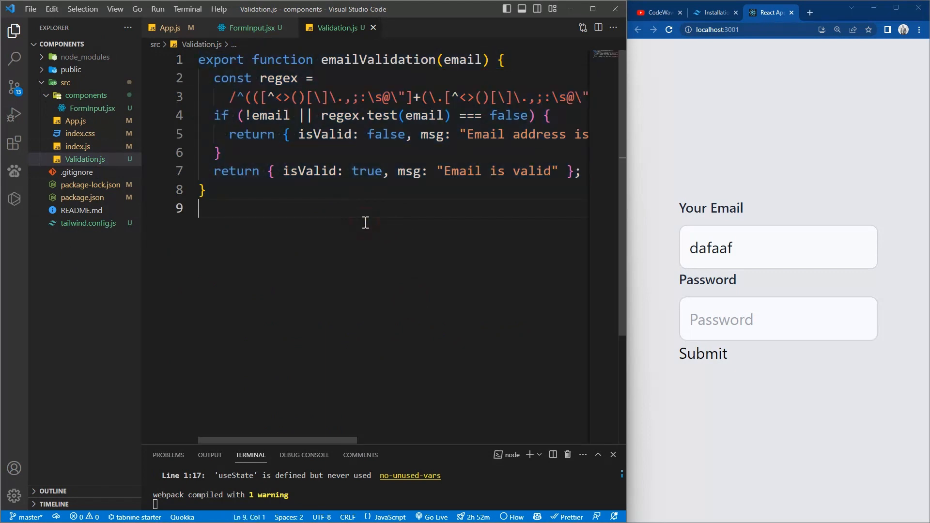
left_click(250, 27)
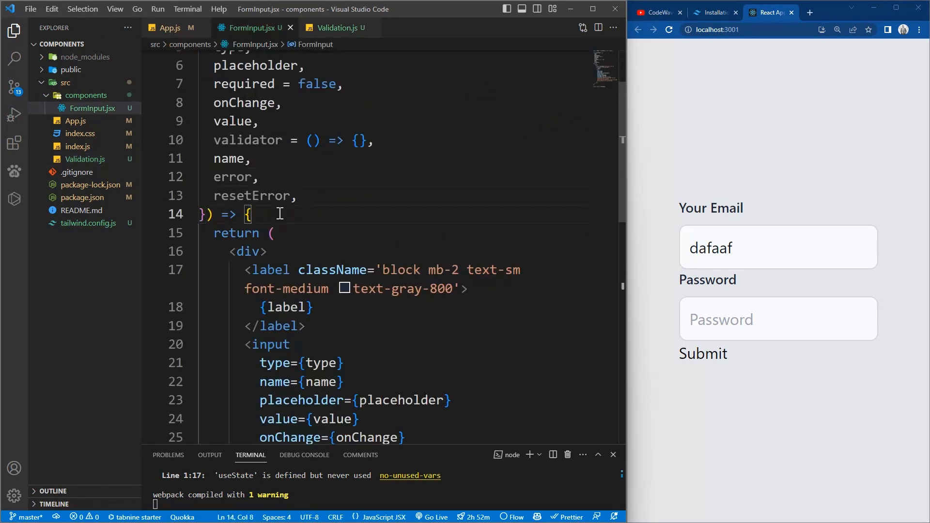
Declare const [isValid, setIsValid] = useState(true) in FormInput.
type("const []")
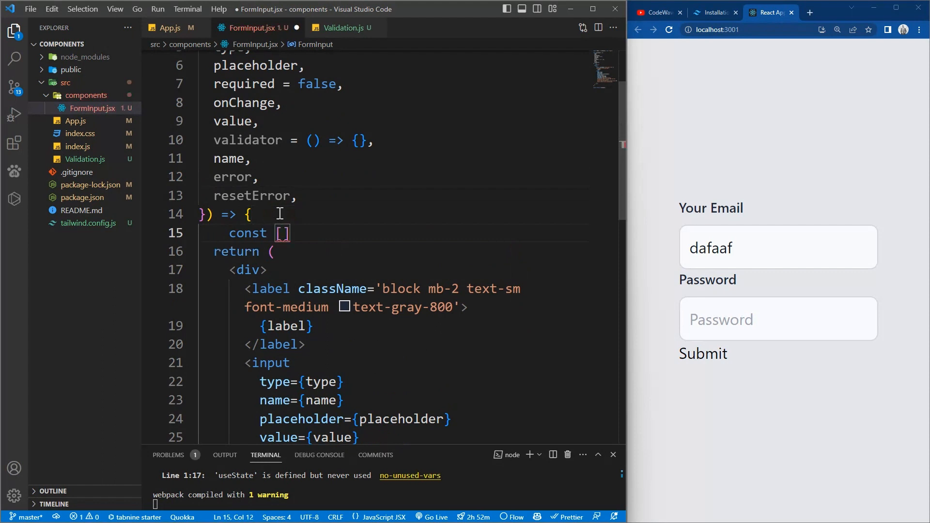
type("isValid")
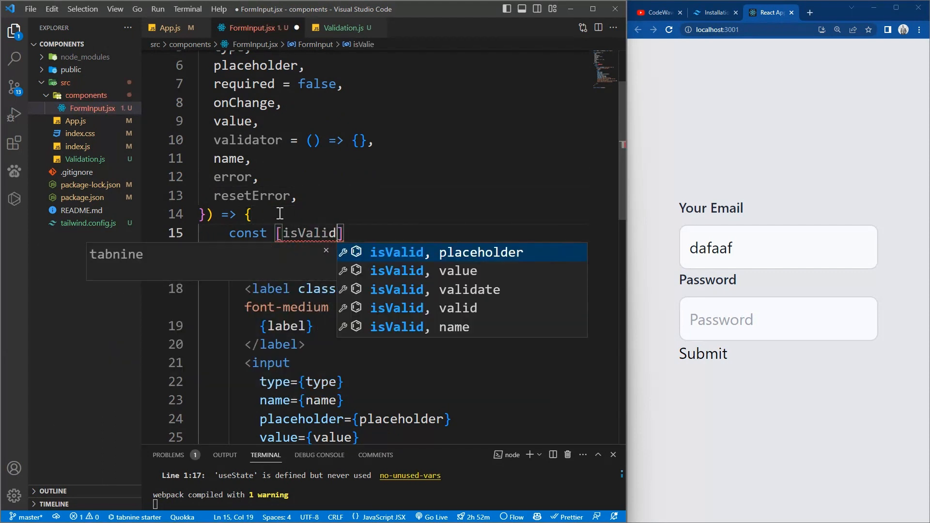
type(", setIsValid")
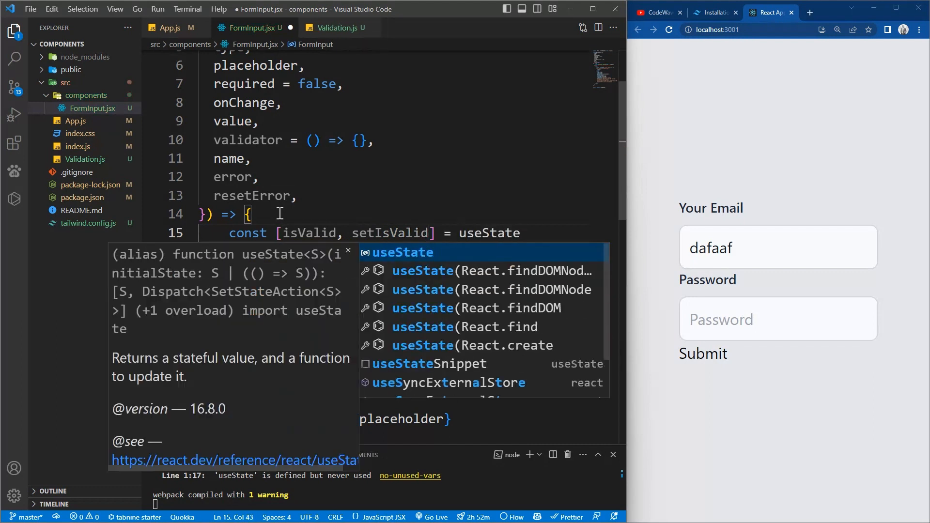
type("(true);")
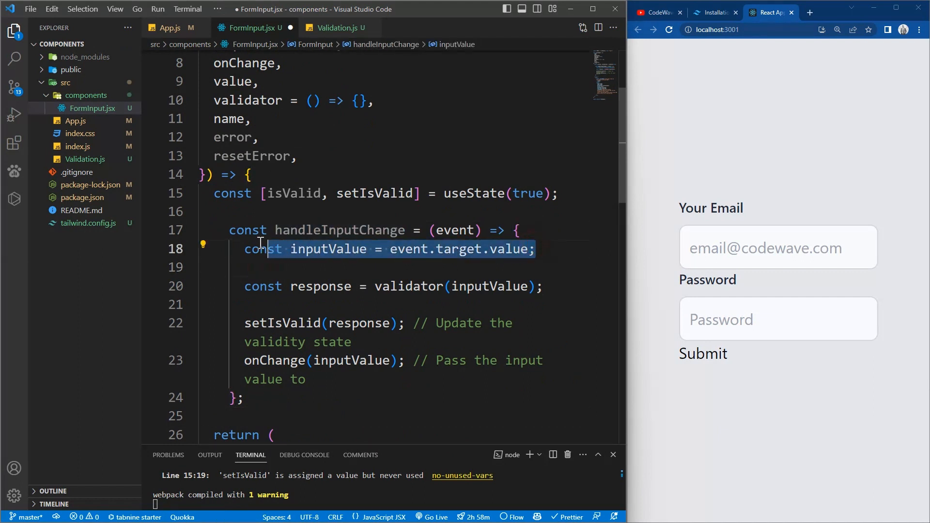
Review the validator call in handleInputChange against emailValidation in Validation.js.
left_click(399, 286)
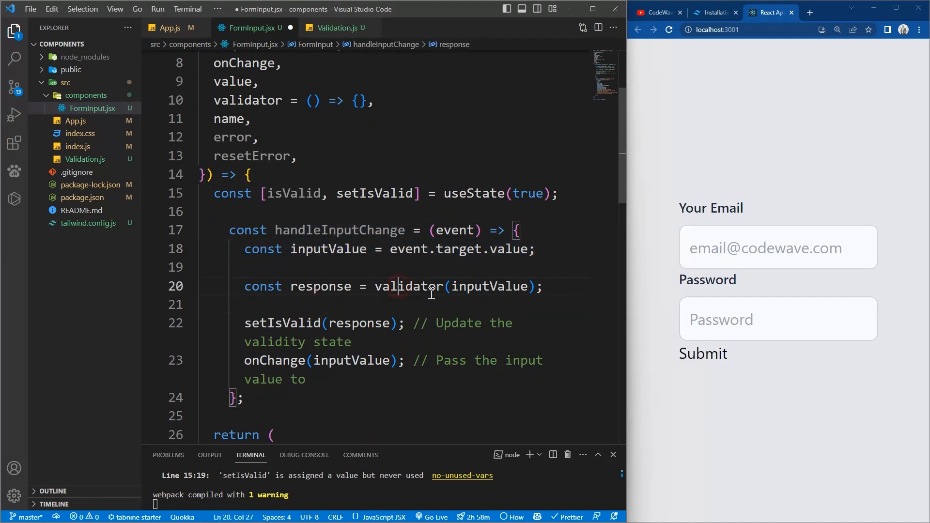
left_click(341, 28)
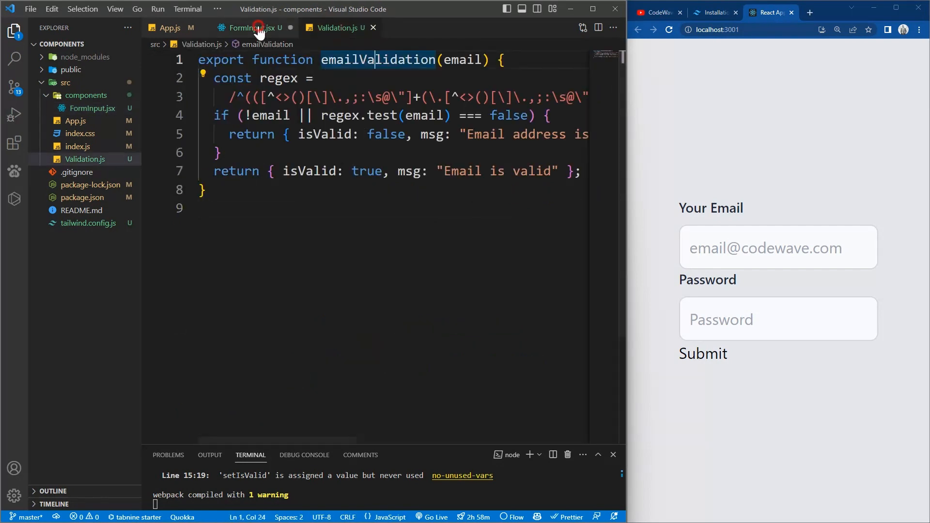
left_click(252, 27)
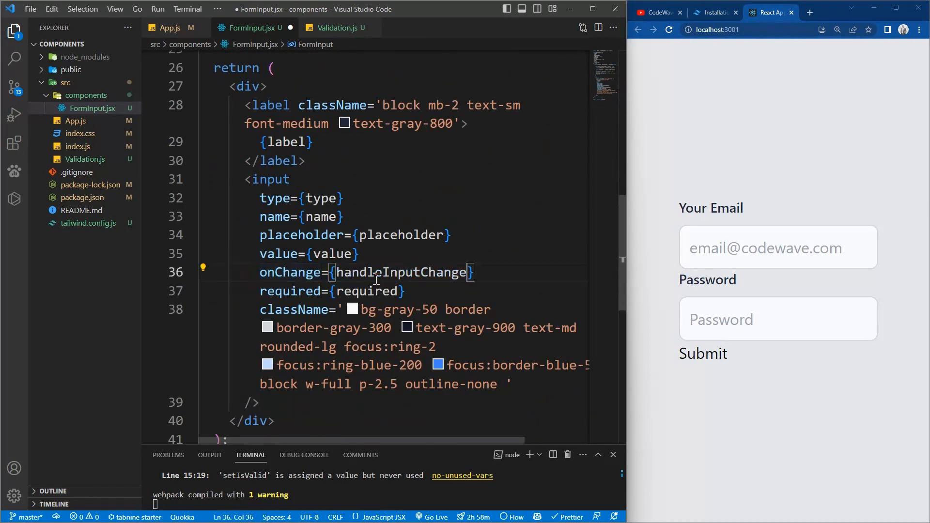
Type sample text 'fcxv' in the email field to confirm no error shows, then return to App.js.
left_click(778, 248)
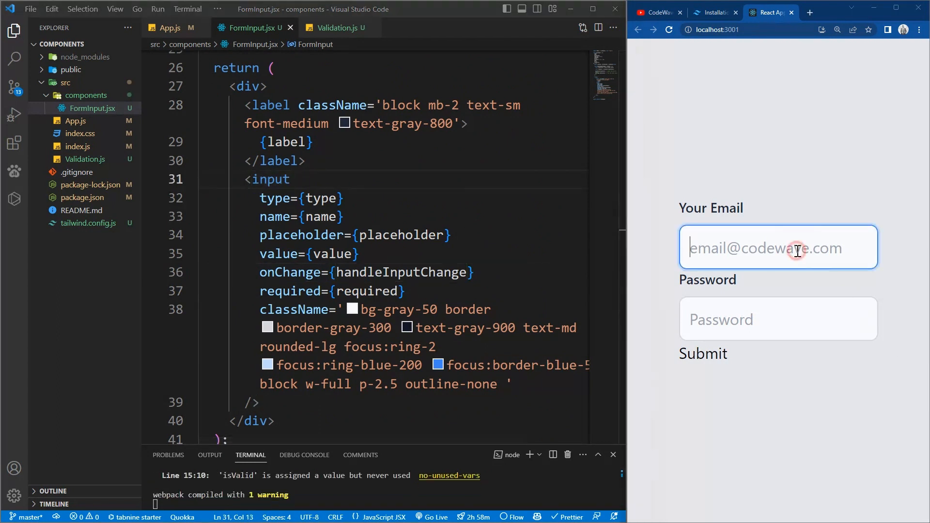
type("fcxv")
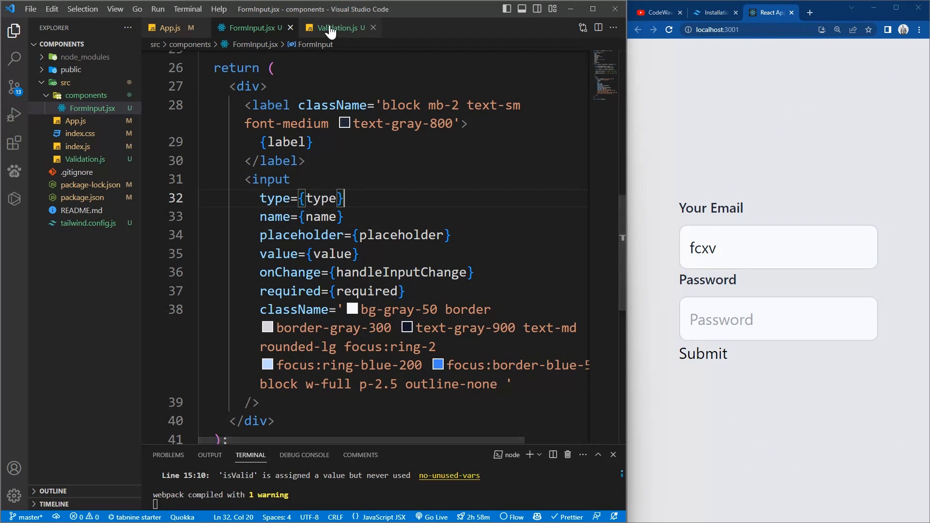
left_click(169, 27)
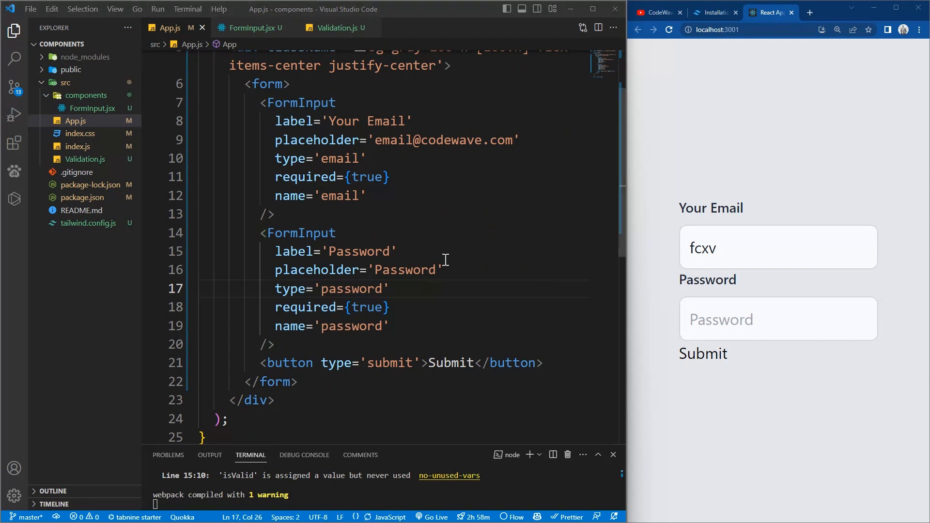
Give the email FormInput validator={emailValidation}, verifying the name in Validation.js.
type("valida")
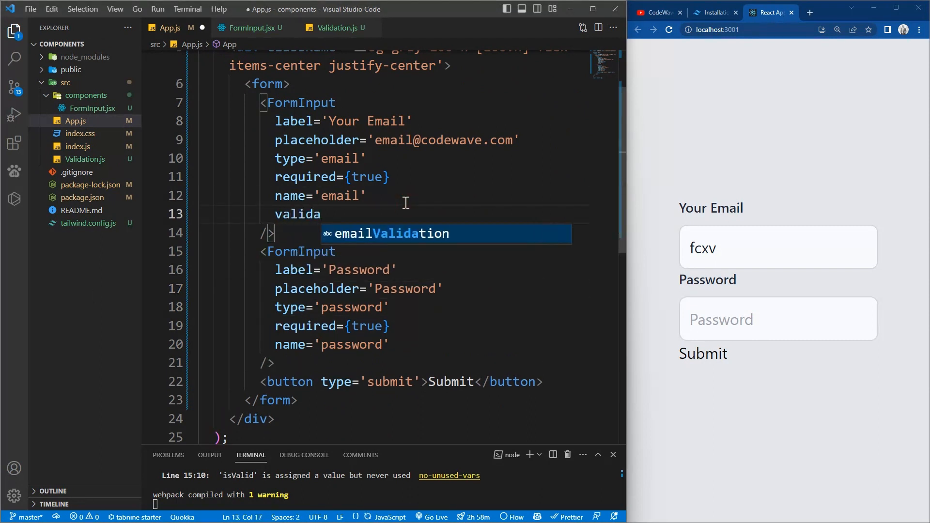
type("tor={email")
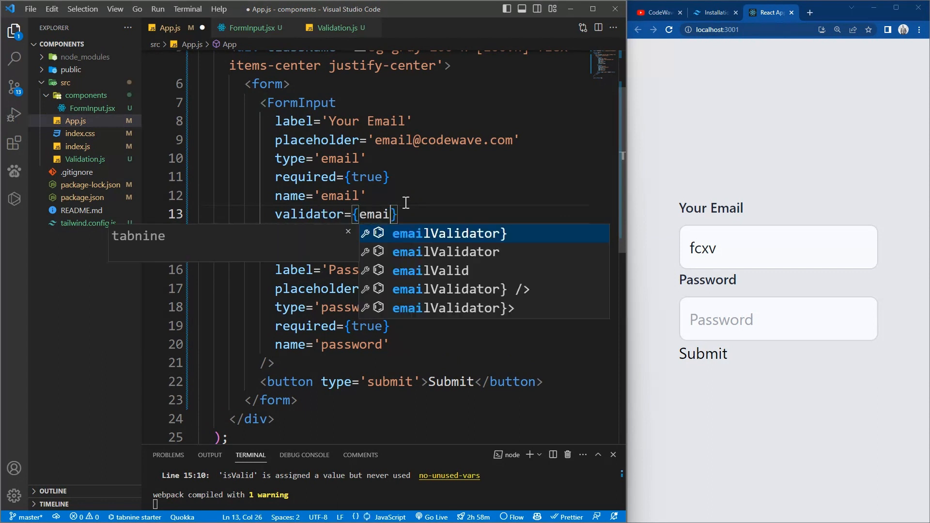
type("lVa")
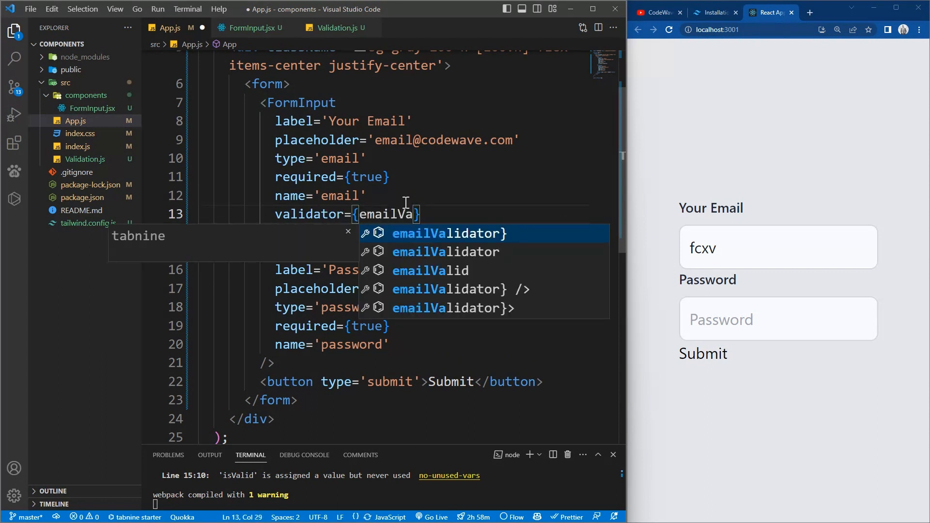
type("lidation")
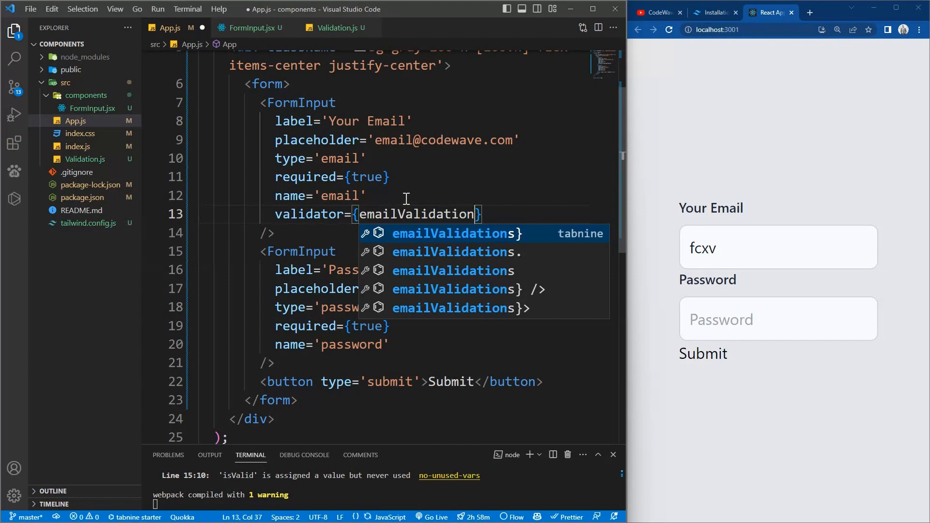
left_click(338, 27)
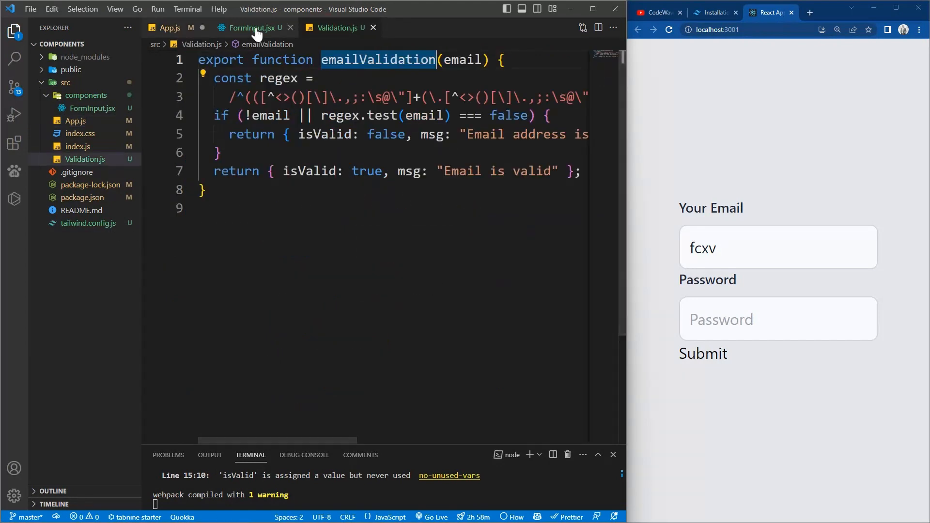
left_click(252, 27)
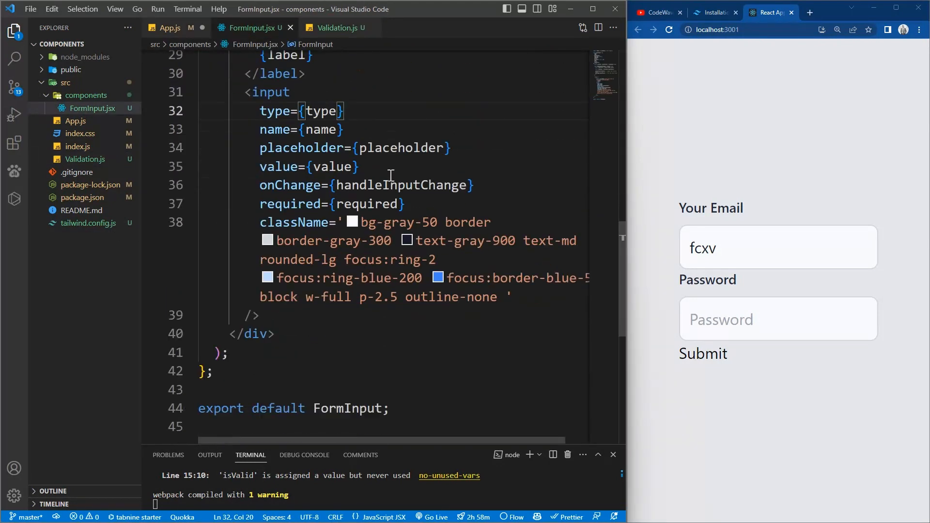
left_click(166, 27)
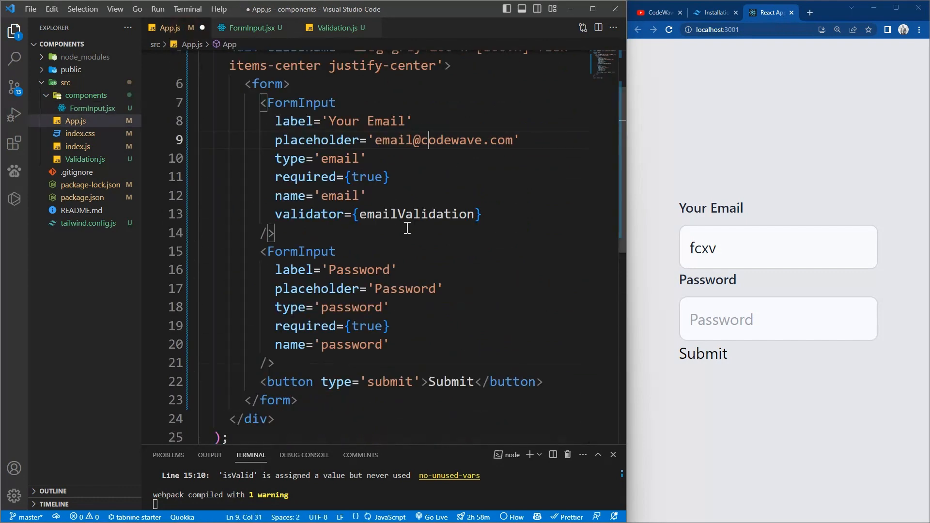
Import emailValidation from "./Validation" at the top of App.js.
left_click(416, 214)
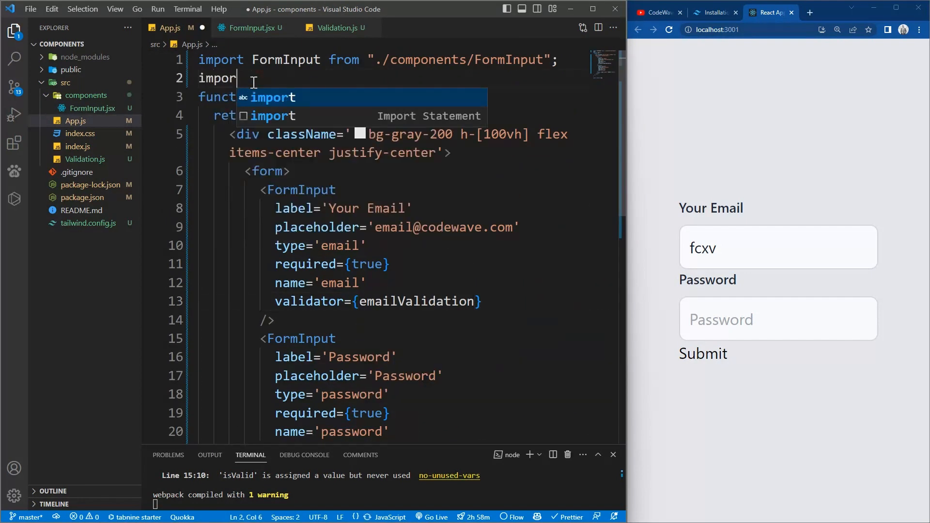
type("emailValidation from")
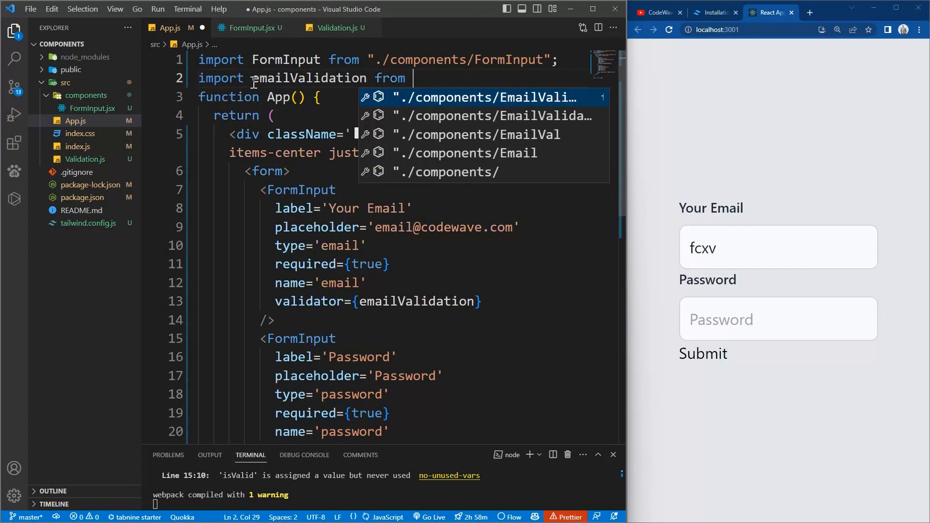
type("\"./")
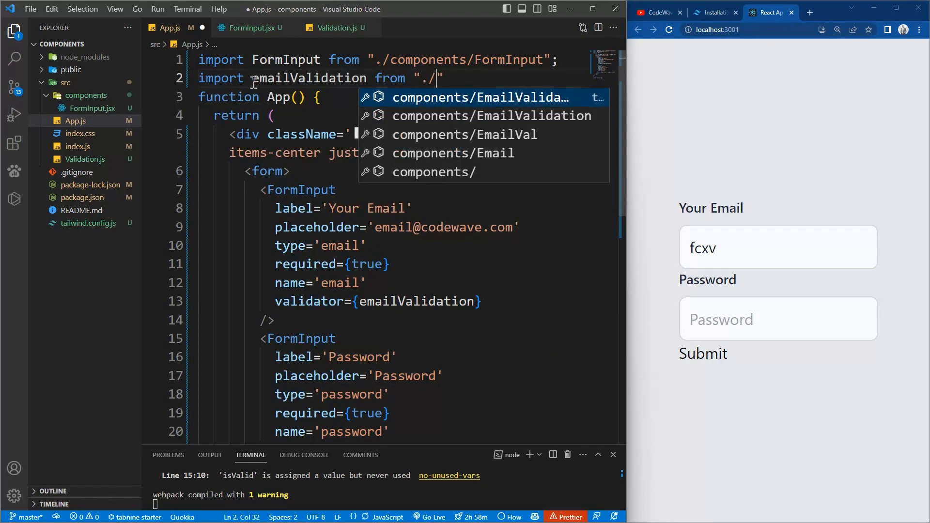
type("va")
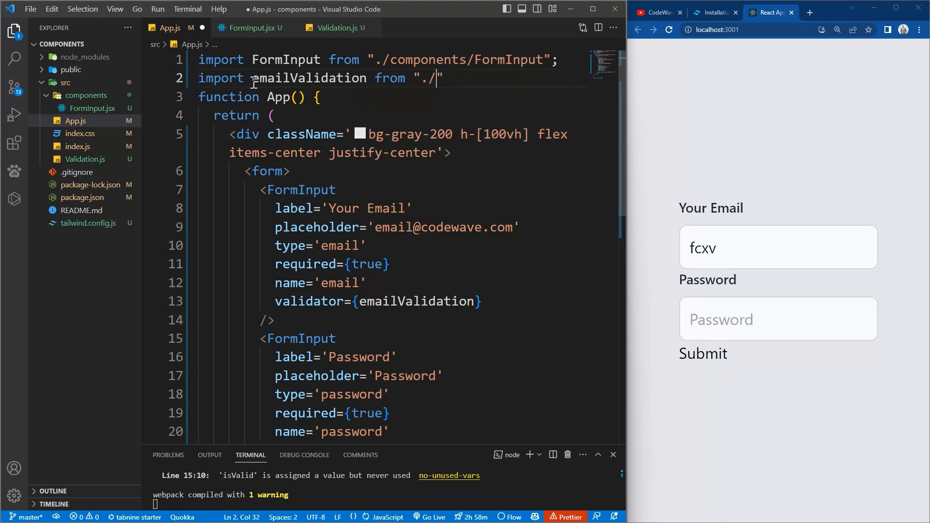
type("Validation")
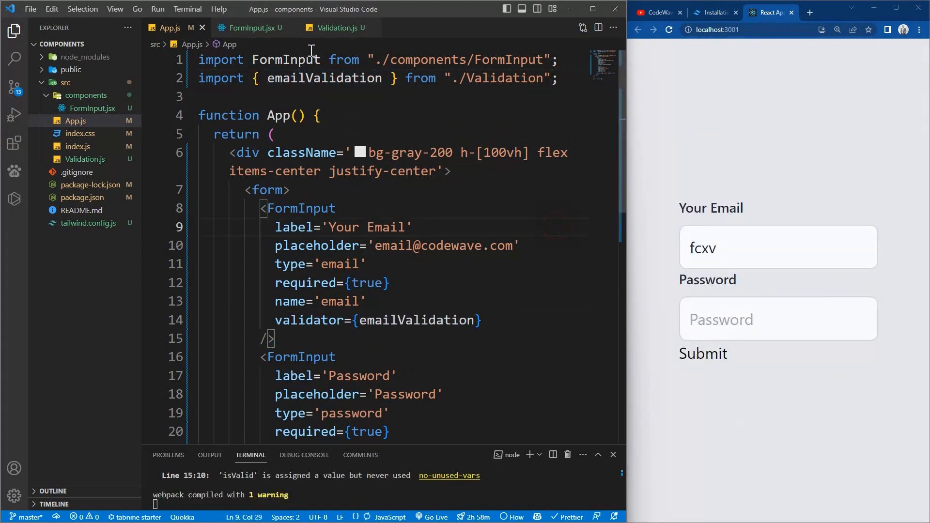
left_click(254, 27)
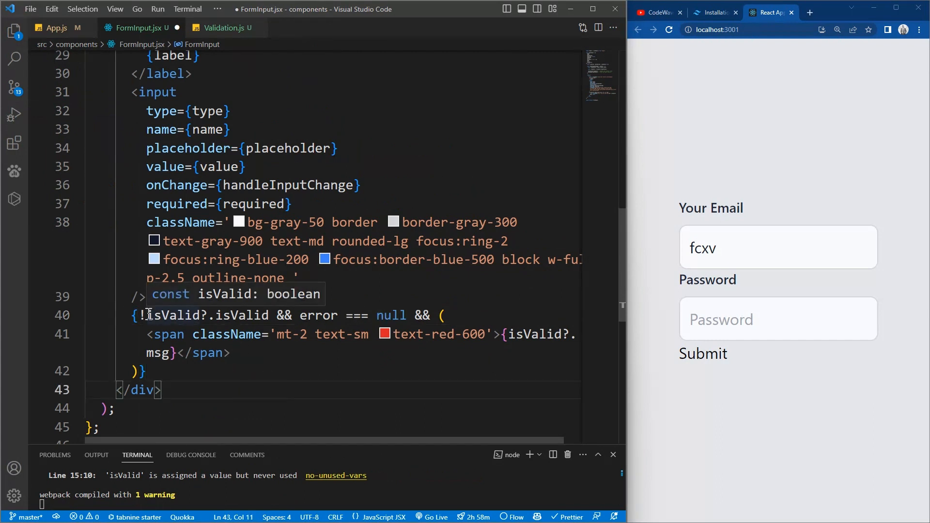
Check the isValid condition of the red error span in FormInput.jsx, then return to App.js.
left_click(223, 27)
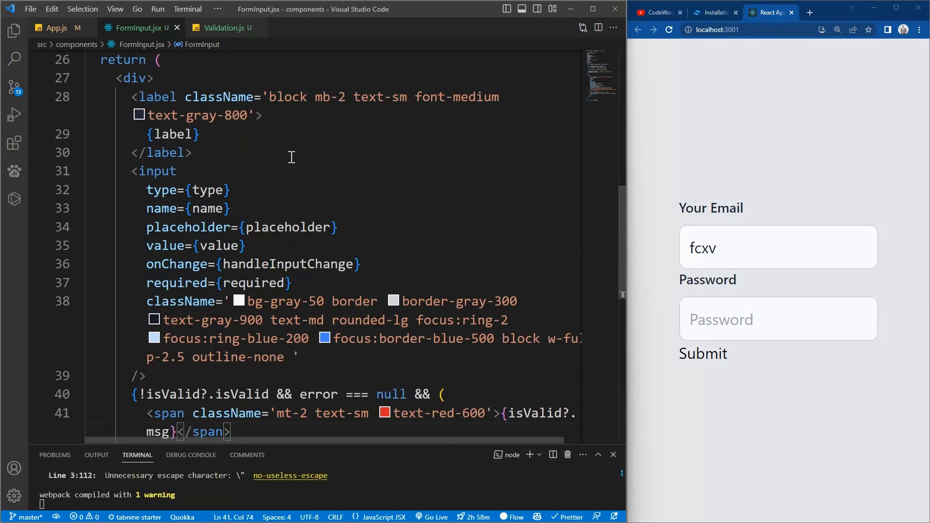
left_click(54, 27)
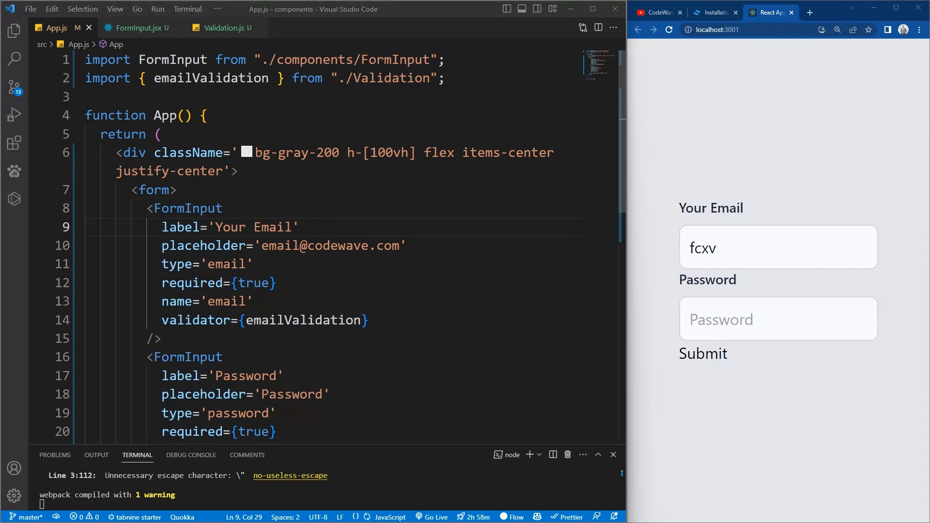
Add const [email, setEmail] = useState("") to App and import useState at the top.
type("const [email, setEmail] = useState(\"\");")
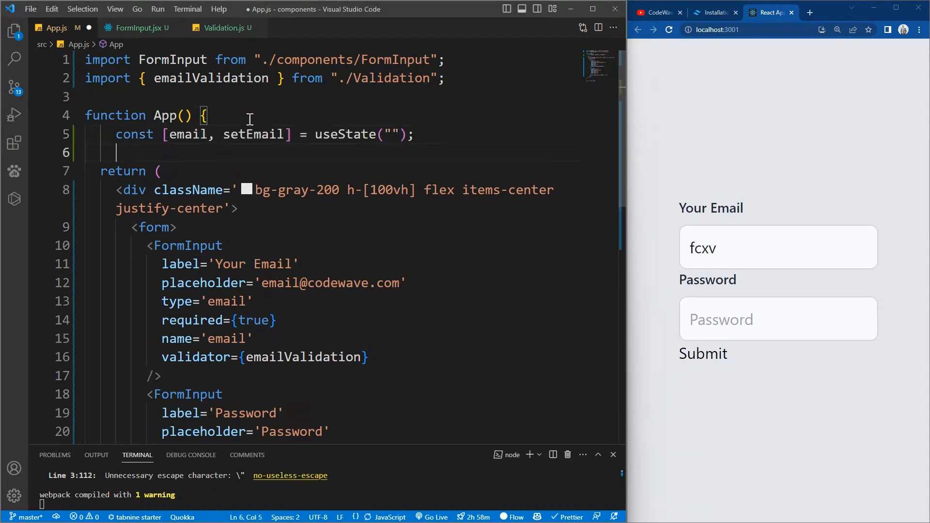
left_click(379, 133)
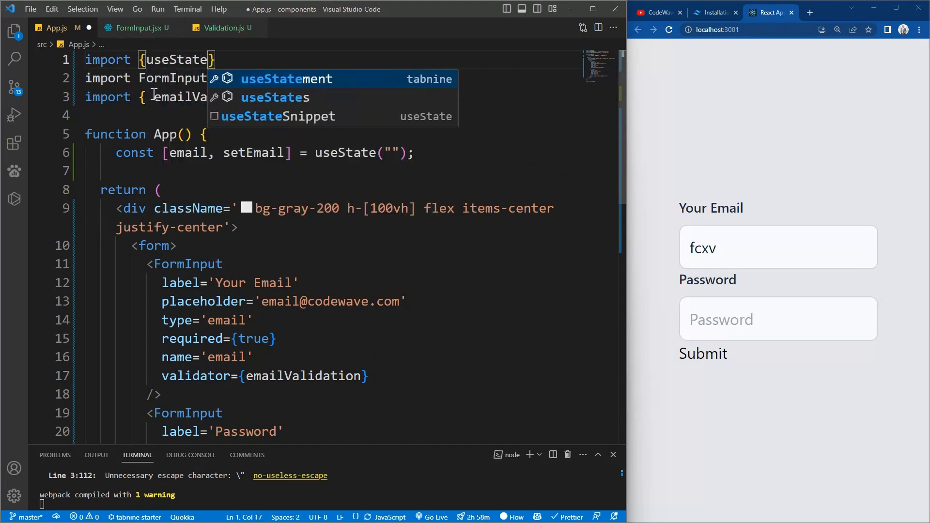
type("f")
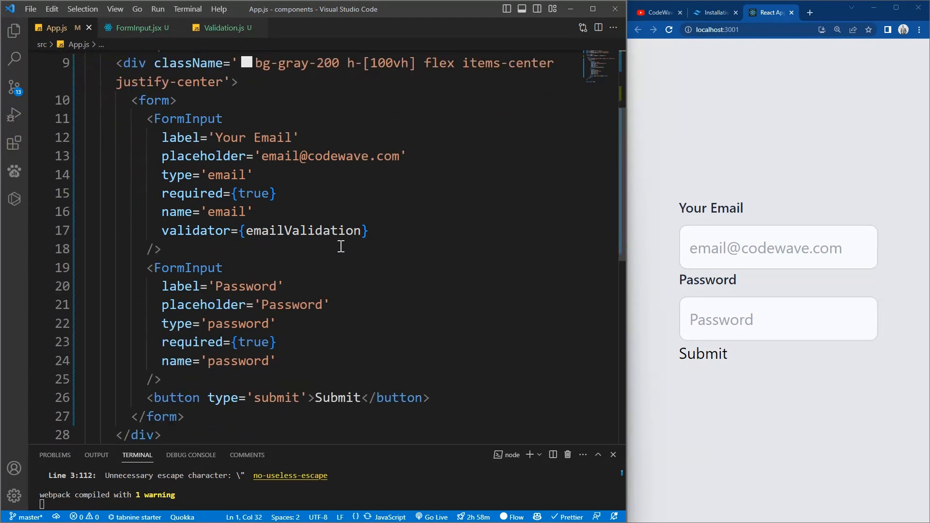
Give the email FormInput onChange={()=>setEmail(text)} and test typing in the browser.
type("onChange")
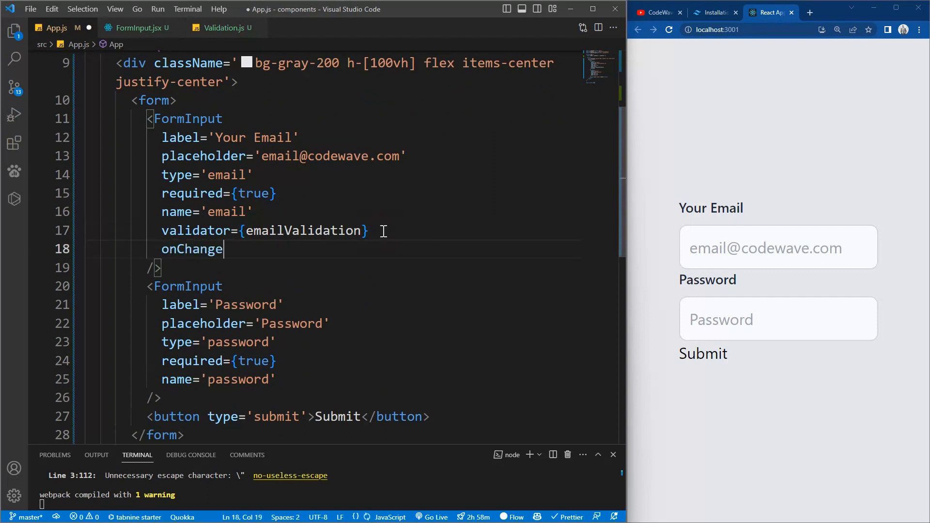
type("={()=>")
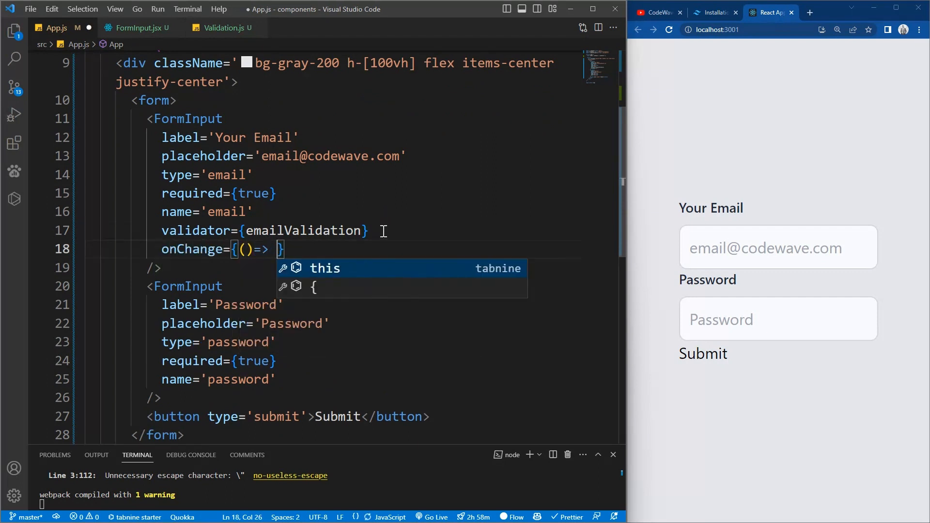
type("setEmail")
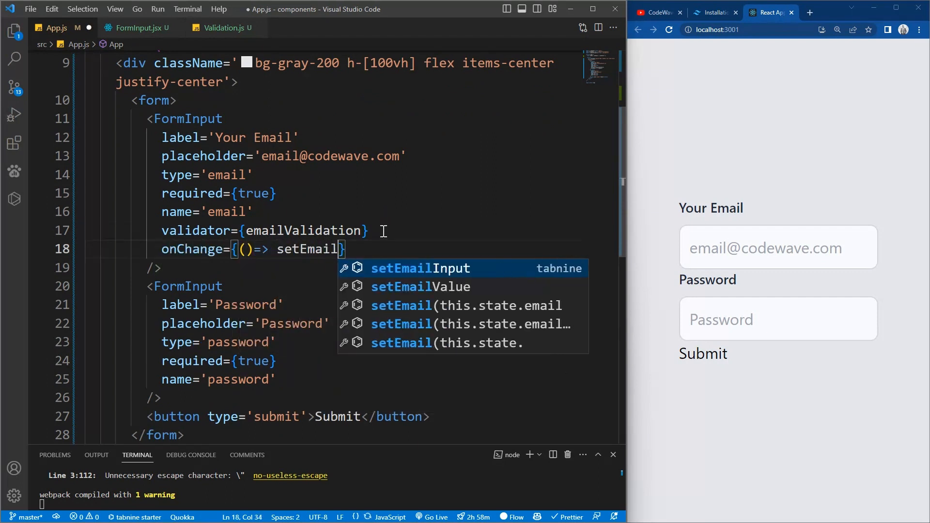
type("(text")
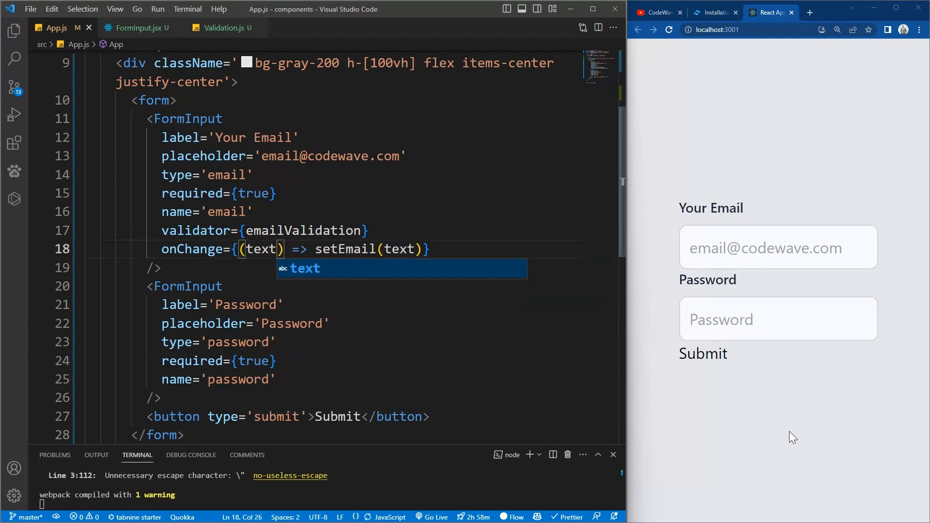
type("fdgdfgdgdfgd")
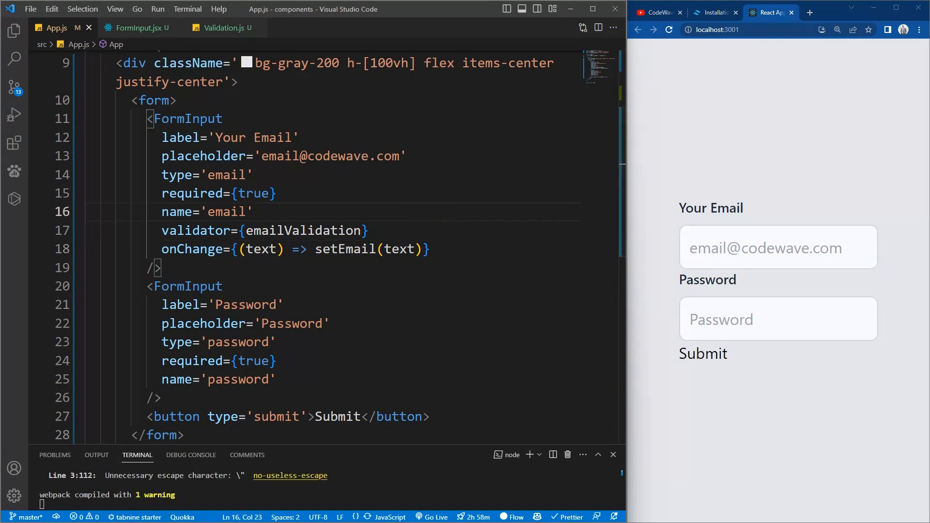
Switch between the open files and show the project's file tree in the Explorer.
left_click(273, 194)
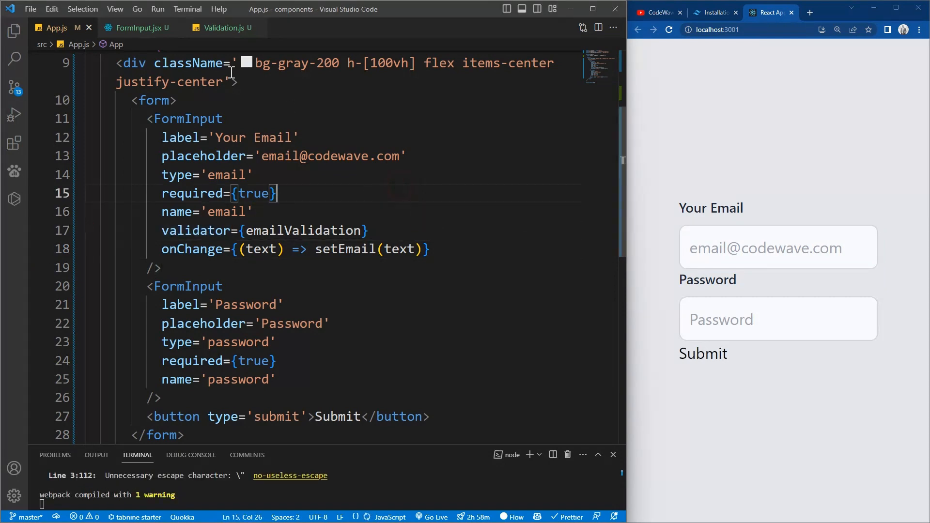
left_click(137, 28)
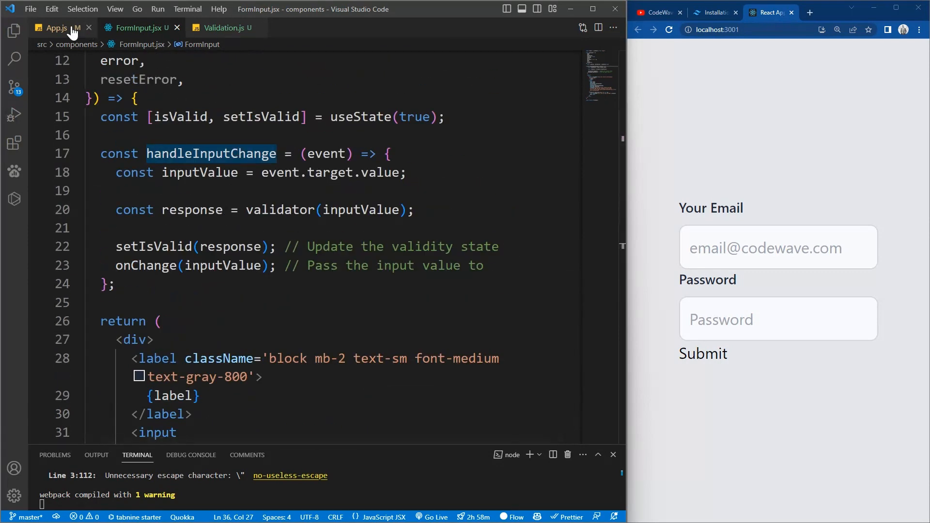
left_click(53, 28)
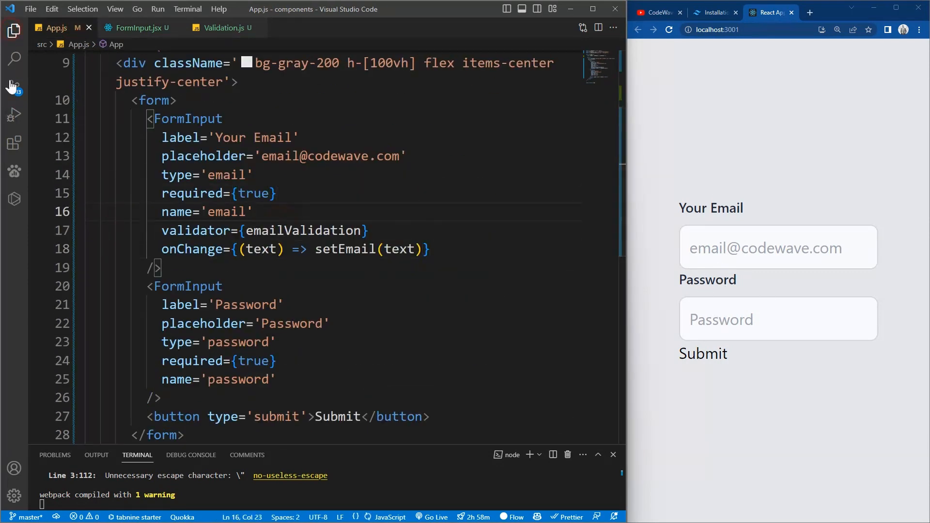
left_click(13, 31)
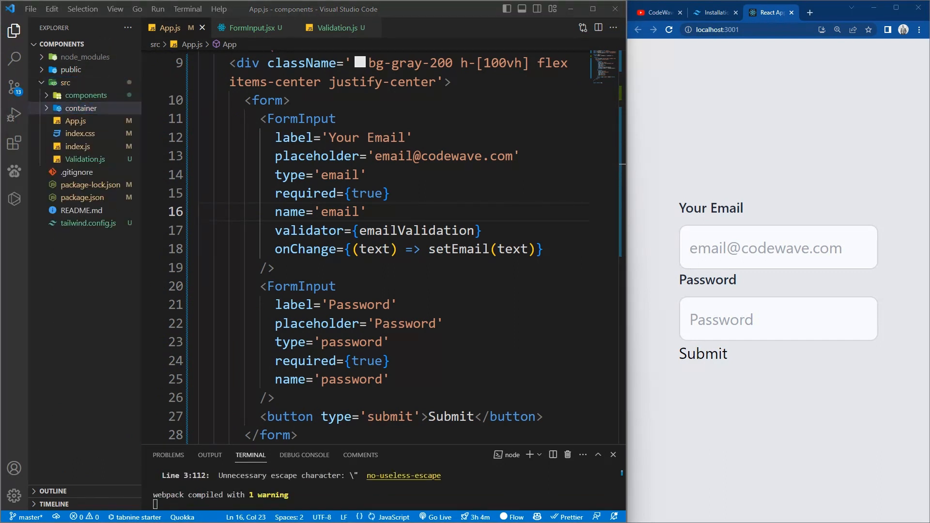
Paste Form.jsx into the container folder, review its FormInput import, and return to App.js.
right_click(82, 108)
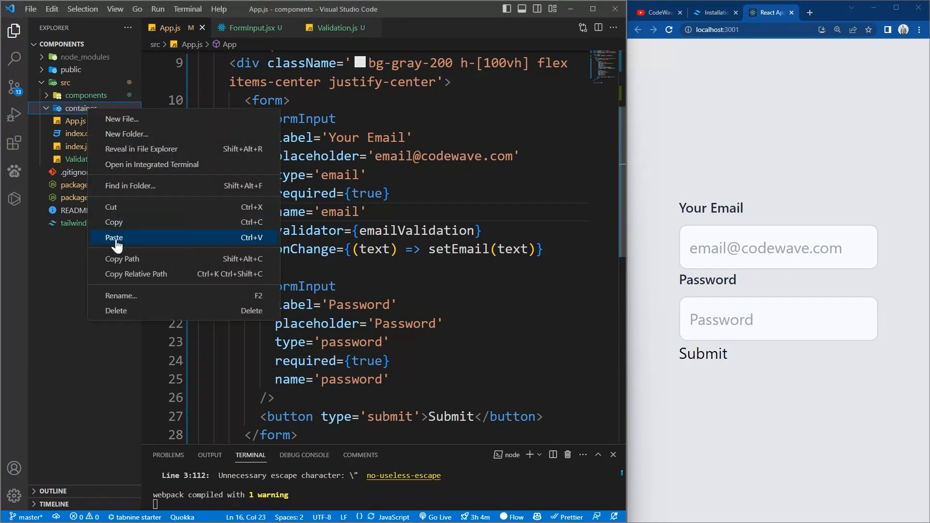
left_click(114, 237)
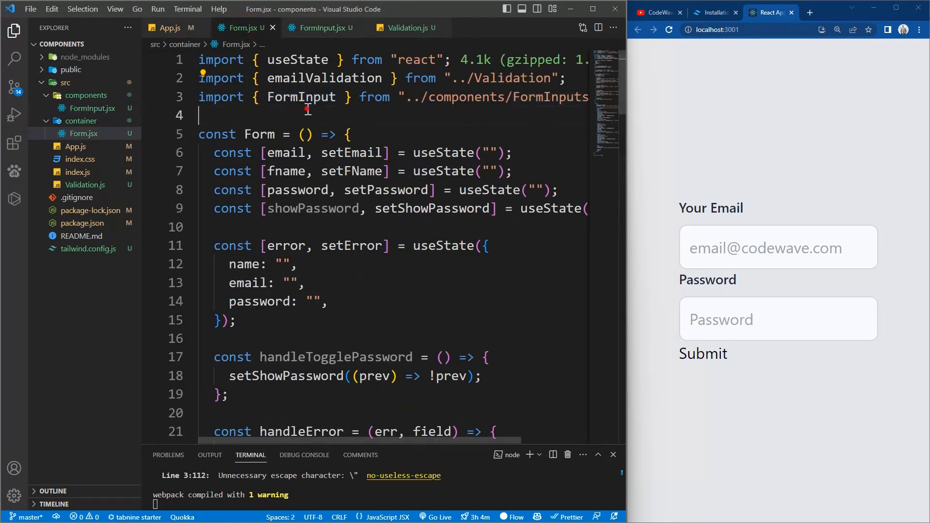
double_click(301, 97)
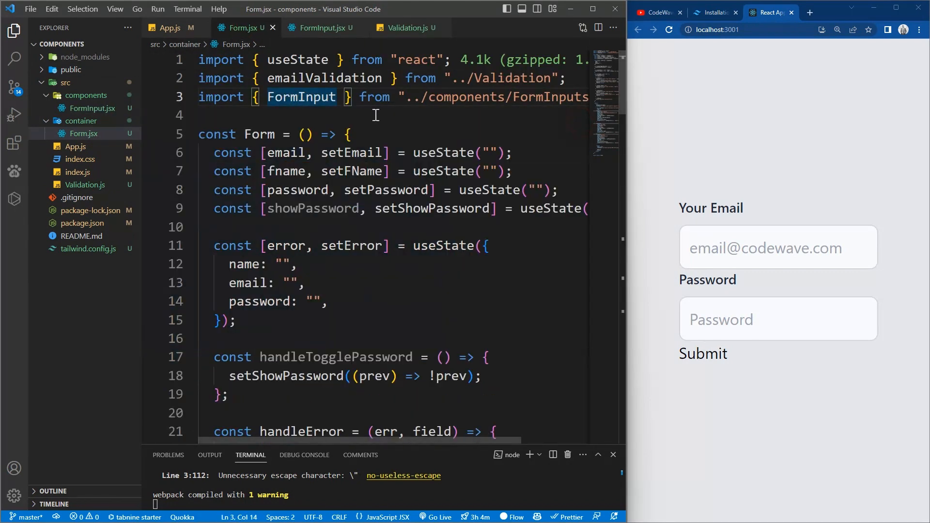
left_click(169, 27)
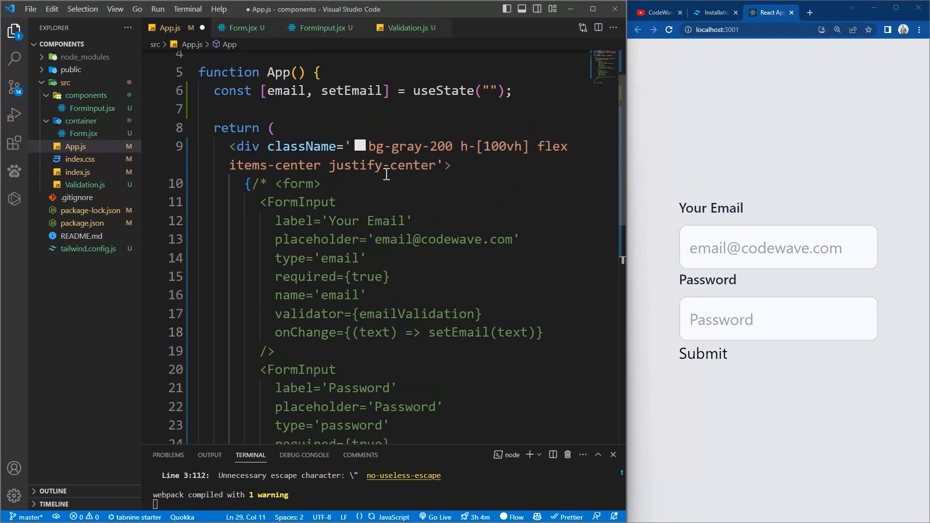
Render <Form/> in App.js and import Form from './container/Form' via the path suggestion.
type("Form/>")
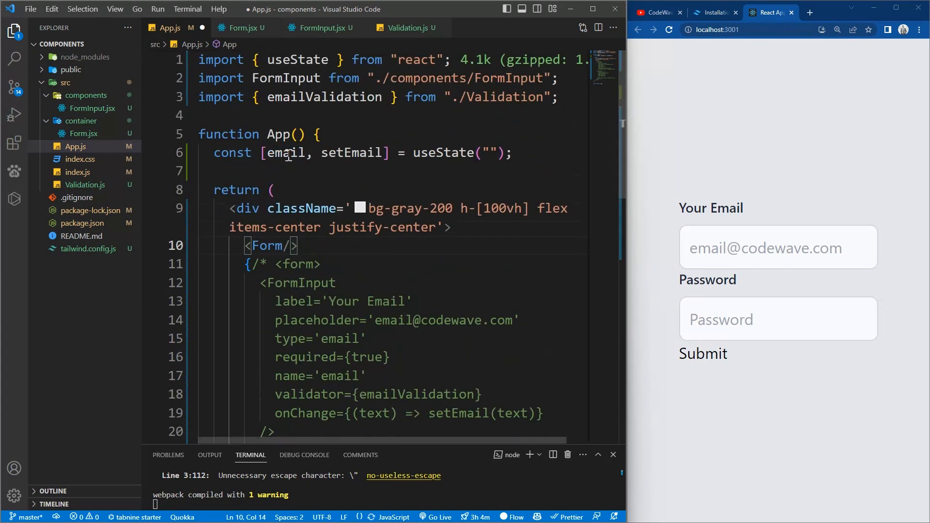
type("import")
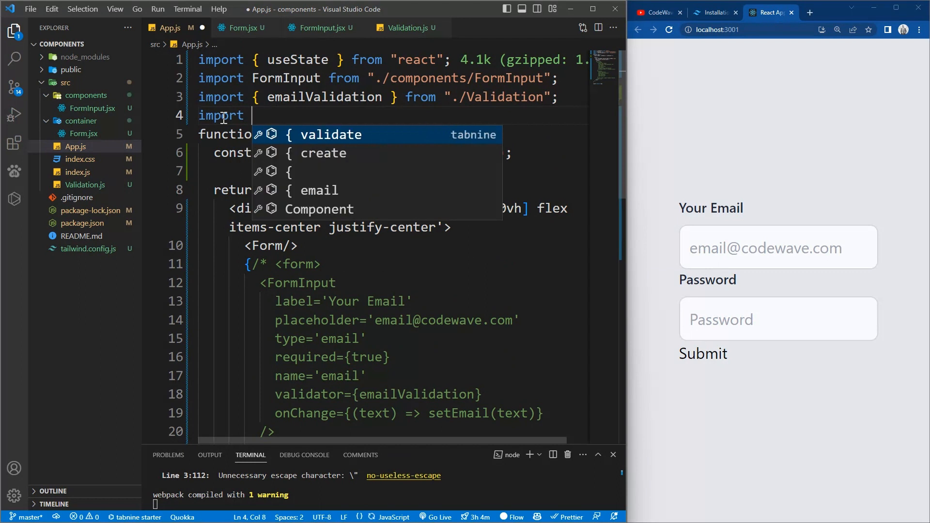
type("Form")
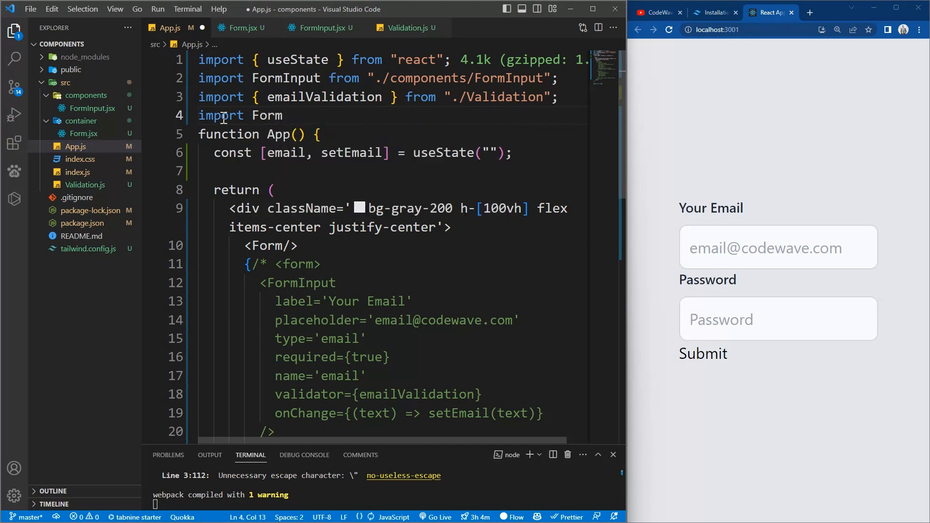
type("from \"./\"")
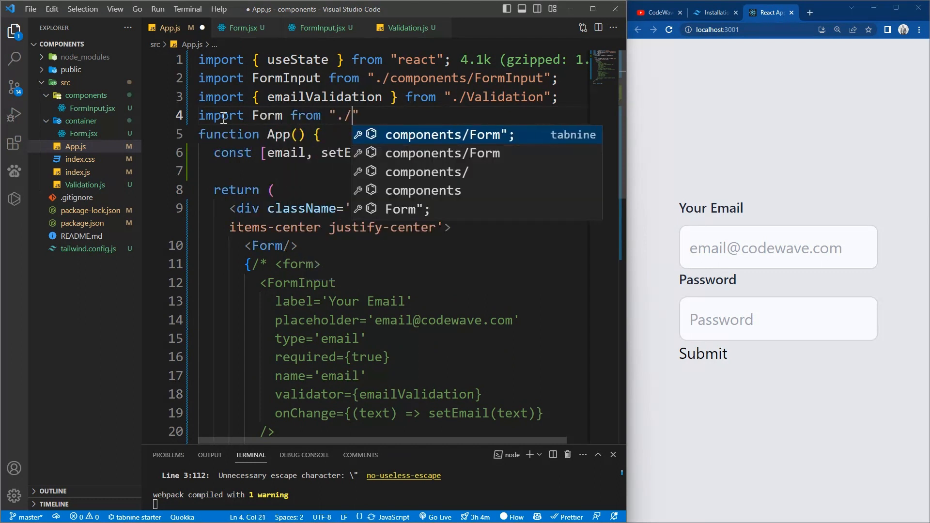
type("container/")
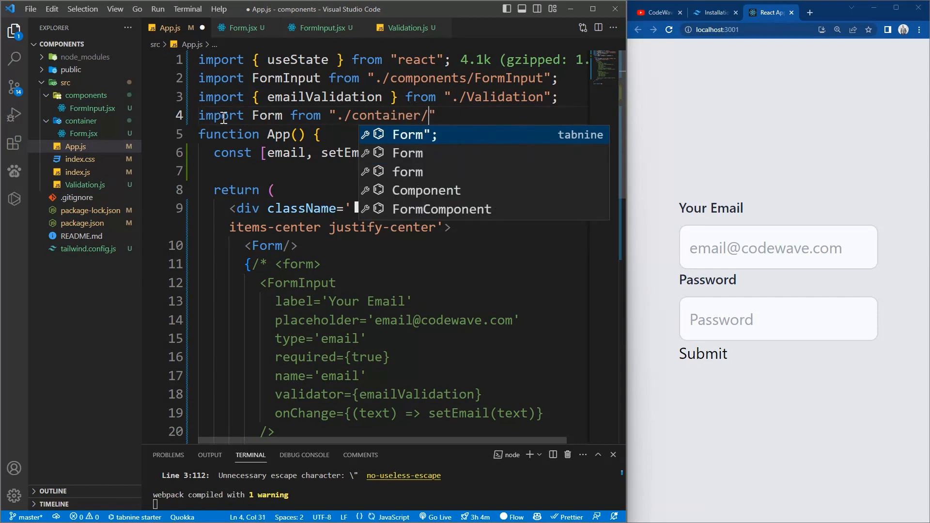
left_click(242, 28)
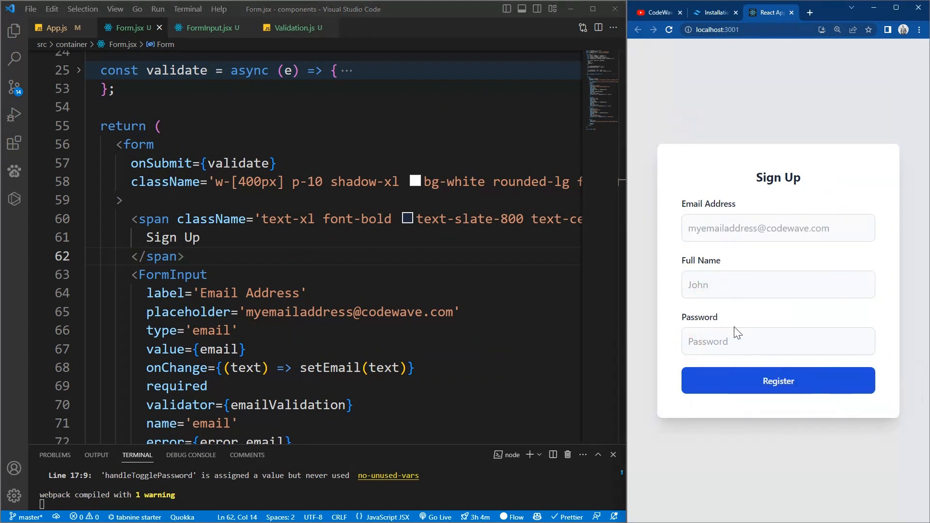
left_click(778, 228)
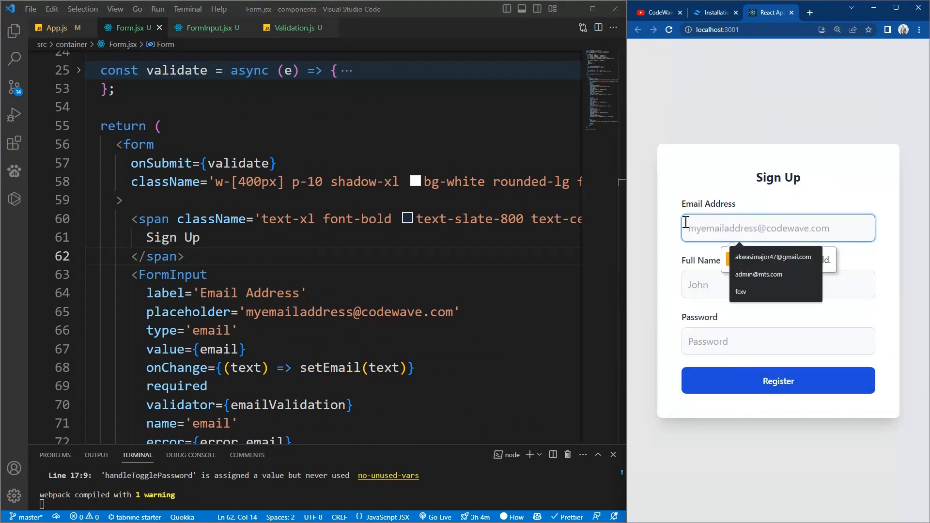
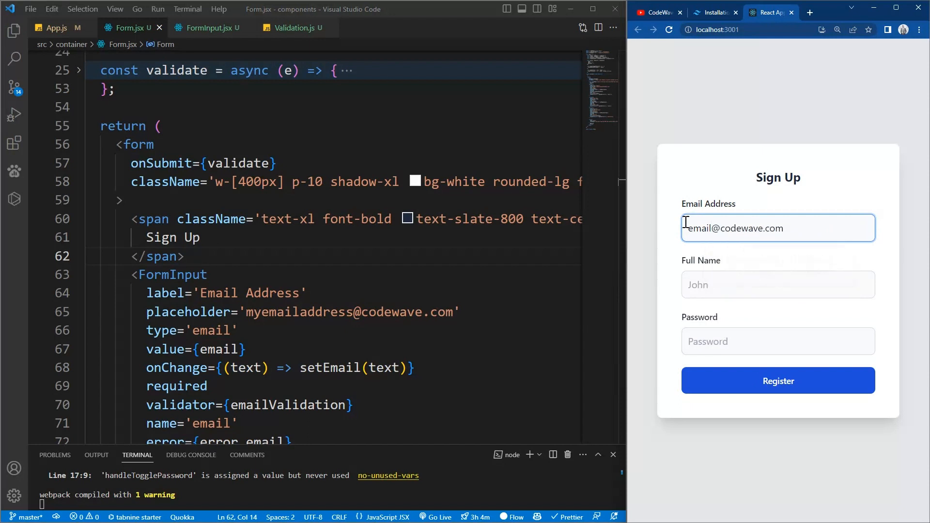
left_click(778, 341)
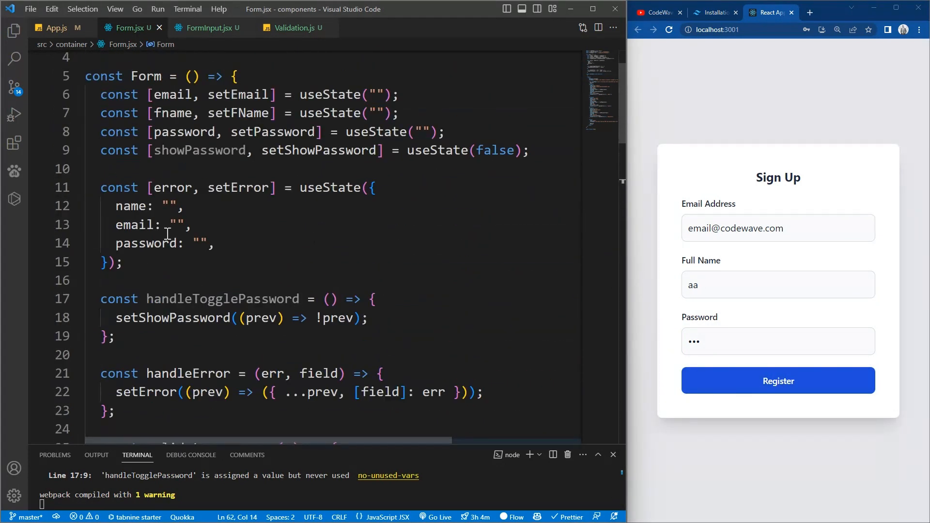
left_click(205, 27)
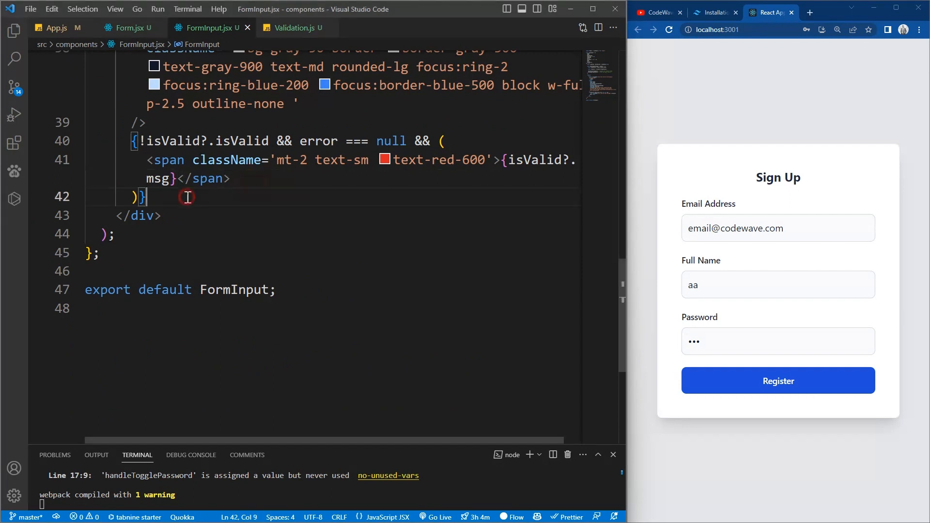
Render the error prop as a red text-sm span under the input, save, and test with an invalid email.
type("{error && <span className='mt-2 text-sm text-red-600'>{error}</span>}")
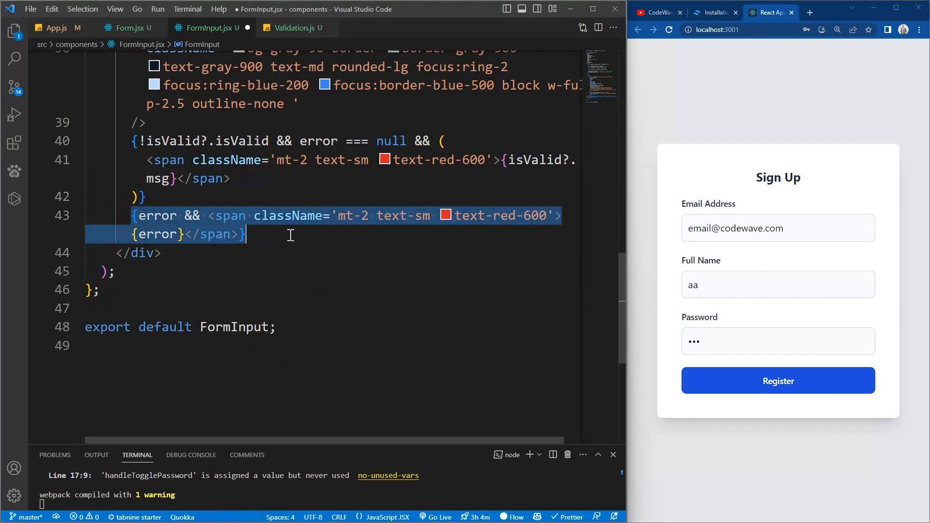
key("ctrl+s")
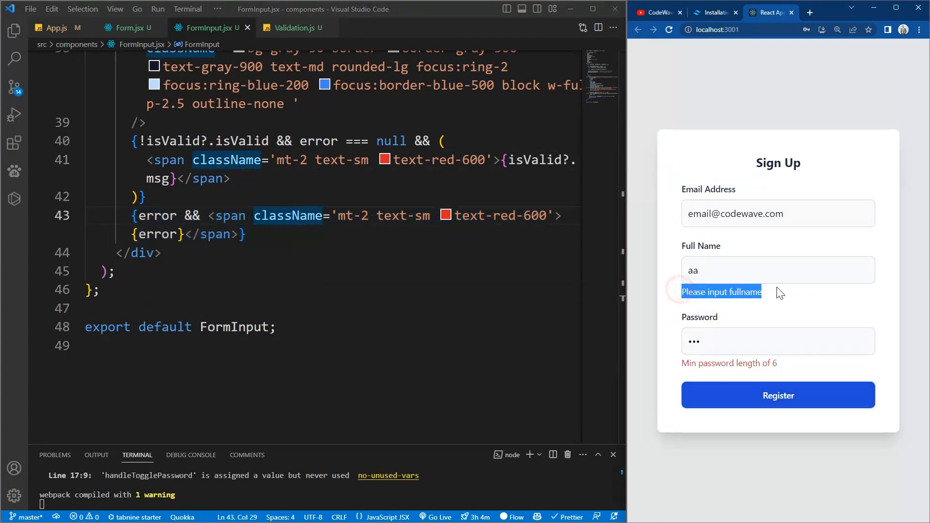
left_click(778, 213)
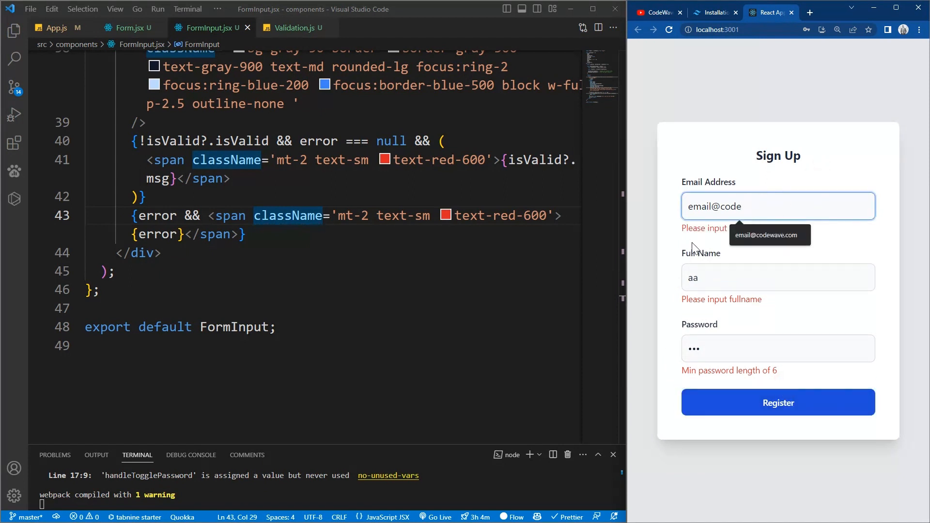
left_click(765, 205)
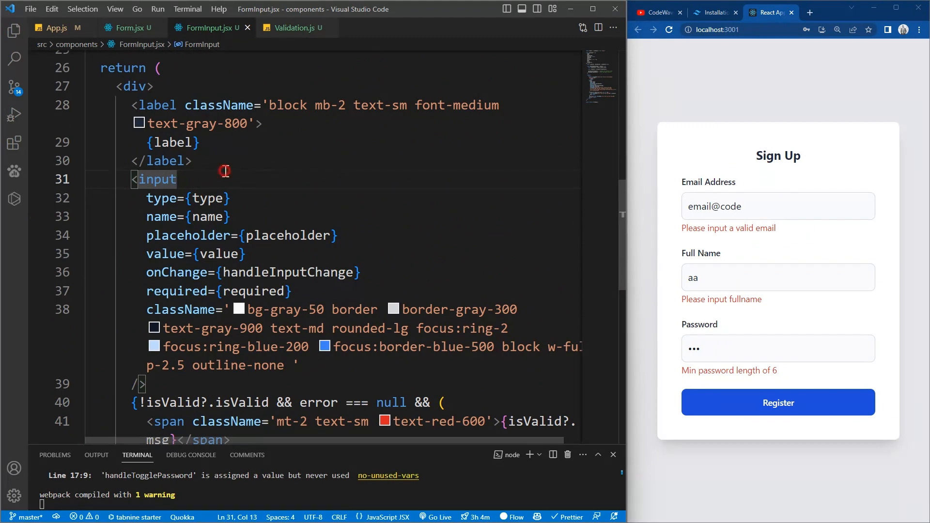
Add onFocus={resetError} to the input, then refocus a field and resubmit to check errors clear.
type("onFocus={rese")
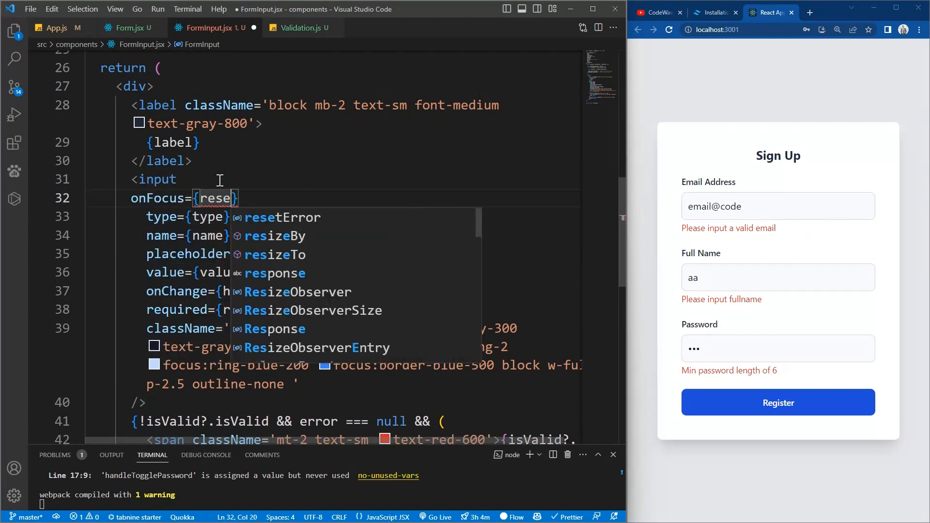
key("Tab")
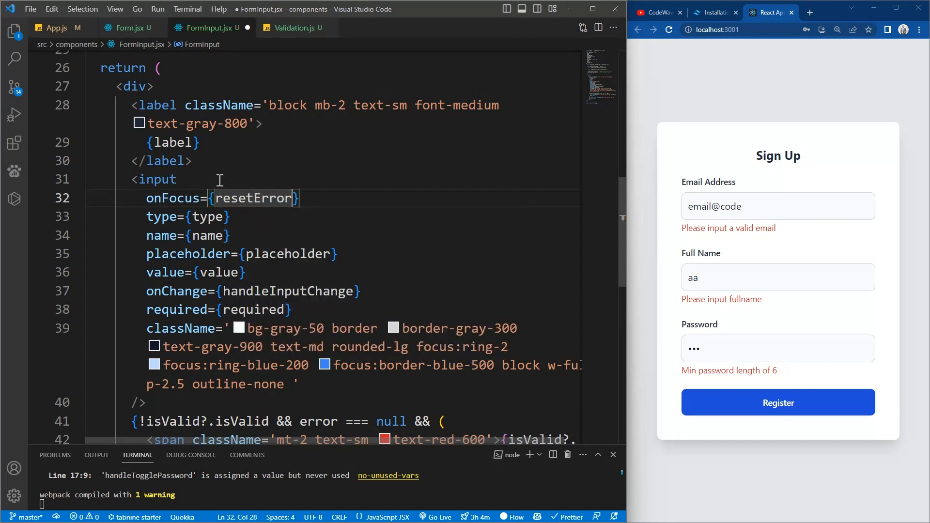
left_click(778, 284)
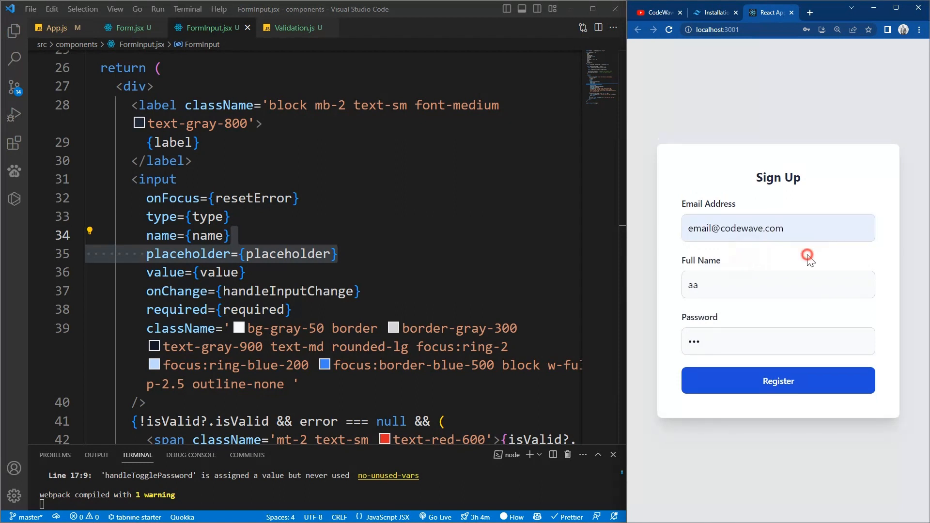
left_click(778, 380)
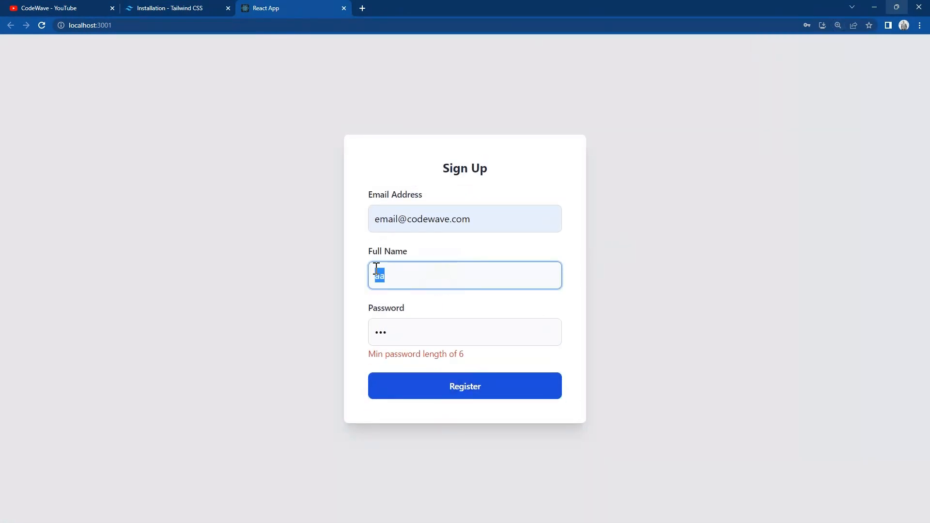
Enter full name John CodeWave and a longer password, register, and dismiss the Registered Successfully alert.
type("John")
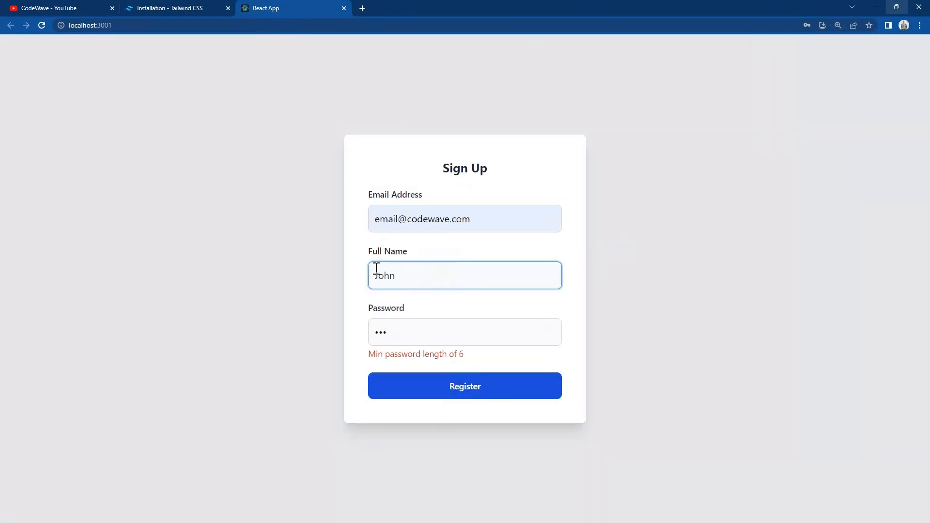
left_click(464, 339)
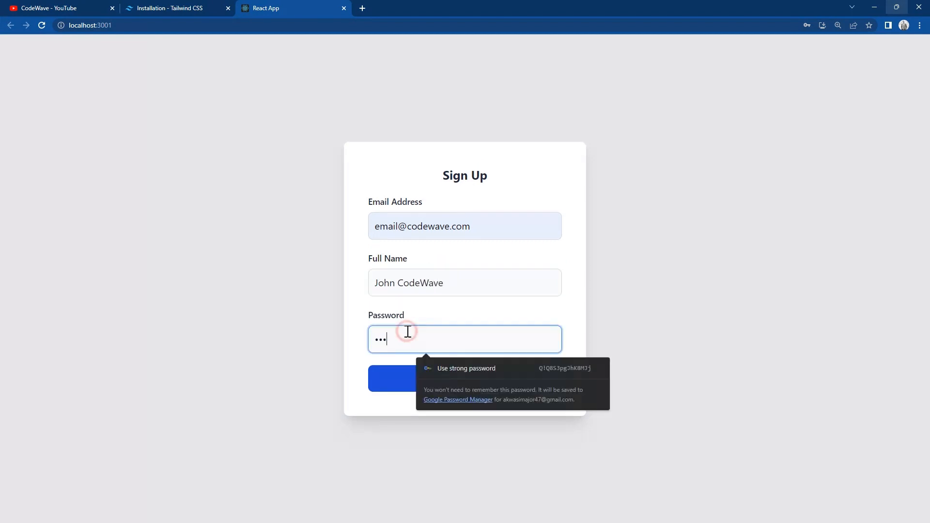
left_click(464, 379)
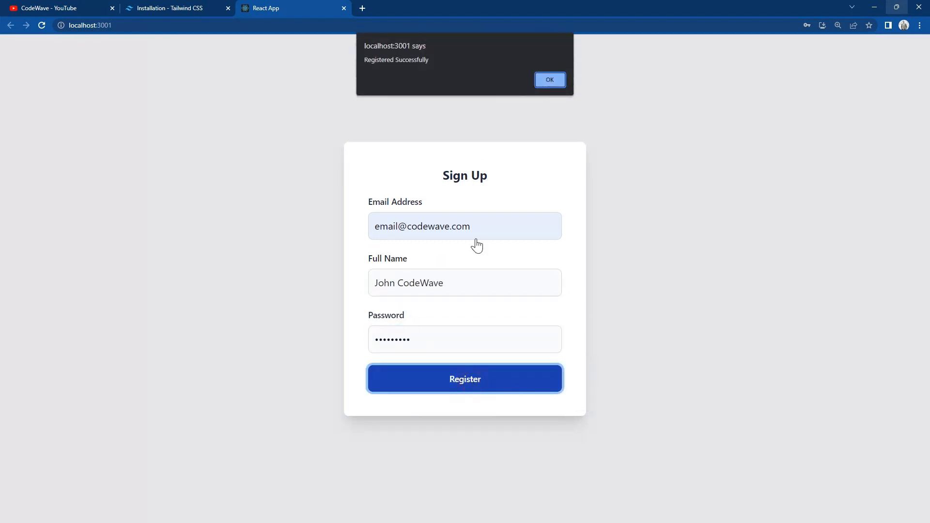
left_click(549, 80)
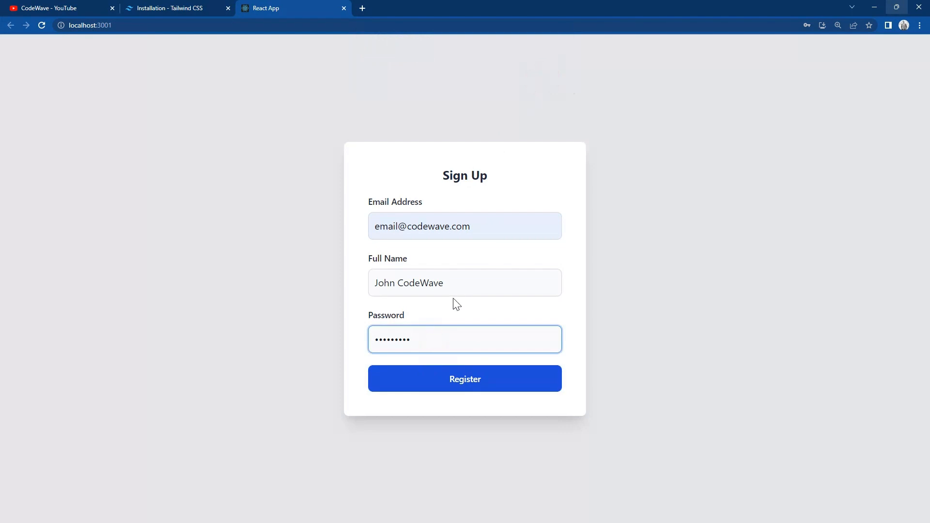